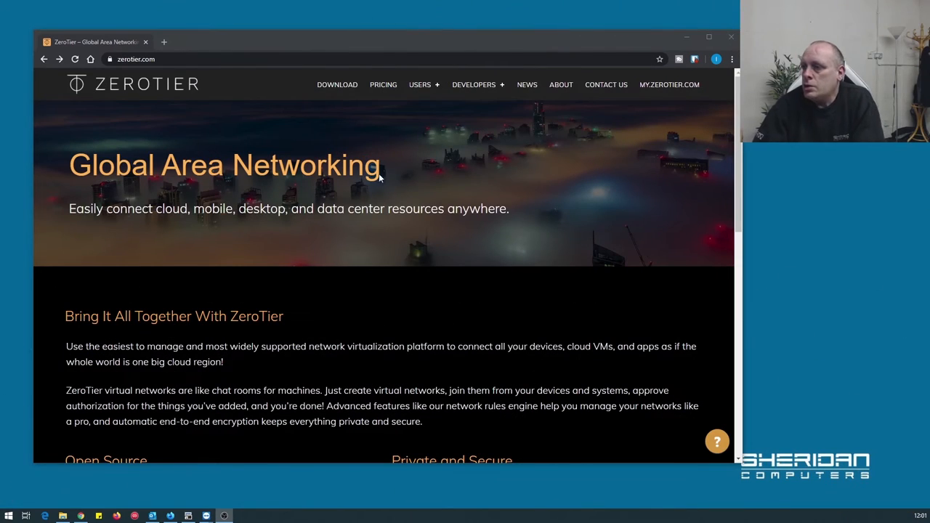
{"action": "mouse_move", "coordinate": [349, 279]}
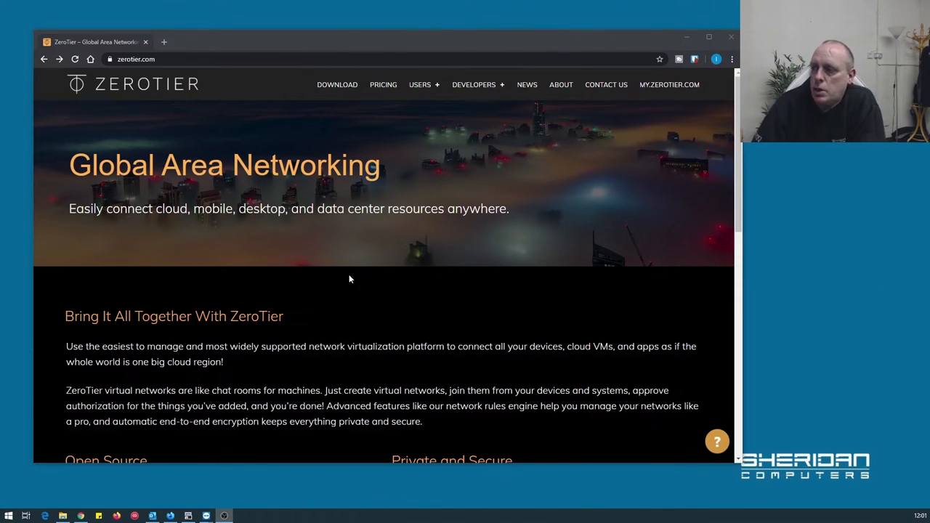
{"action": "mouse_move", "coordinate": [134, 223]}
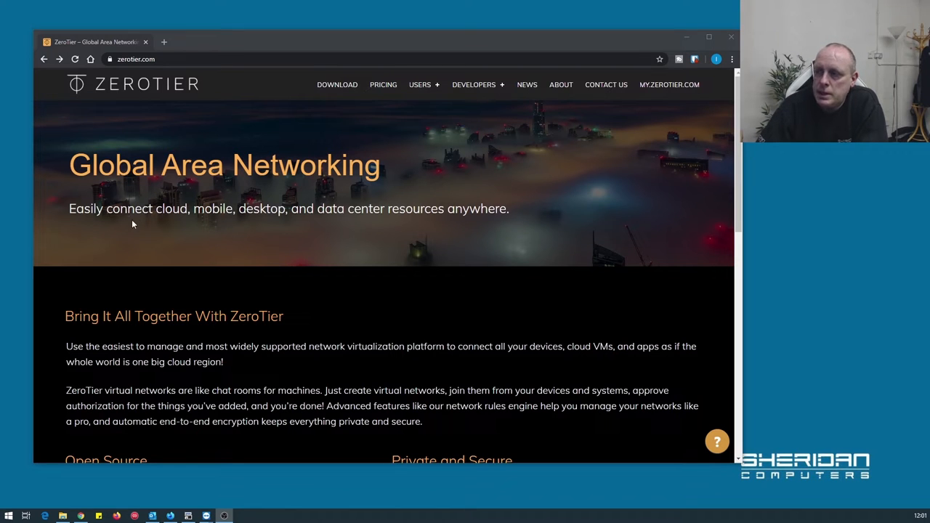
{"action": "mouse_move", "coordinate": [407, 227]}
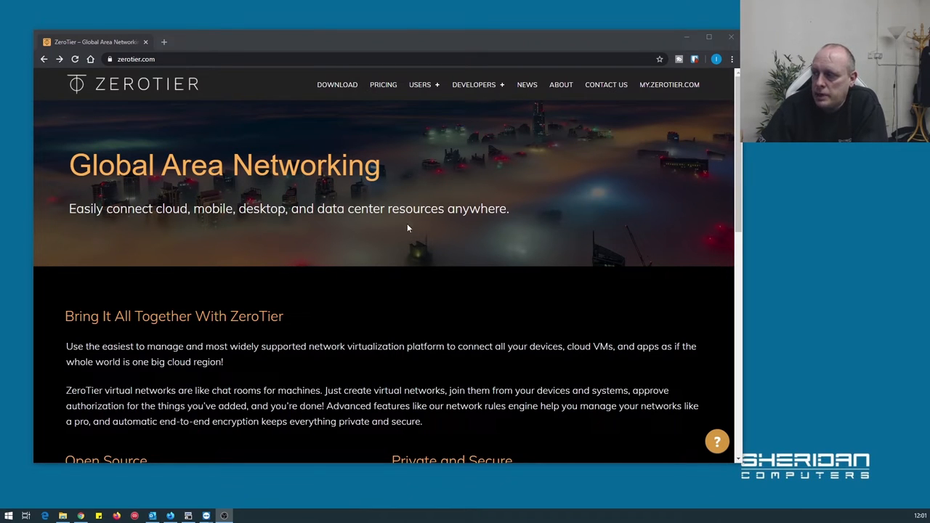
- Go to the Pricing page and scroll to its Network Controller Hosting and License Terms sections
{"action": "scroll", "scroll_direction": "down", "scroll_amount": 3}
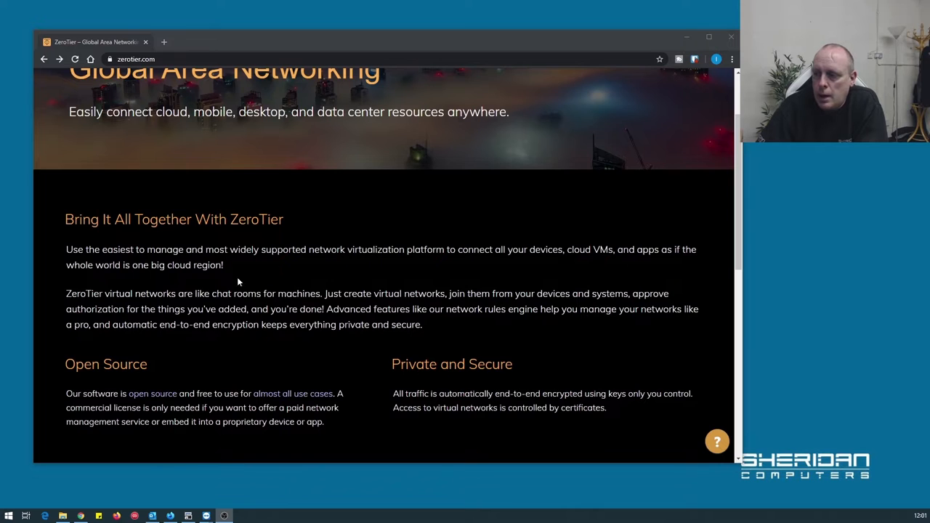
{"action": "scroll", "scroll_direction": "up", "scroll_amount": 3}
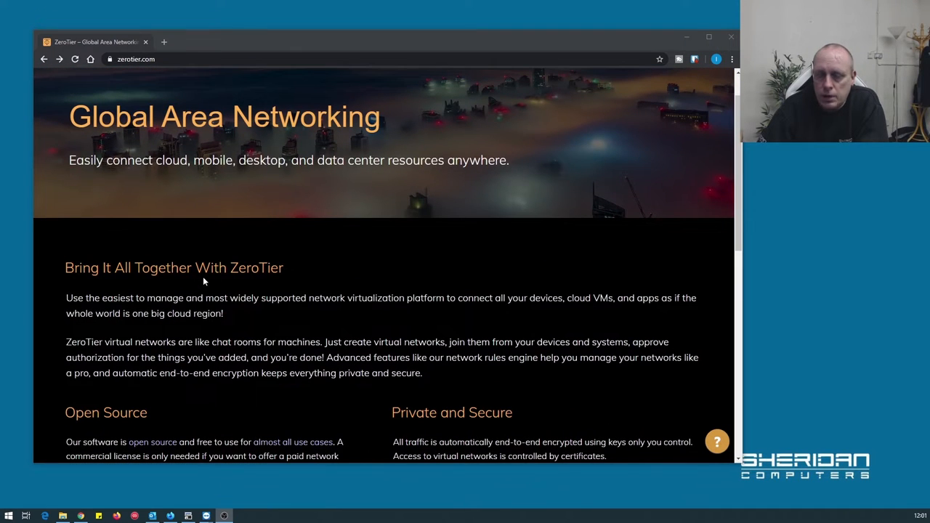
{"action": "scroll", "scroll_direction": "up", "scroll_amount": 3}
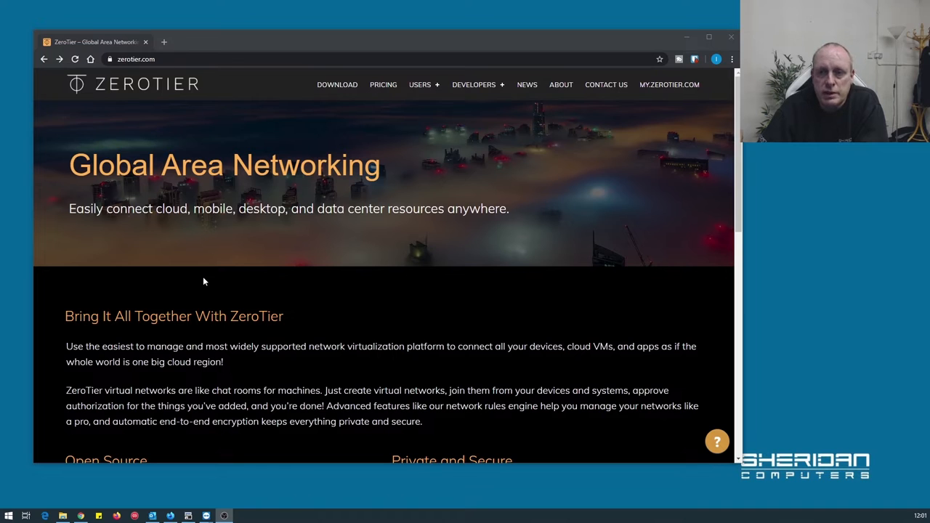
{"action": "scroll", "scroll_direction": "down", "scroll_amount": 3}
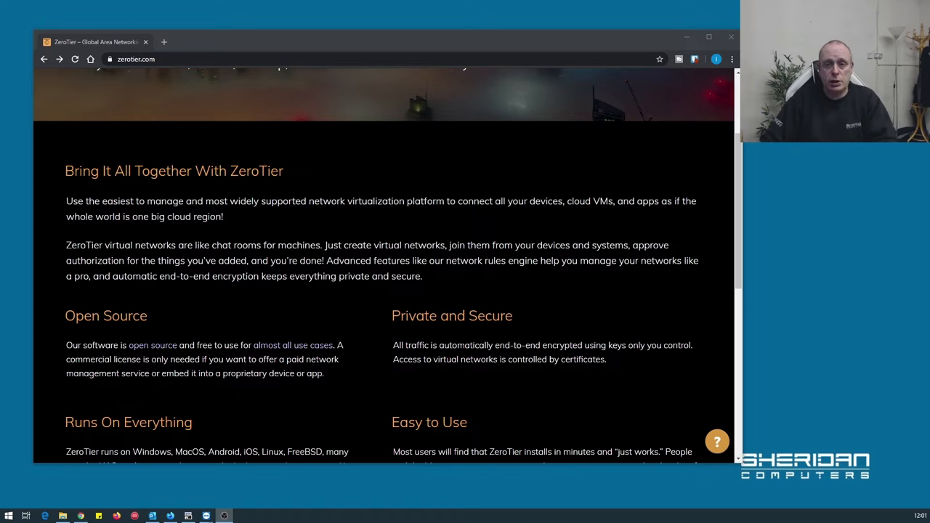
{"action": "scroll", "scroll_direction": "up", "scroll_amount": 3}
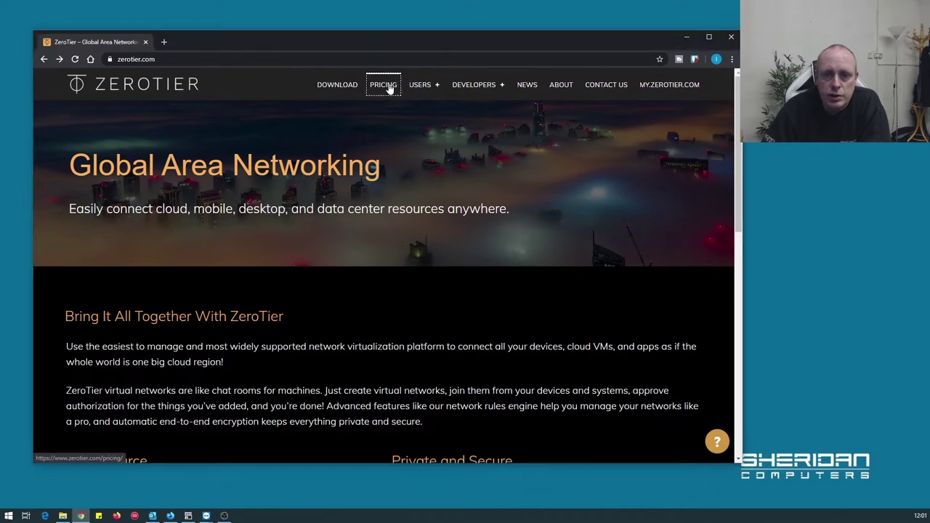
{"action": "left_click", "coordinate": [383, 84]}
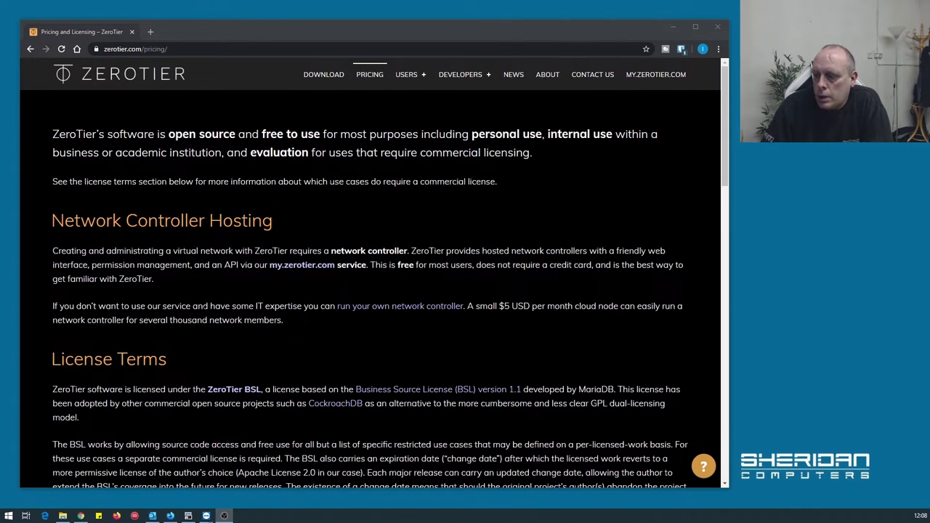
{"action": "scroll", "scroll_direction": "down", "scroll_amount": 3}
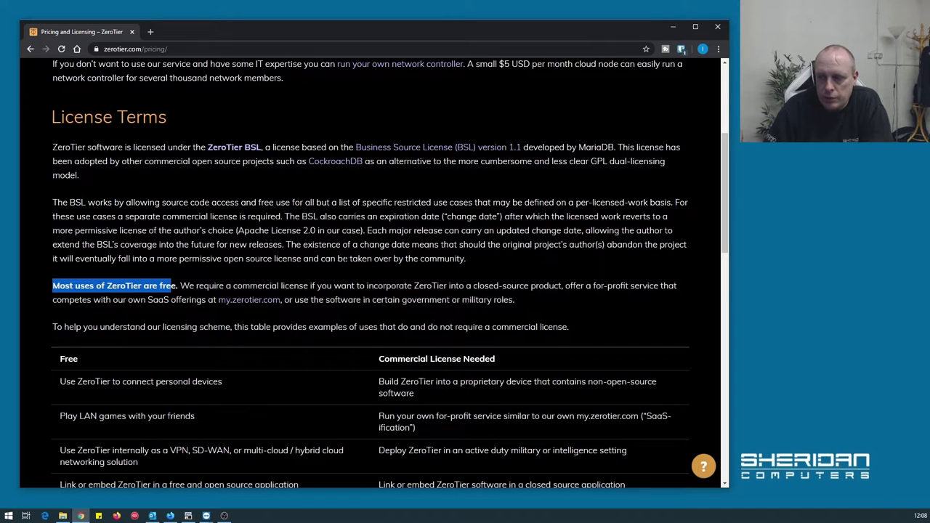
{"action": "scroll", "scroll_direction": "down", "scroll_amount": 3}
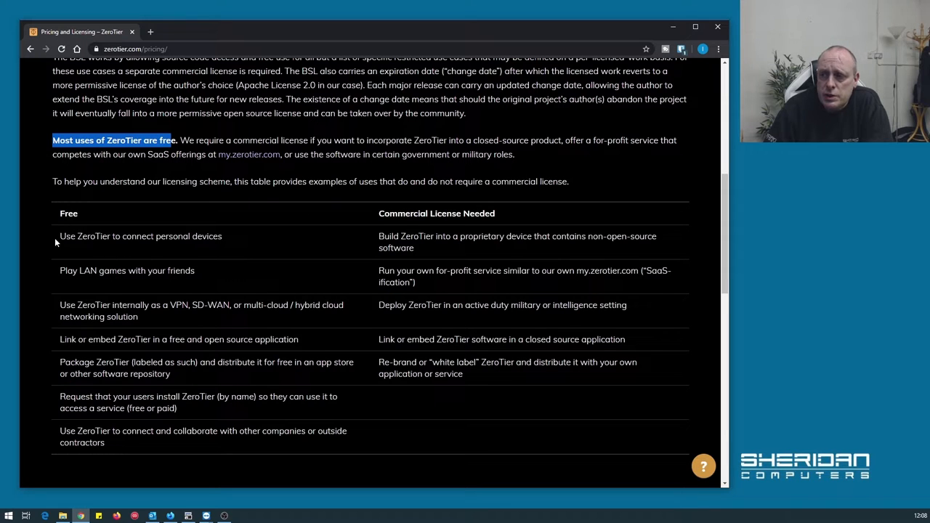
{"action": "mouse_move", "coordinate": [166, 247]}
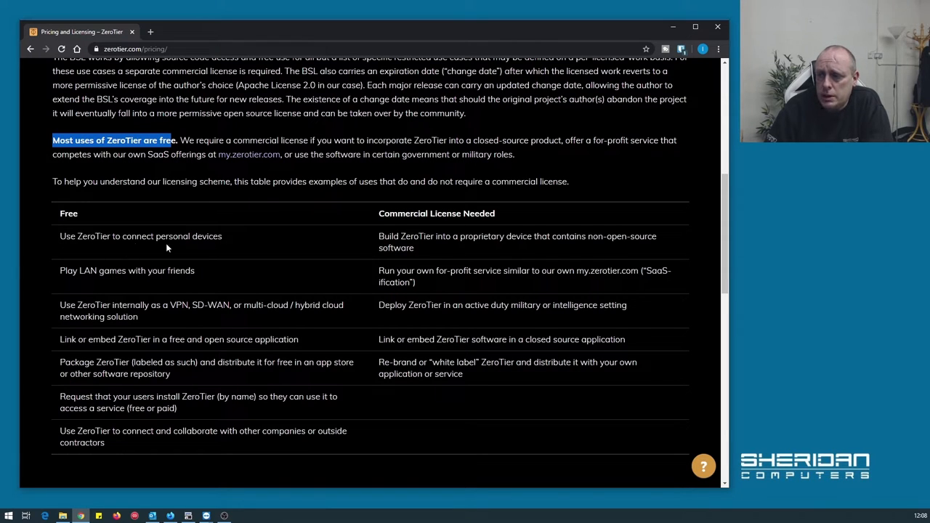
{"action": "mouse_move", "coordinate": [169, 280]}
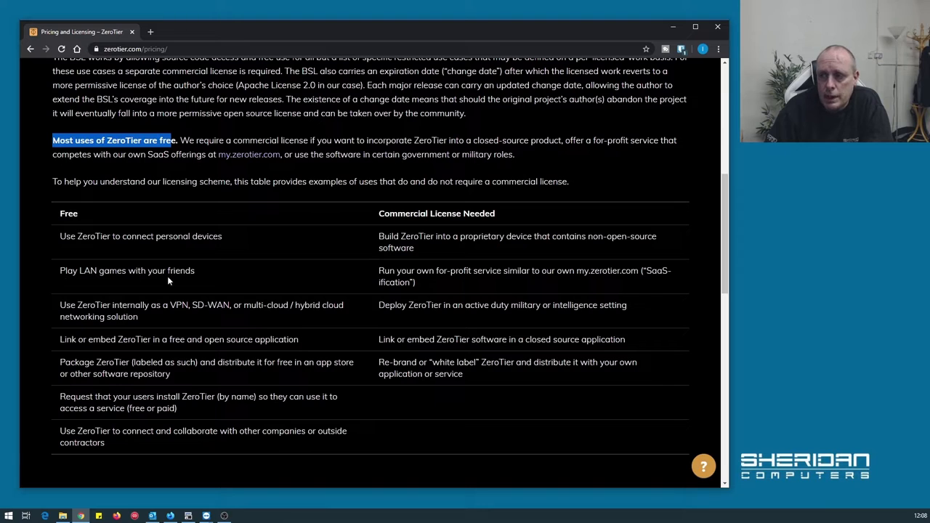
{"action": "mouse_move", "coordinate": [160, 314]}
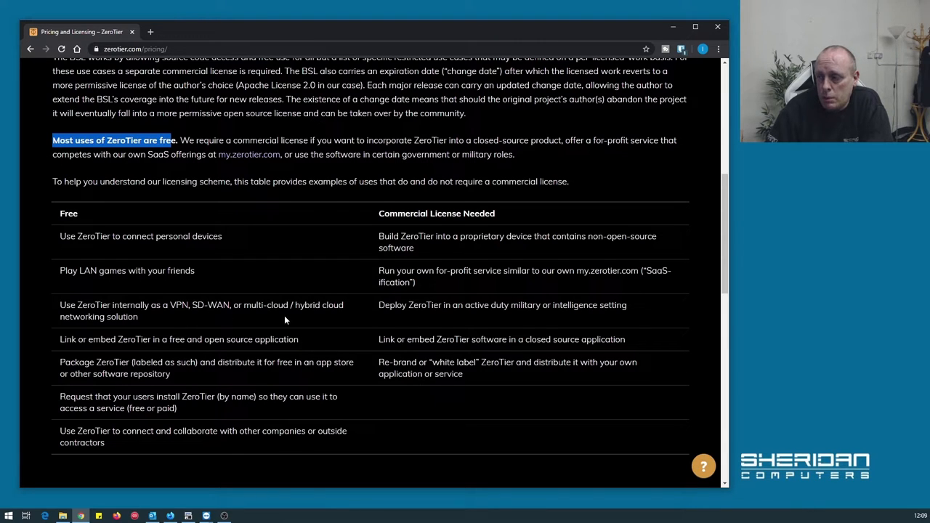
{"action": "mouse_move", "coordinate": [180, 322]}
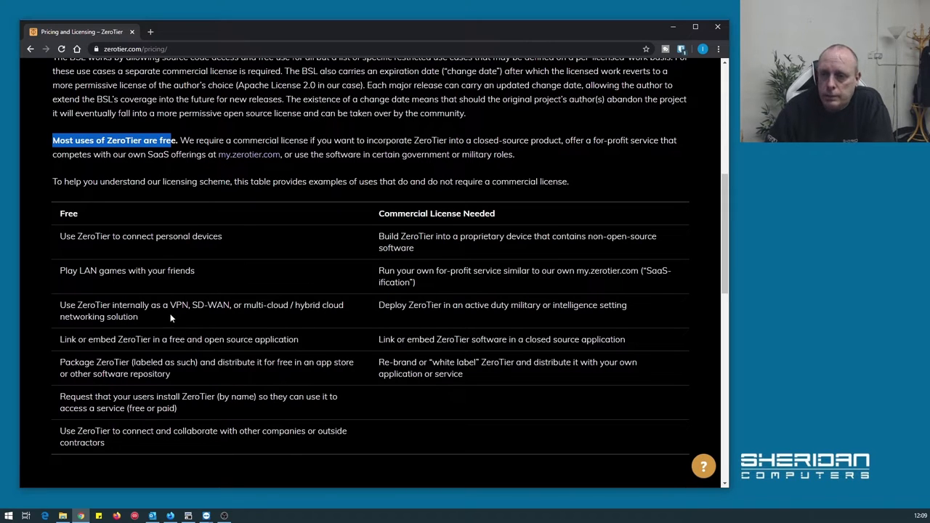
{"action": "mouse_move", "coordinate": [162, 301]}
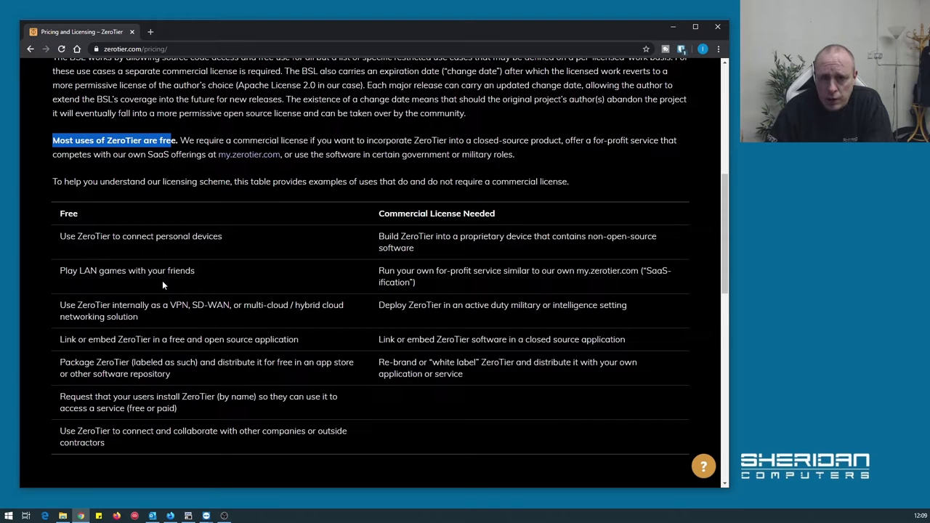
{"action": "mouse_move", "coordinate": [34, 293]}
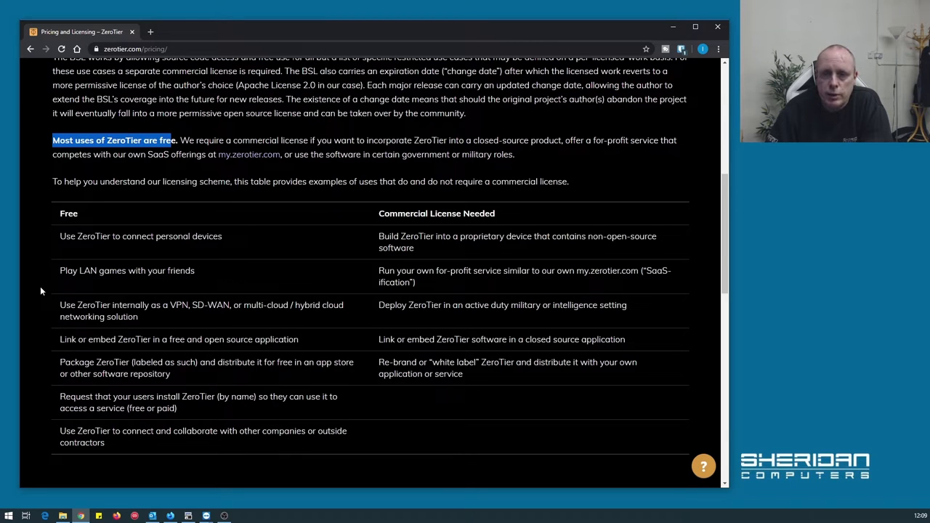
{"action": "mouse_move", "coordinate": [28, 288]}
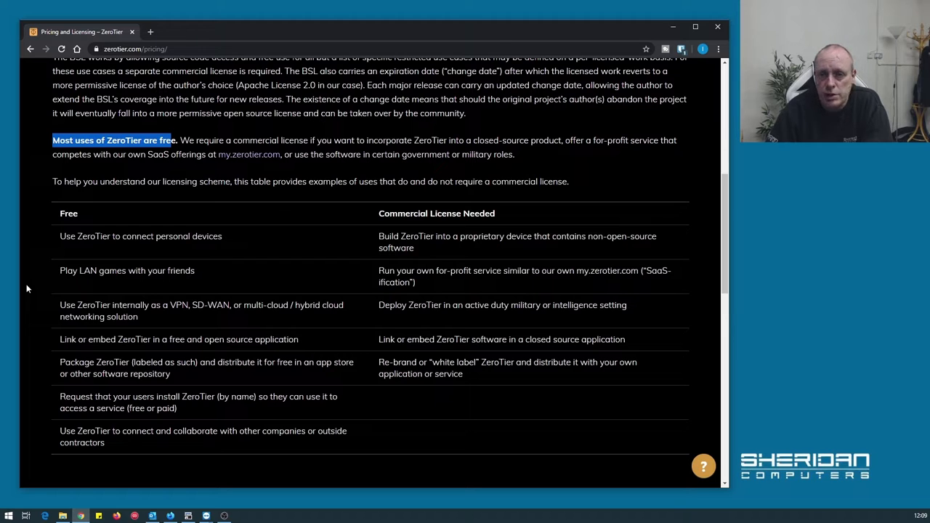
{"action": "mouse_move", "coordinate": [50, 288]}
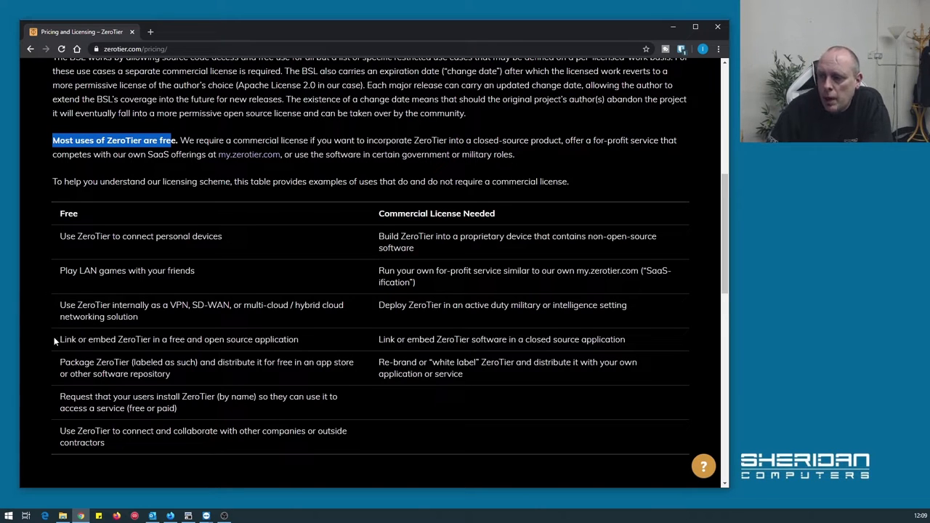
{"action": "mouse_move", "coordinate": [58, 355]}
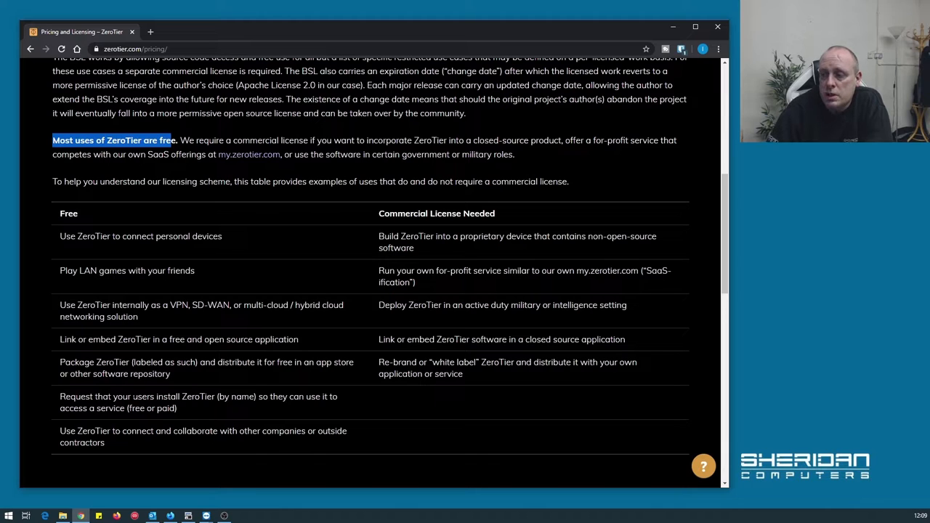
{"action": "mouse_move", "coordinate": [266, 406]}
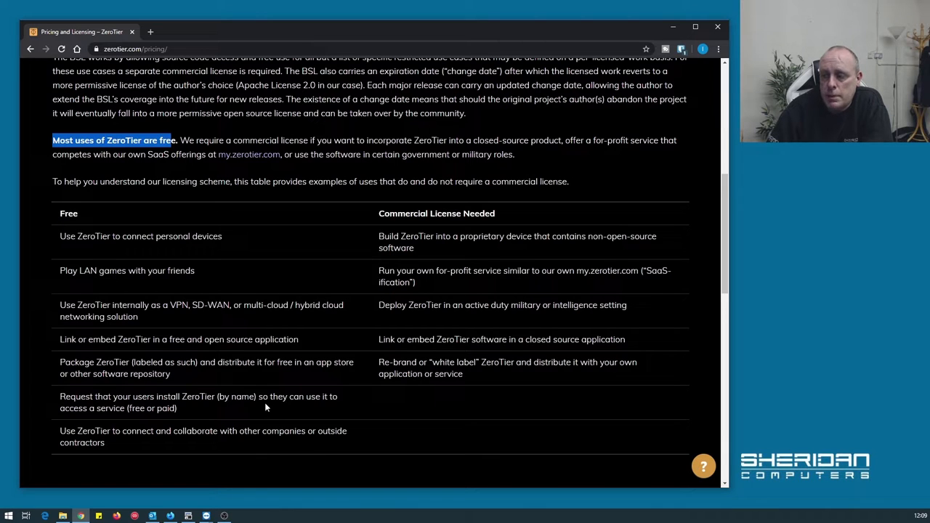
{"action": "mouse_move", "coordinate": [180, 420]}
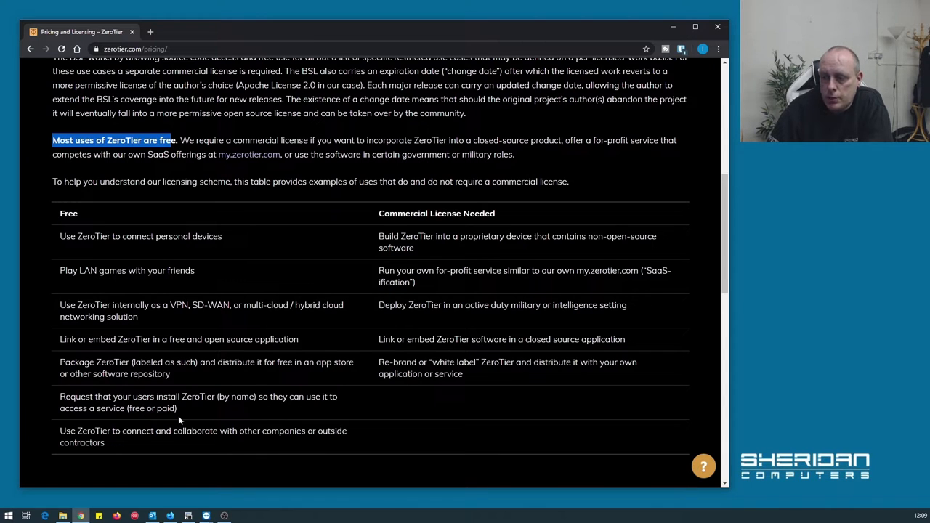
{"action": "mouse_move", "coordinate": [215, 442]}
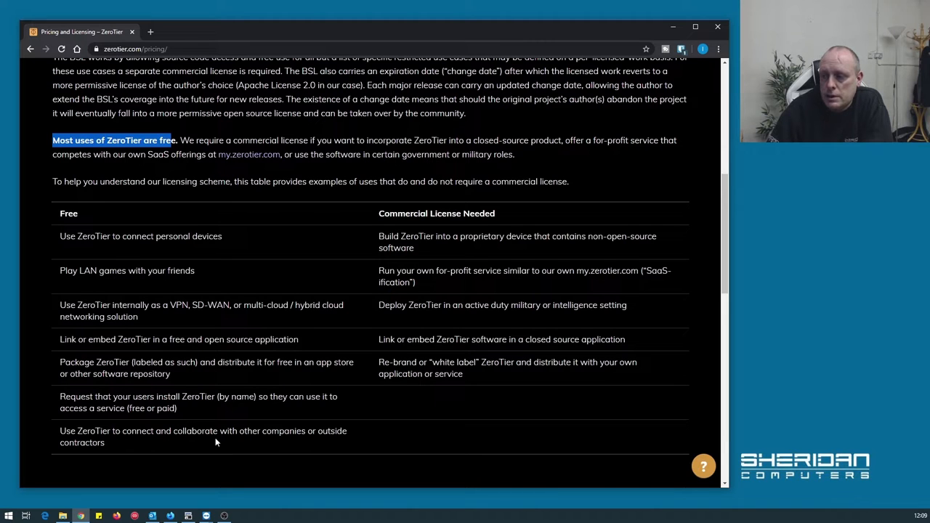
{"action": "mouse_move", "coordinate": [346, 416]}
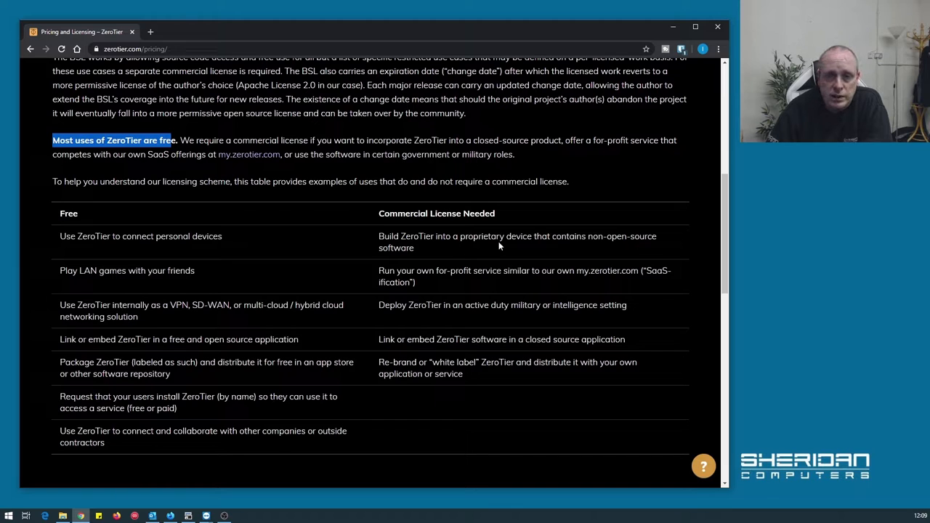
{"action": "mouse_move", "coordinate": [443, 283]}
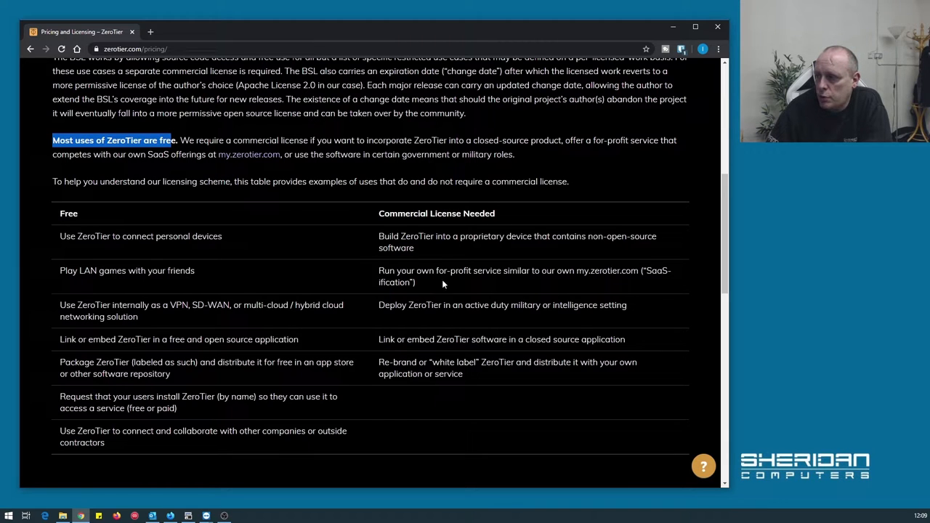
{"action": "mouse_move", "coordinate": [448, 282]}
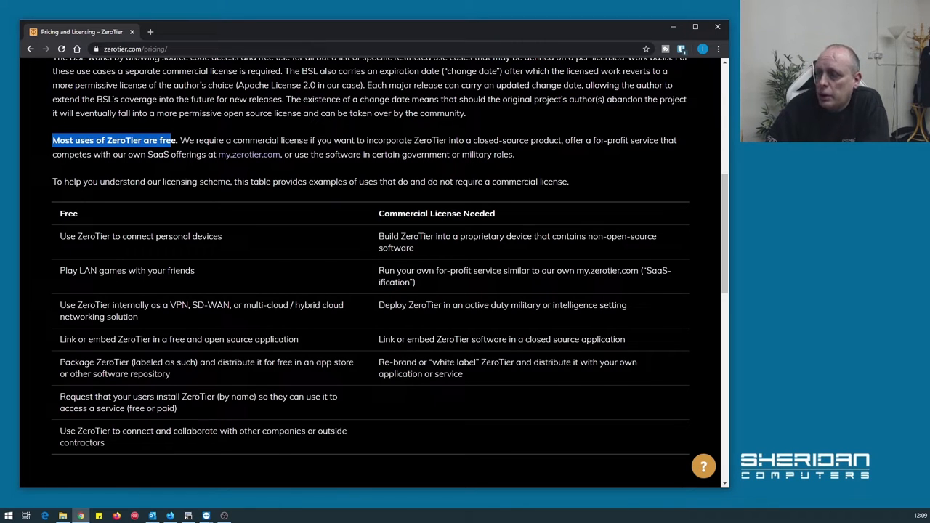
- Leave the license table for the my.zerotier.com account page listing Free to Enterprise plans
{"action": "scroll", "scroll_direction": "down", "scroll_amount": 3}
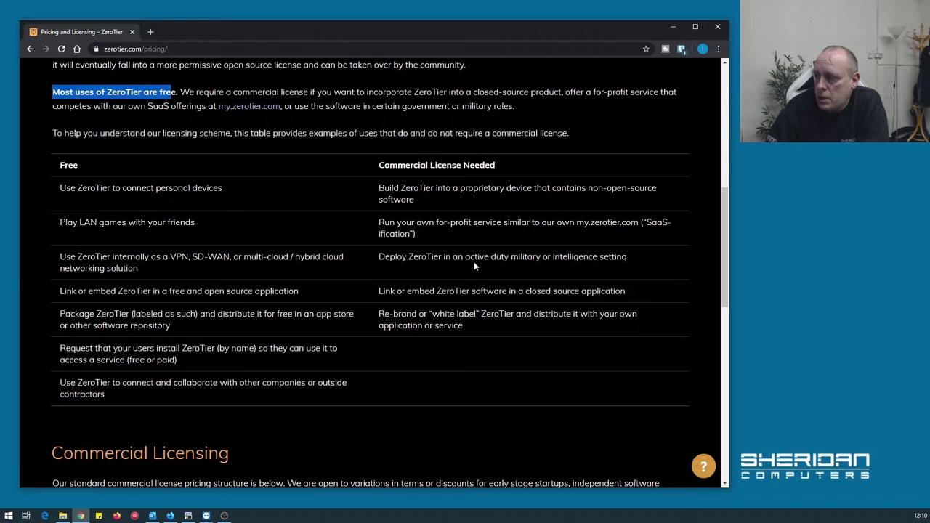
{"action": "mouse_move", "coordinate": [612, 273]}
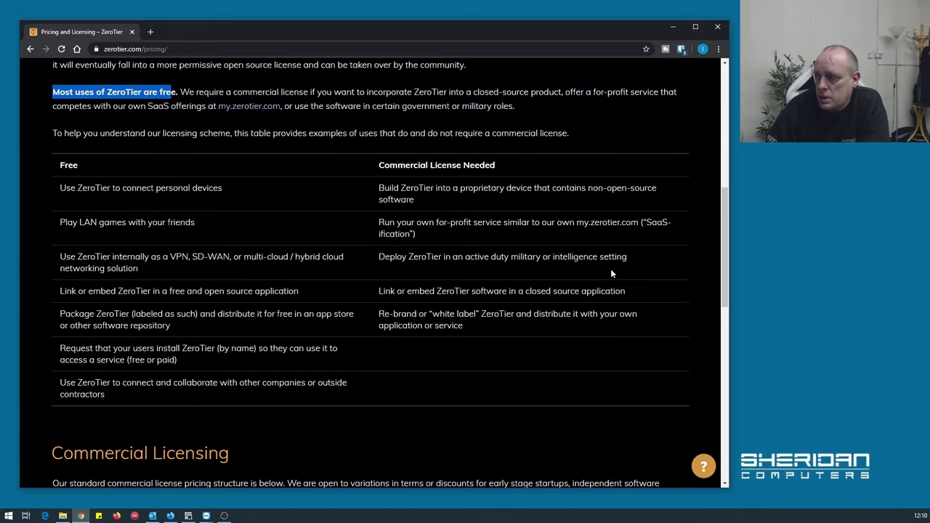
{"action": "mouse_move", "coordinate": [396, 247]}
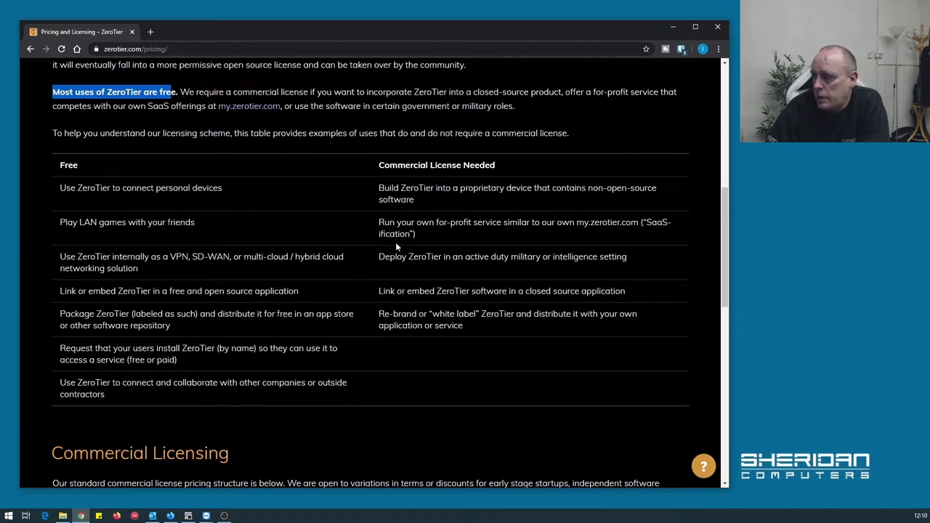
{"action": "mouse_move", "coordinate": [494, 301]}
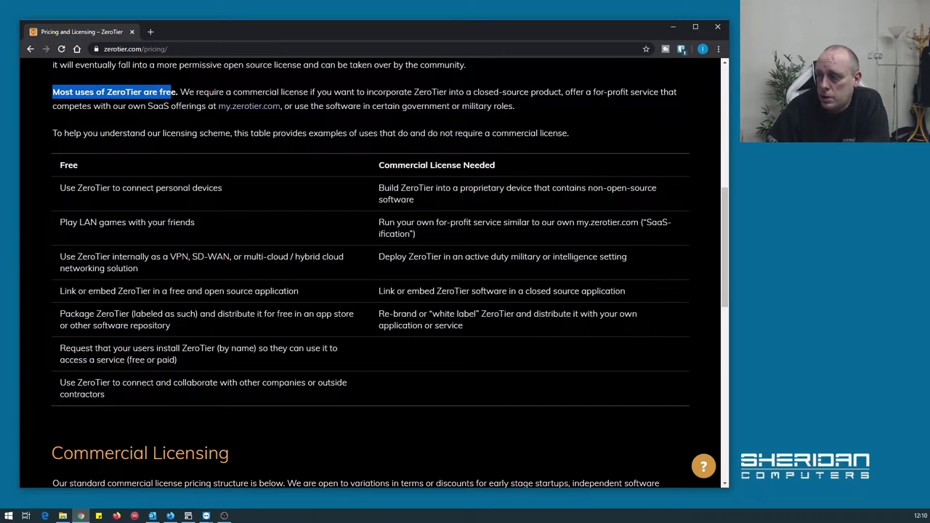
{"action": "mouse_move", "coordinate": [536, 324]}
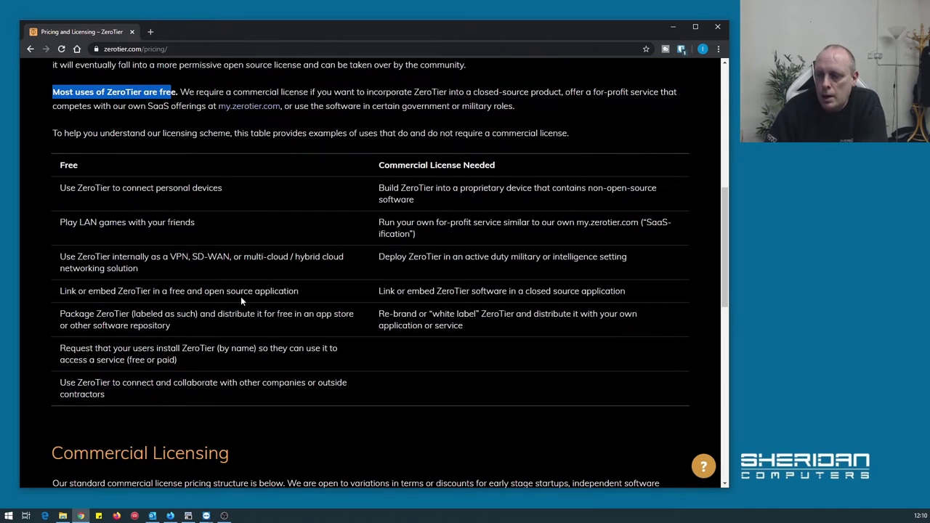
{"action": "scroll", "scroll_direction": "down", "scroll_amount": 3}
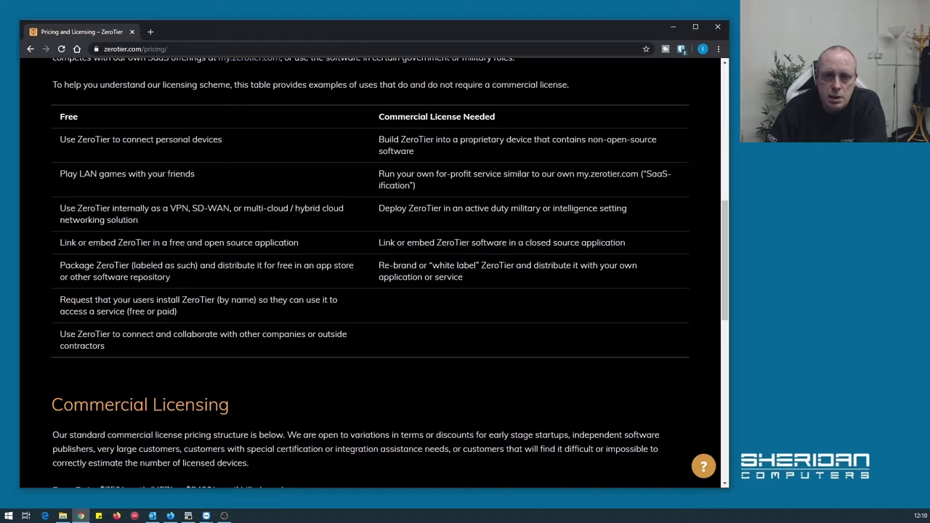
{"action": "mouse_move", "coordinate": [126, 228]}
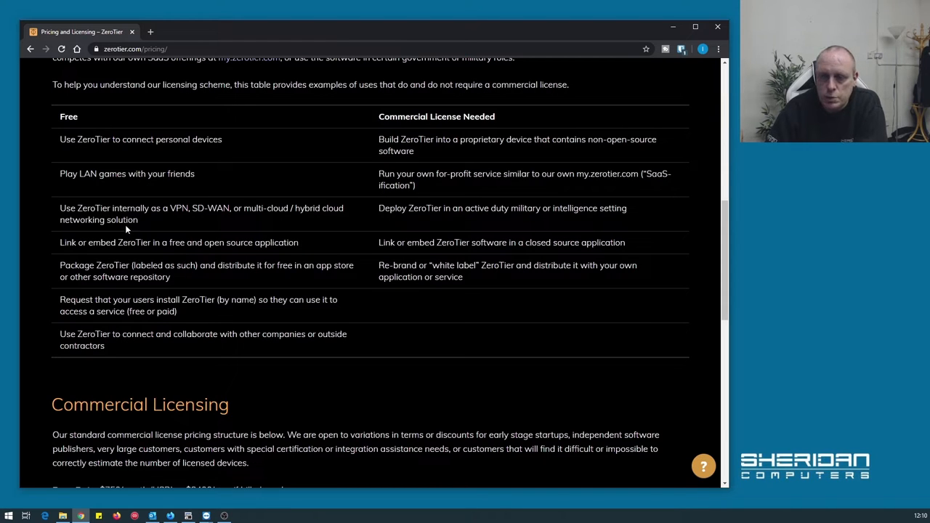
{"action": "scroll", "scroll_direction": "up", "scroll_amount": 3}
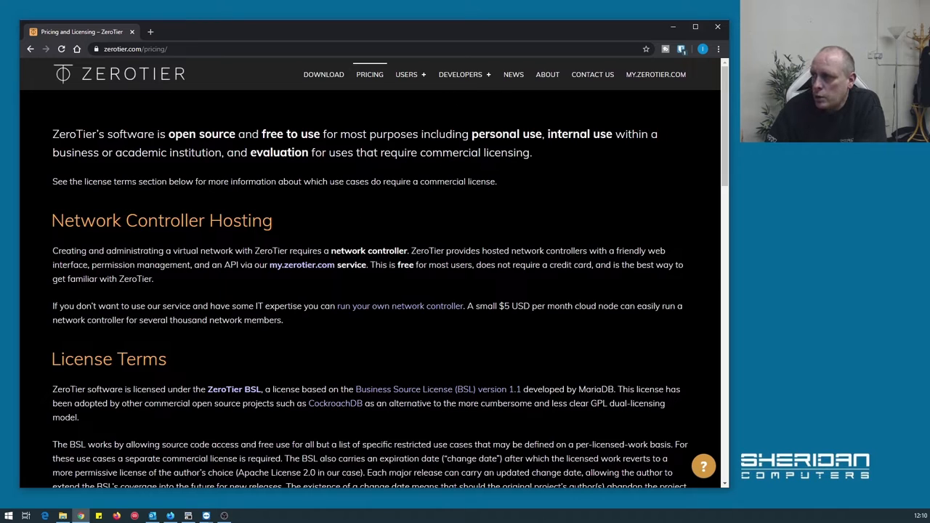
{"action": "mouse_move", "coordinate": [545, 122]}
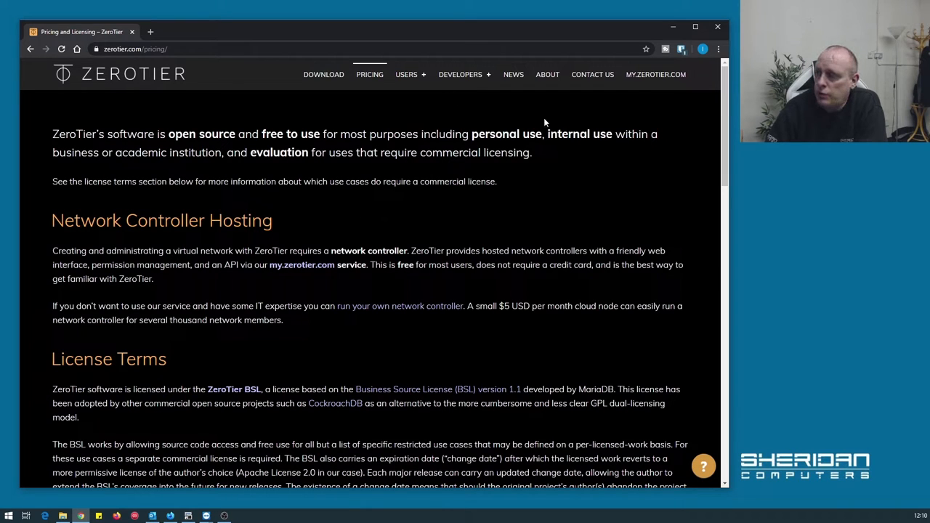
{"action": "mouse_move", "coordinate": [655, 75]}
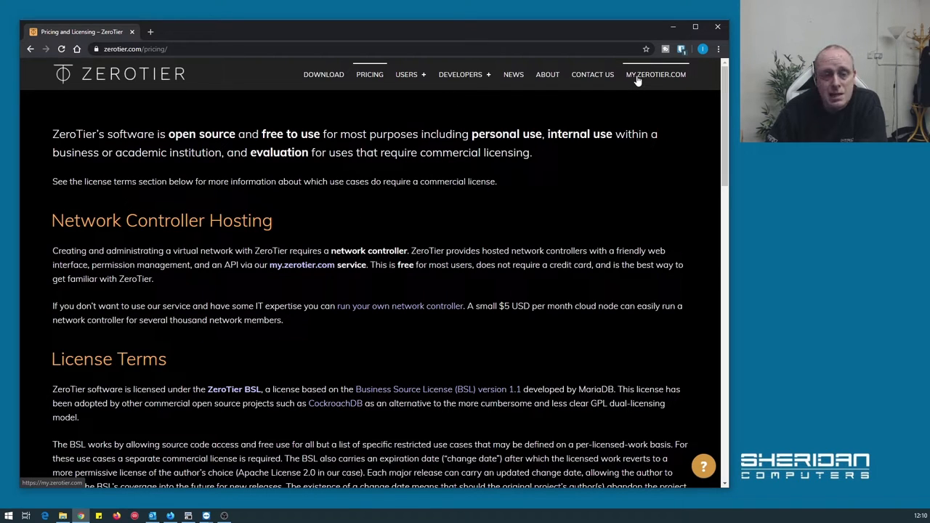
{"action": "left_click", "coordinate": [655, 74]}
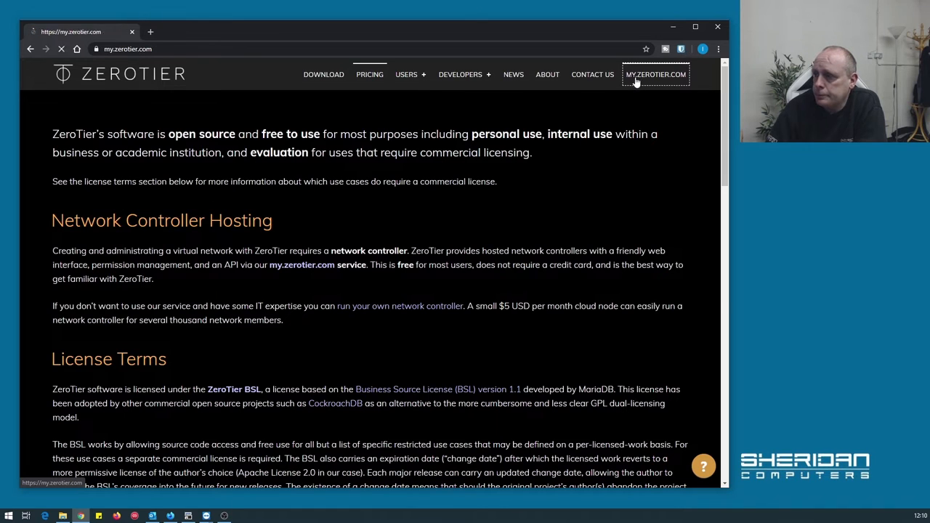
{"action": "left_click", "coordinate": [655, 74]}
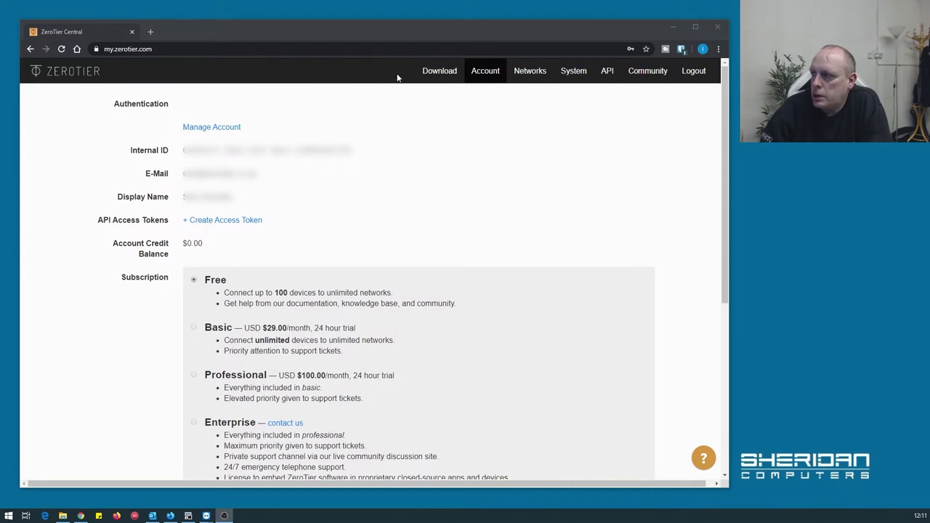
- View the Download page's installers for Windows, macOS, iOS, Android, Linux and FreeBSD in a new tab
{"action": "left_click", "coordinate": [439, 69]}
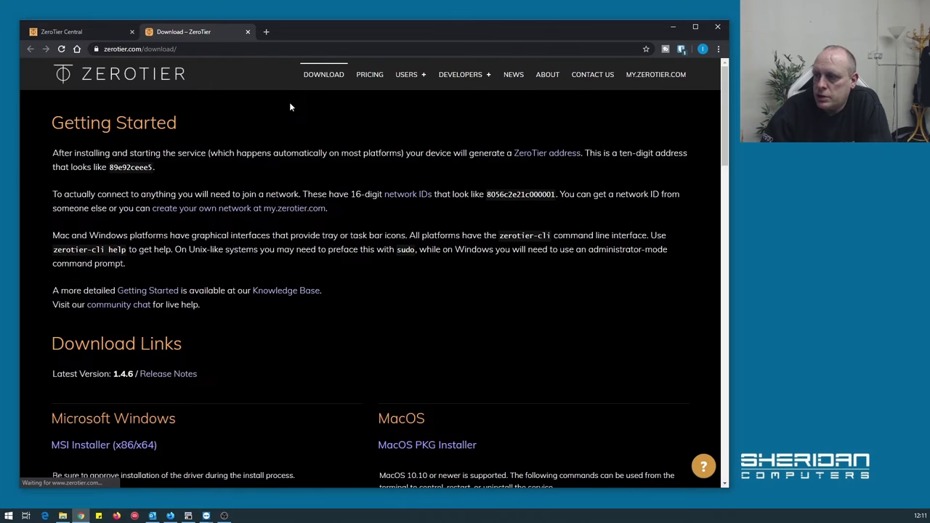
{"action": "scroll", "scroll_direction": "down", "scroll_amount": 3}
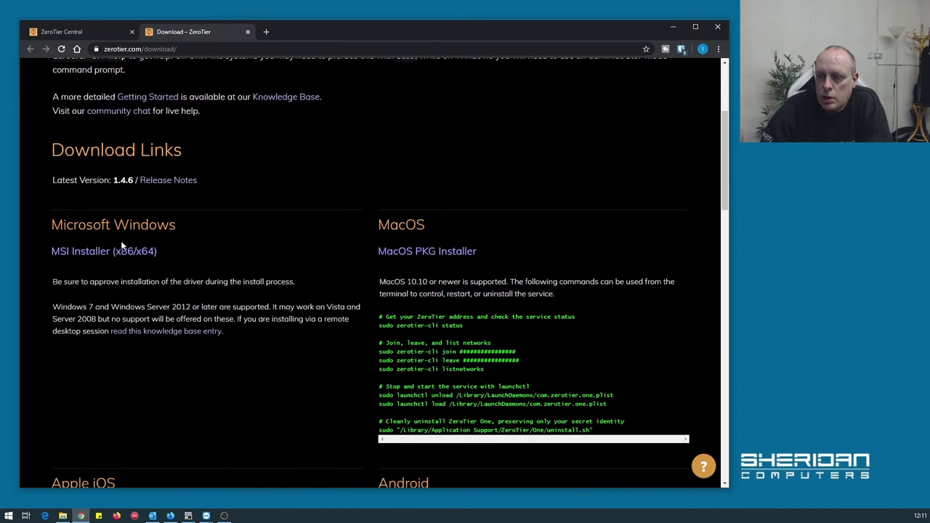
{"action": "scroll", "scroll_direction": "down", "scroll_amount": 3}
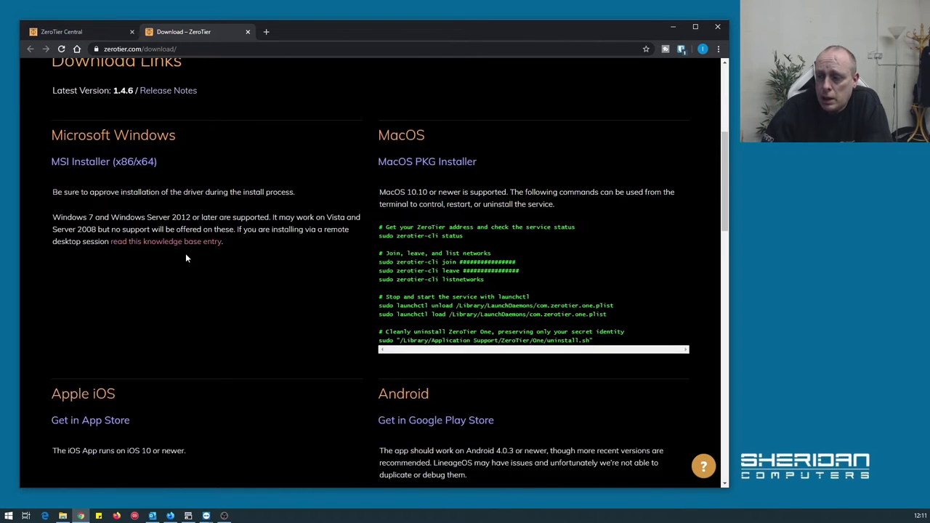
{"action": "scroll", "scroll_direction": "down", "scroll_amount": 3}
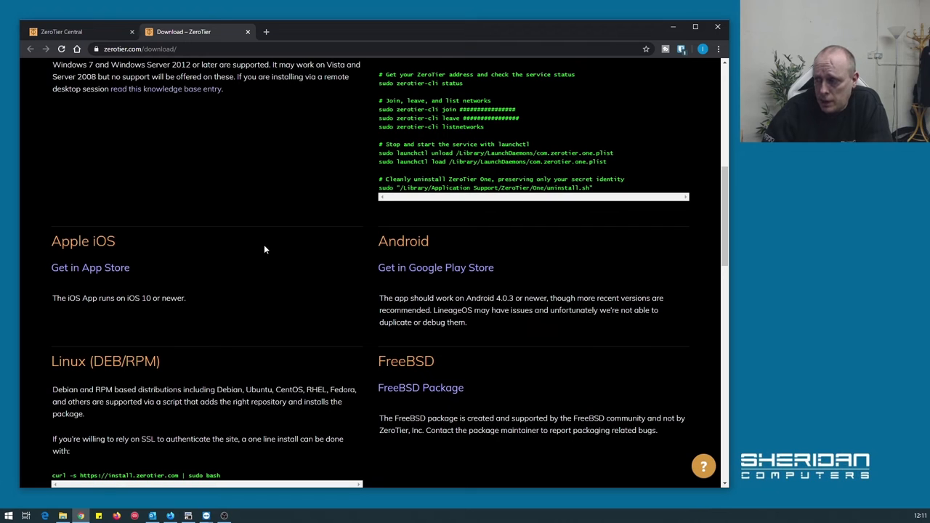
{"action": "scroll", "scroll_direction": "down", "scroll_amount": 3}
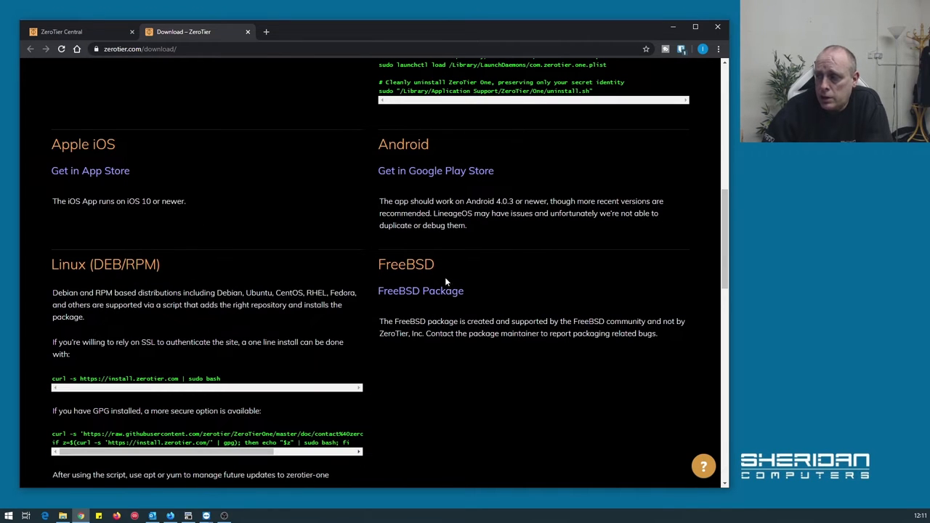
{"action": "scroll", "scroll_direction": "down", "scroll_amount": 3}
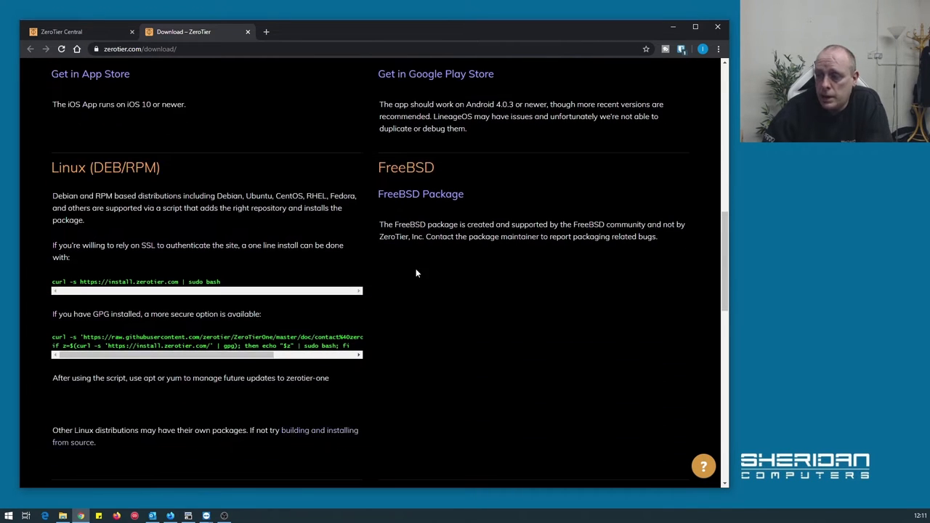
{"action": "scroll", "scroll_direction": "up", "scroll_amount": 3}
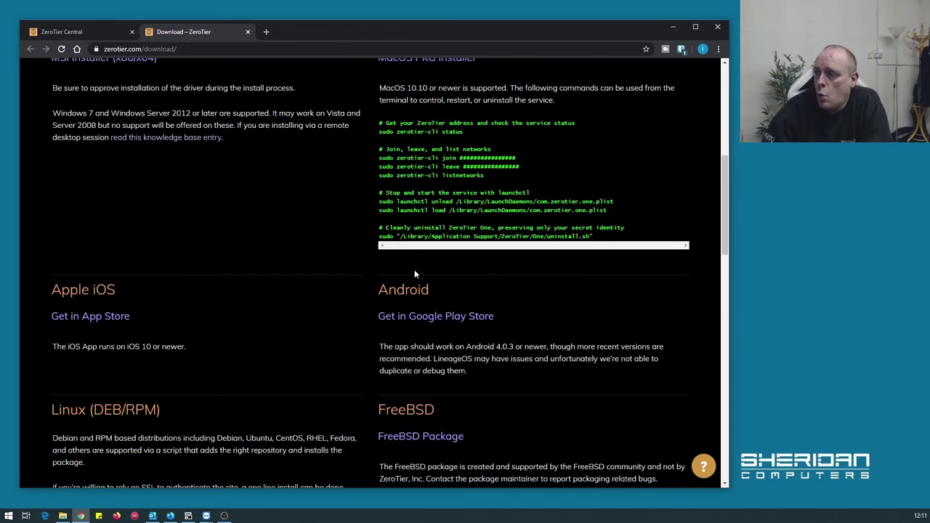
- Close the Download tab, returning to the Account page's Free subscription section
{"action": "scroll", "scroll_direction": "up", "scroll_amount": 3}
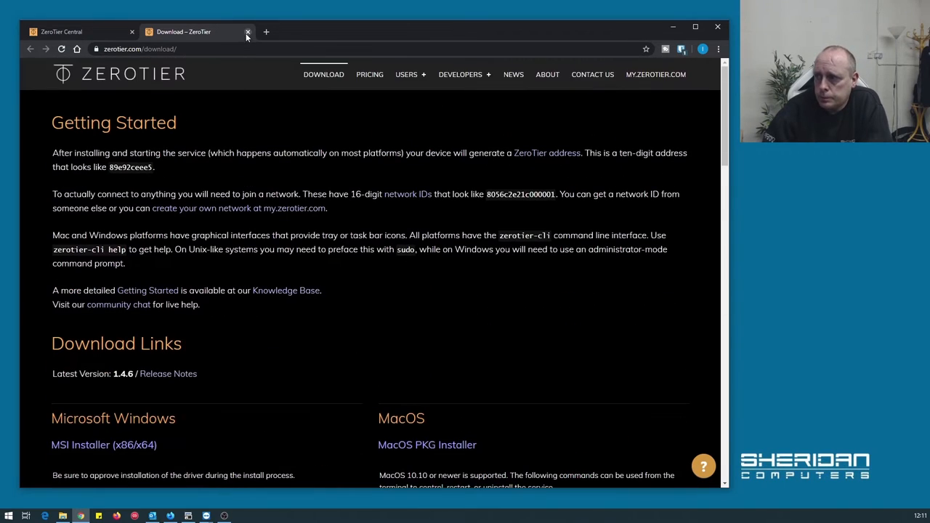
{"action": "left_click", "coordinate": [247, 31]}
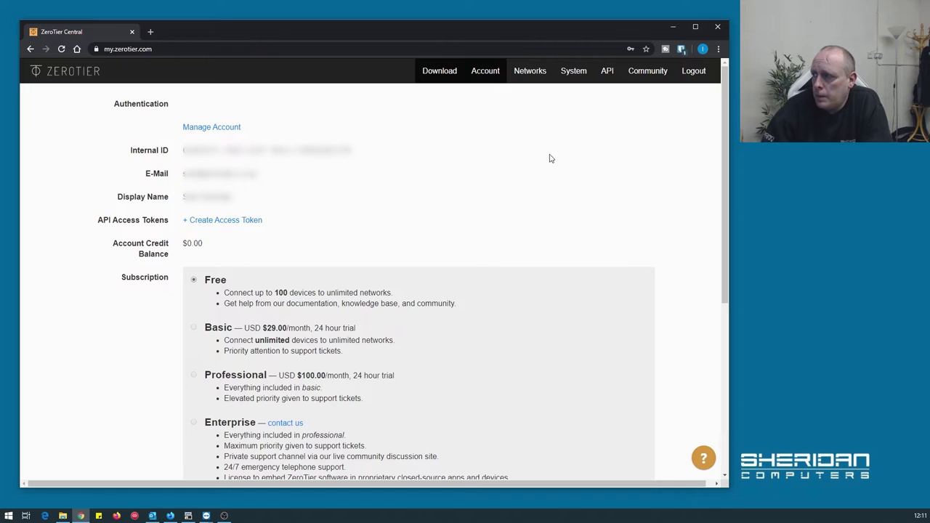
{"action": "mouse_move", "coordinate": [204, 287]}
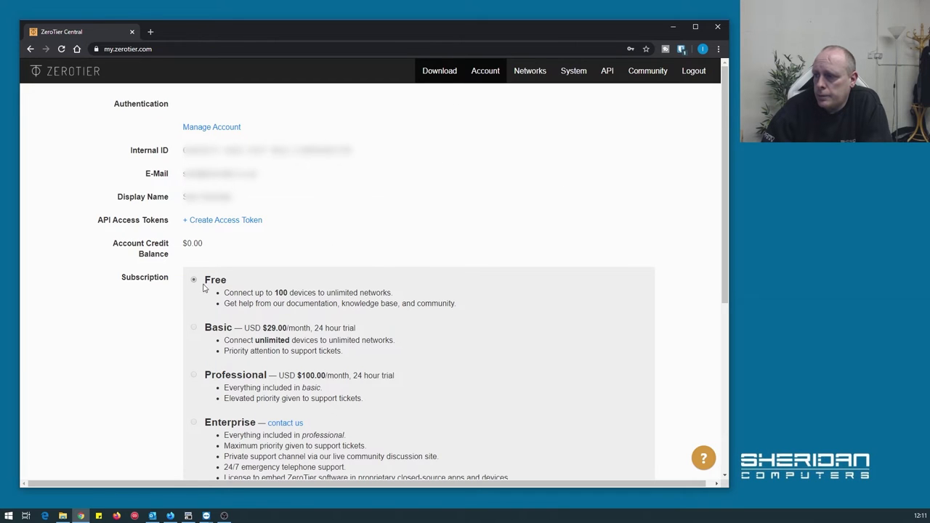
{"action": "mouse_move", "coordinate": [342, 303]}
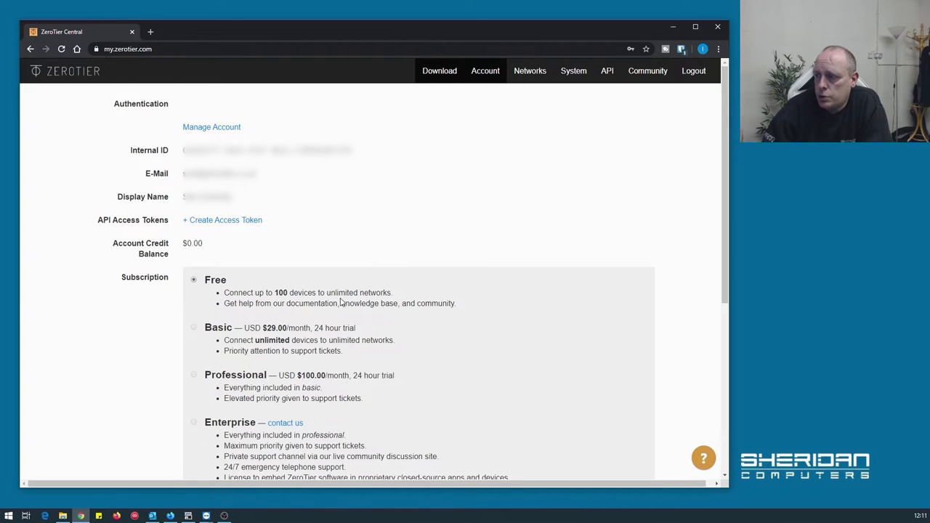
{"action": "mouse_move", "coordinate": [311, 340]}
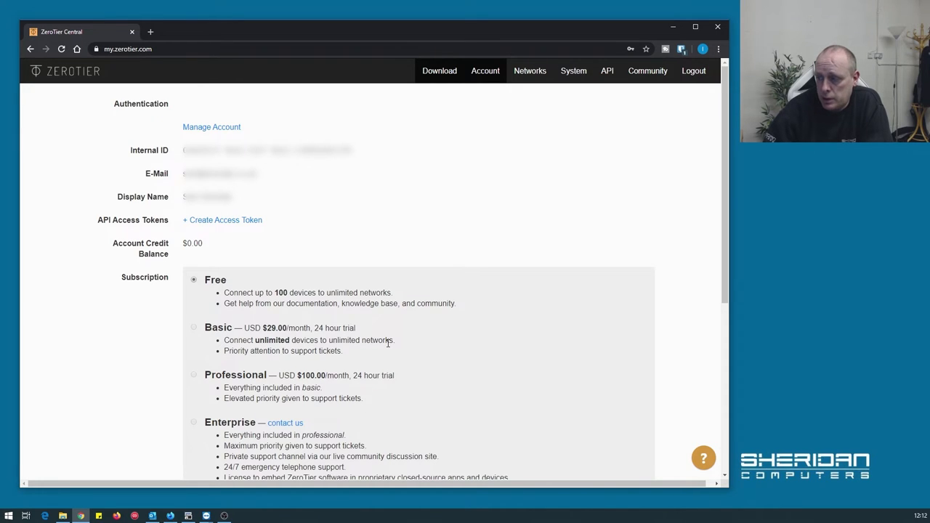
{"action": "mouse_move", "coordinate": [529, 69]}
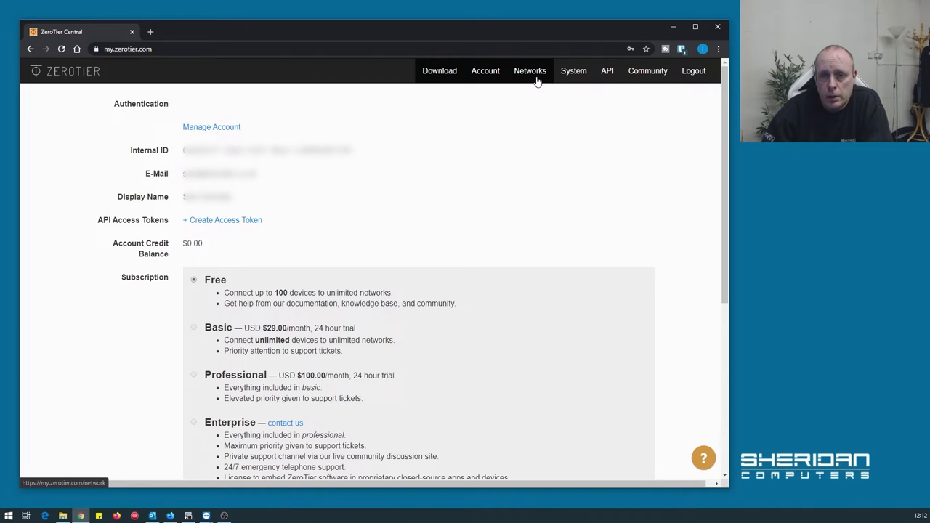
- Go to Your Networks and create a new ZeroTier network with an auto-generated name
{"action": "left_click", "coordinate": [529, 70]}
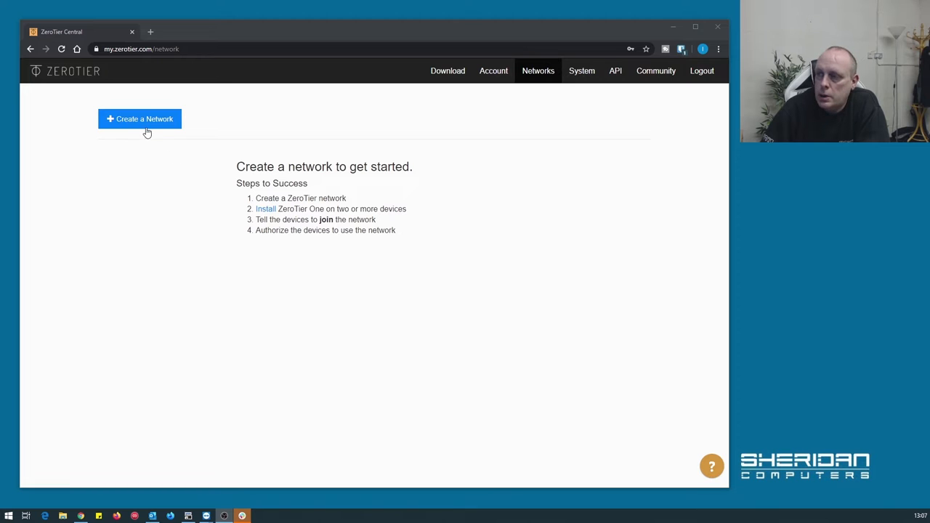
{"action": "left_click", "coordinate": [140, 119]}
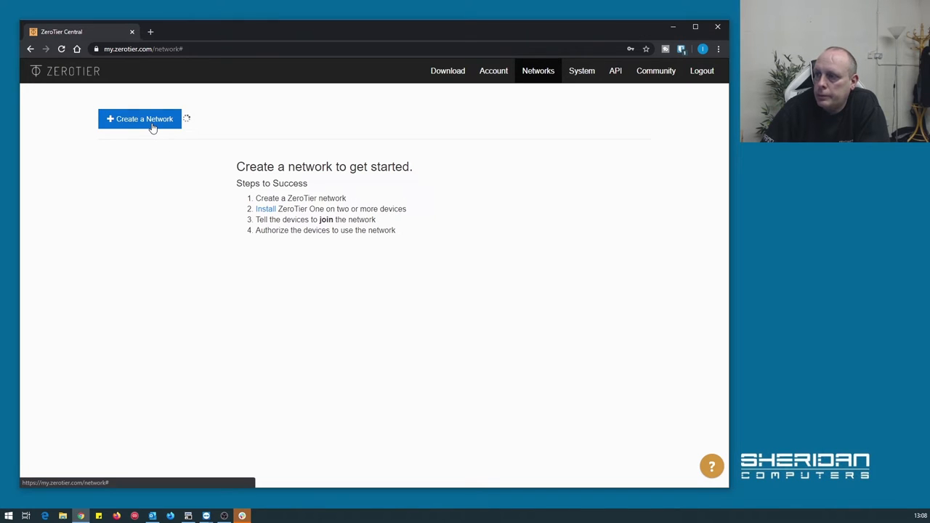
{"action": "left_click", "coordinate": [140, 119]}
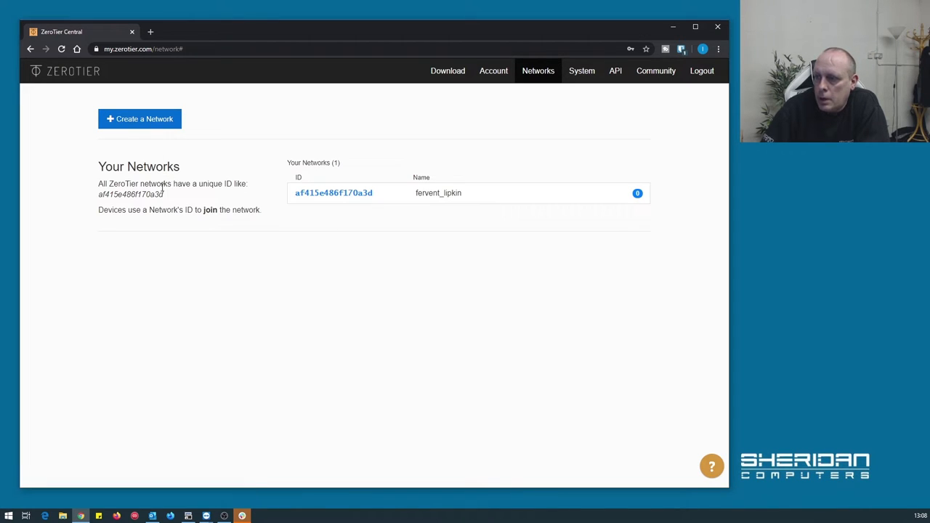
{"action": "mouse_move", "coordinate": [334, 192]}
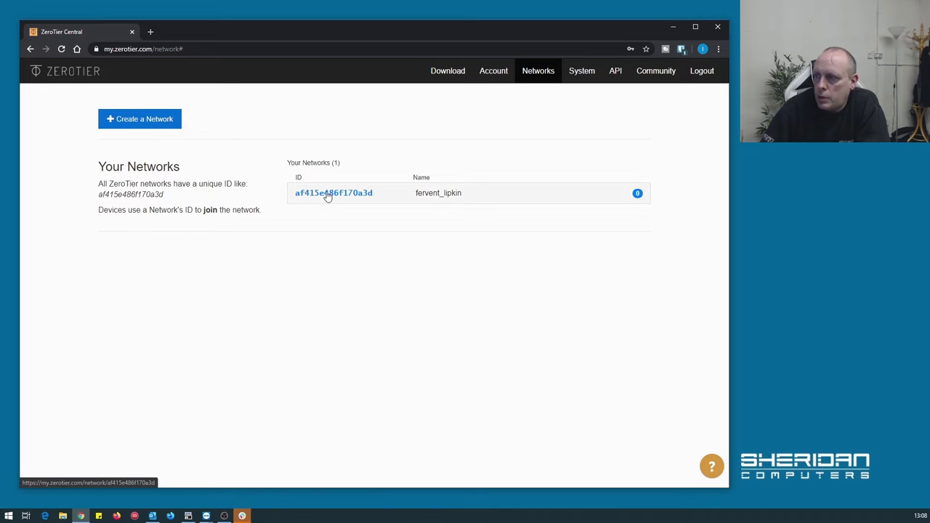
{"action": "mouse_move", "coordinate": [431, 204]}
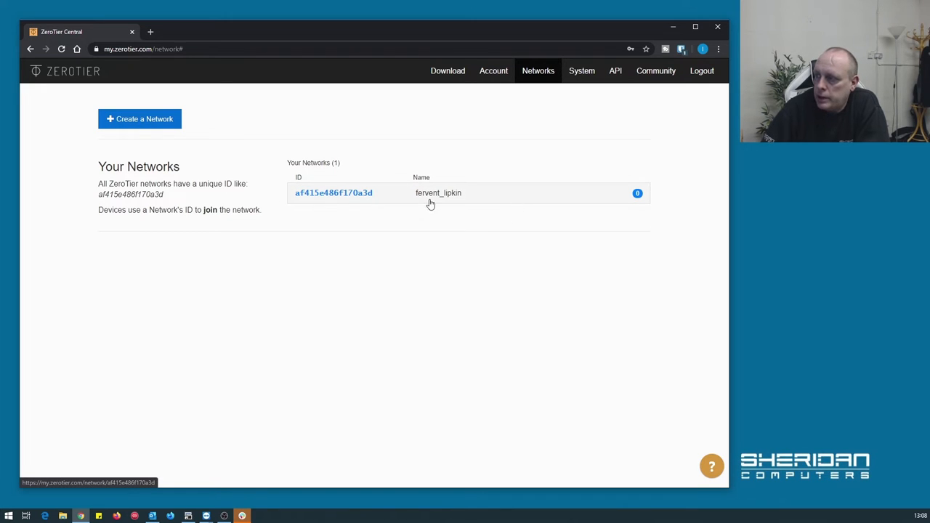
{"action": "mouse_move", "coordinate": [303, 247]}
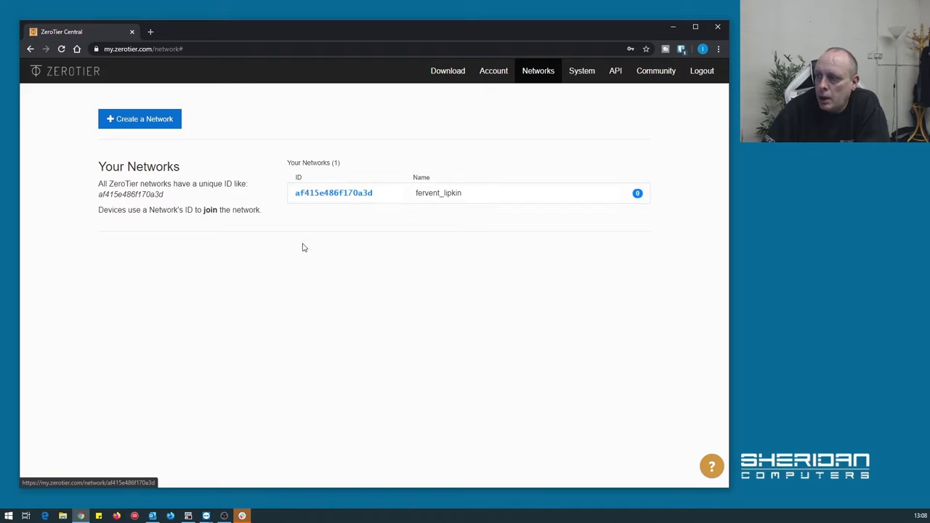
{"action": "mouse_move", "coordinate": [381, 200]}
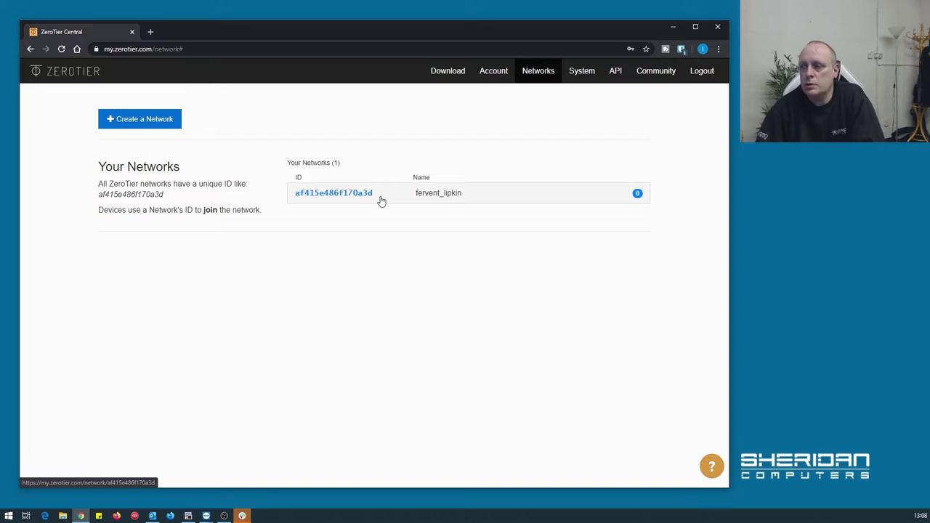
{"action": "mouse_move", "coordinate": [345, 206]}
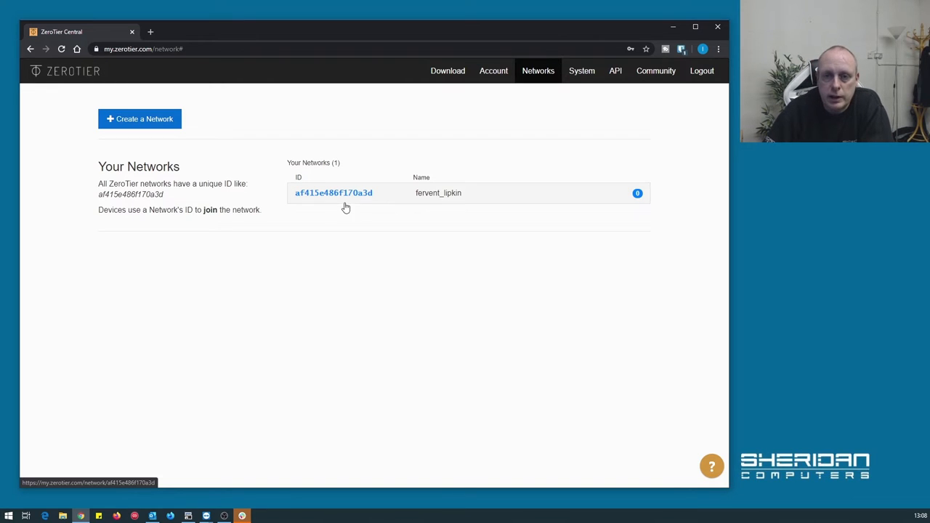
{"action": "mouse_move", "coordinate": [506, 203]}
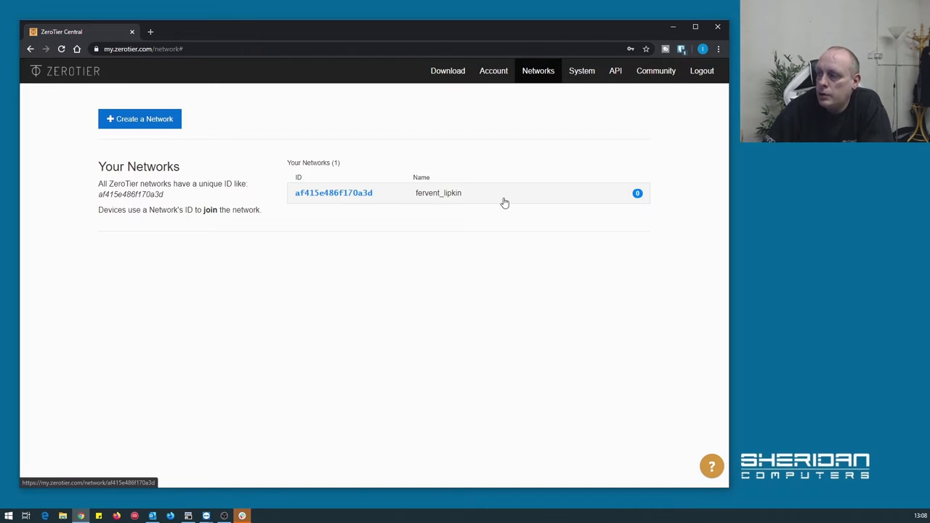
- Enter the fervent_lipkin network and review its private access, 192.168.192.0/24 route and IPv4 auto-assign range
{"action": "left_click", "coordinate": [332, 192]}
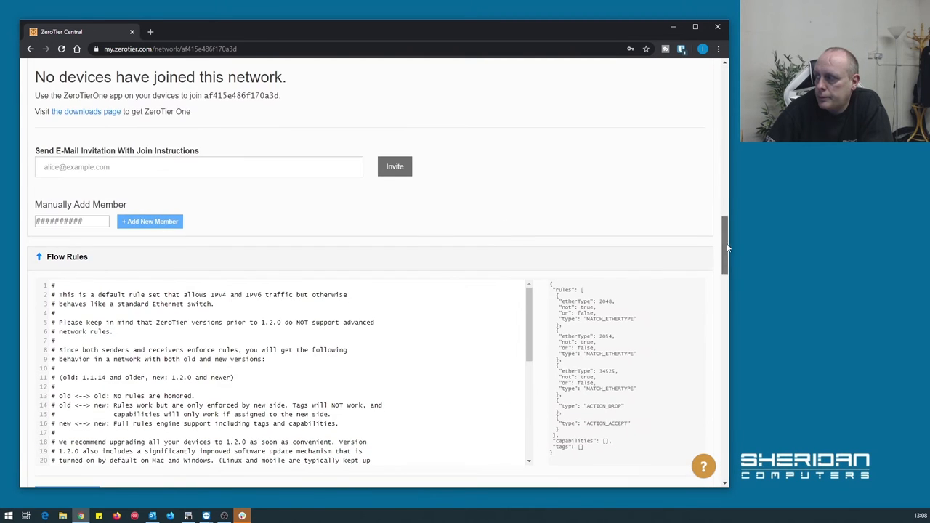
{"action": "scroll", "scroll_direction": "up", "scroll_amount": 3}
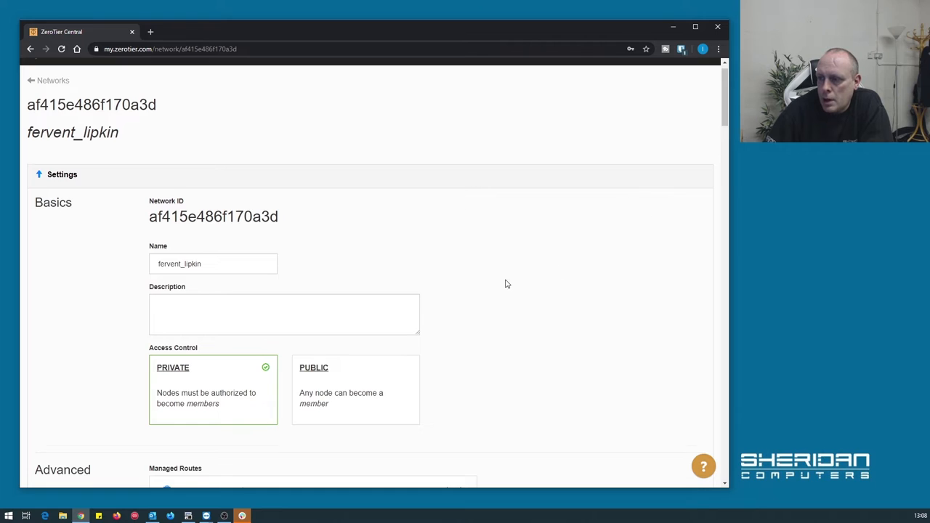
{"action": "scroll", "scroll_direction": "down", "scroll_amount": 3}
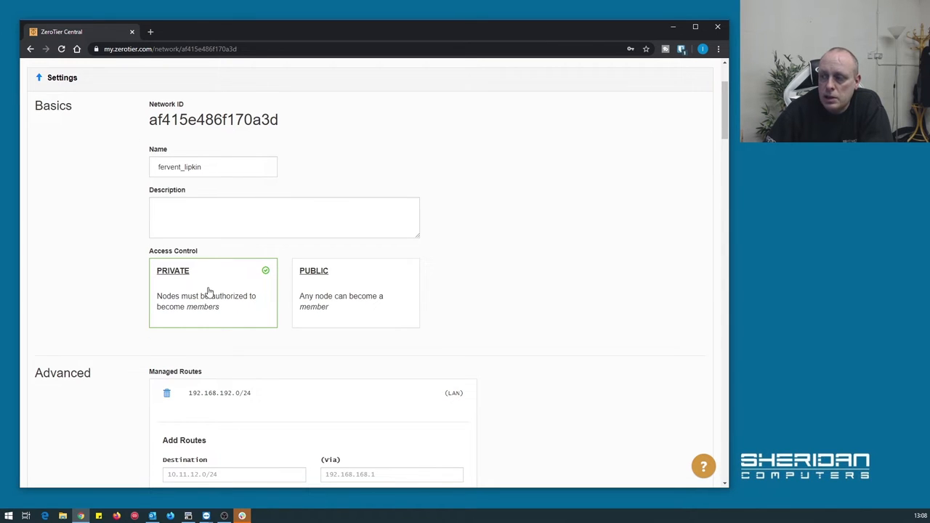
{"action": "mouse_move", "coordinate": [227, 303]}
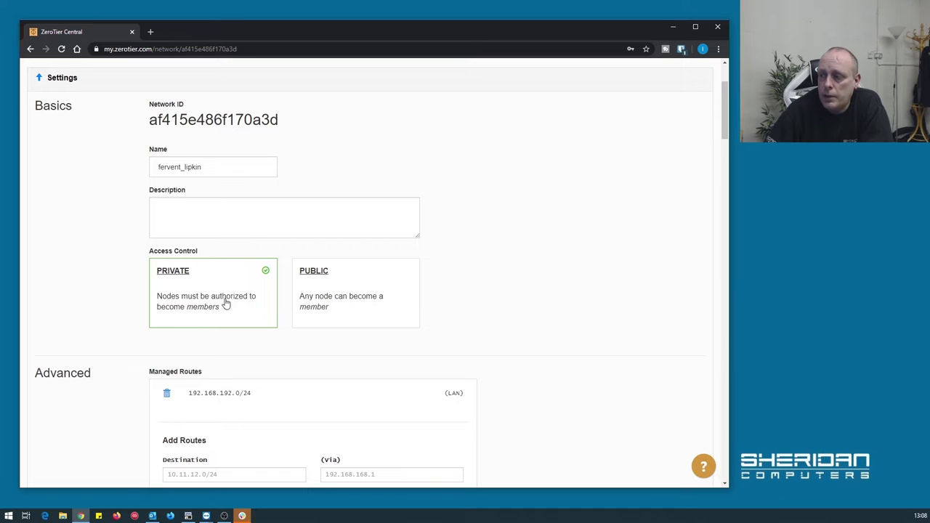
{"action": "mouse_move", "coordinate": [487, 198]}
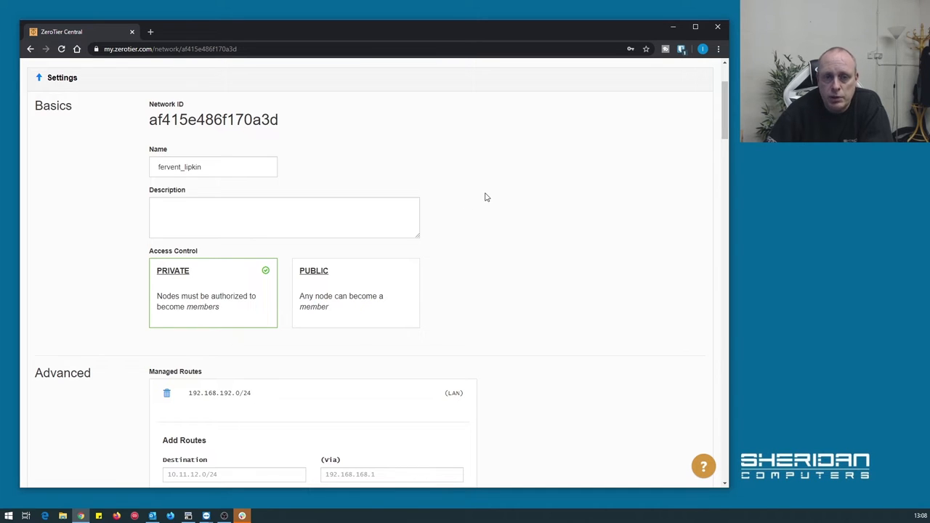
{"action": "scroll", "scroll_direction": "down", "scroll_amount": 3}
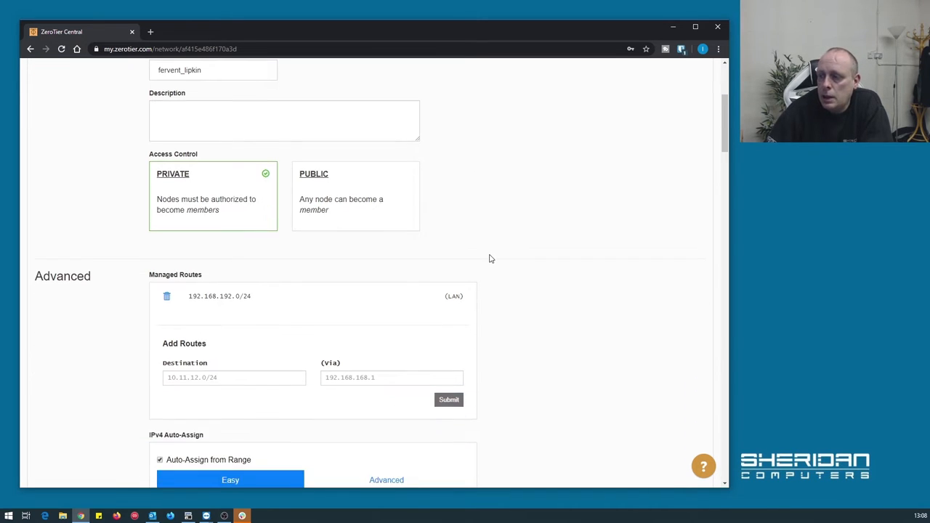
{"action": "scroll", "scroll_direction": "down", "scroll_amount": 3}
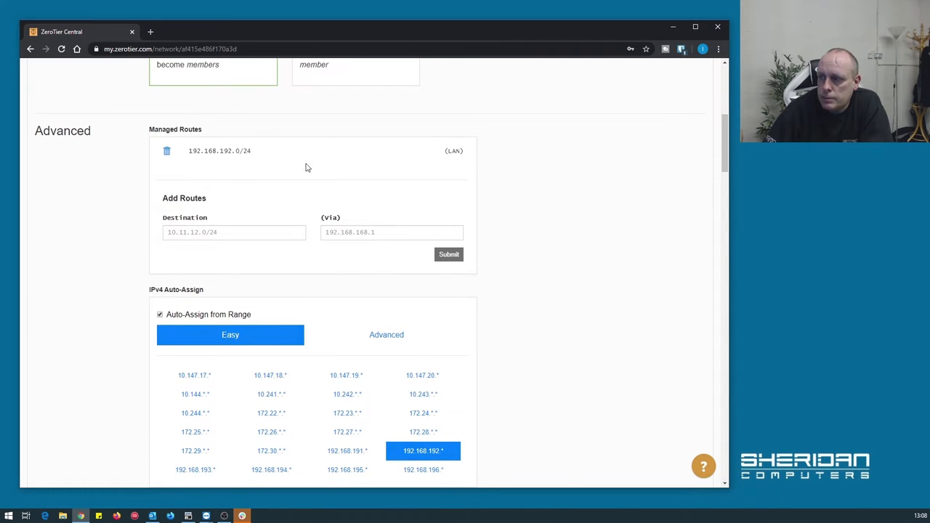
{"action": "scroll", "scroll_direction": "down", "scroll_amount": 3}
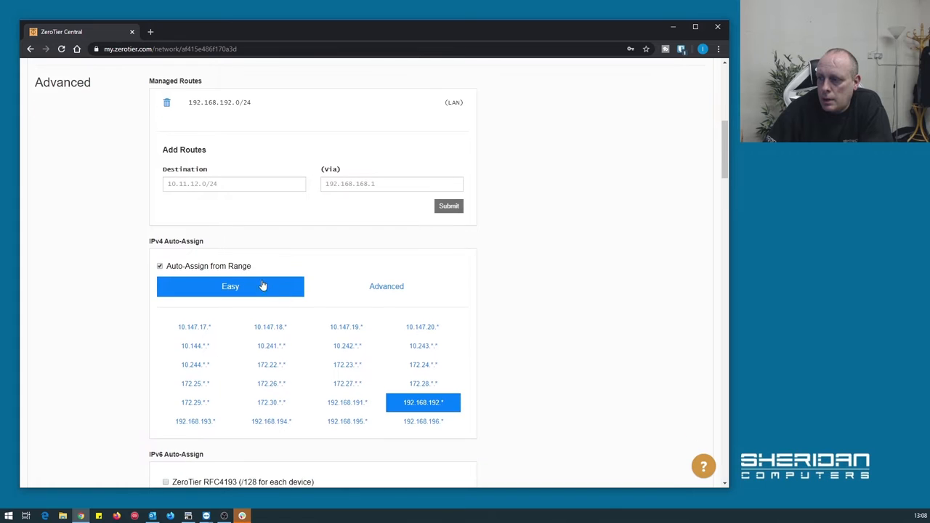
{"action": "mouse_move", "coordinate": [549, 235]}
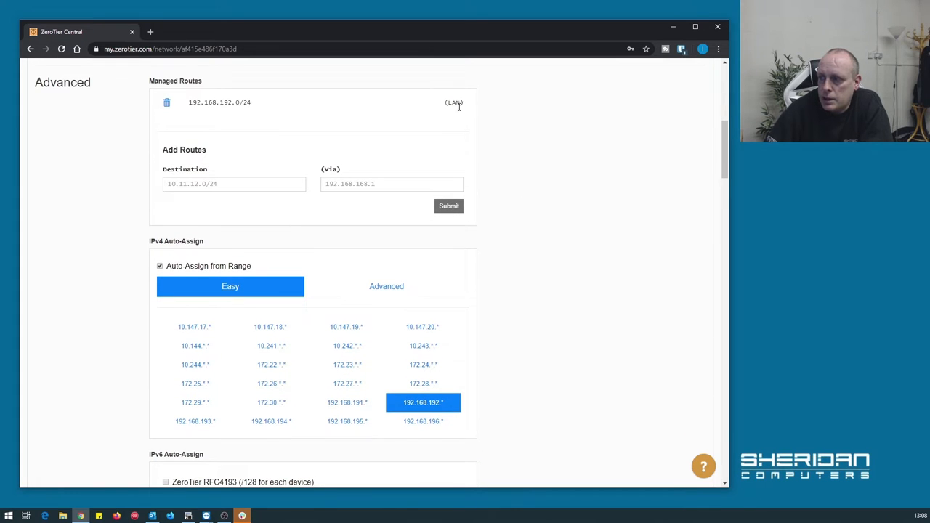
{"action": "mouse_move", "coordinate": [305, 168]}
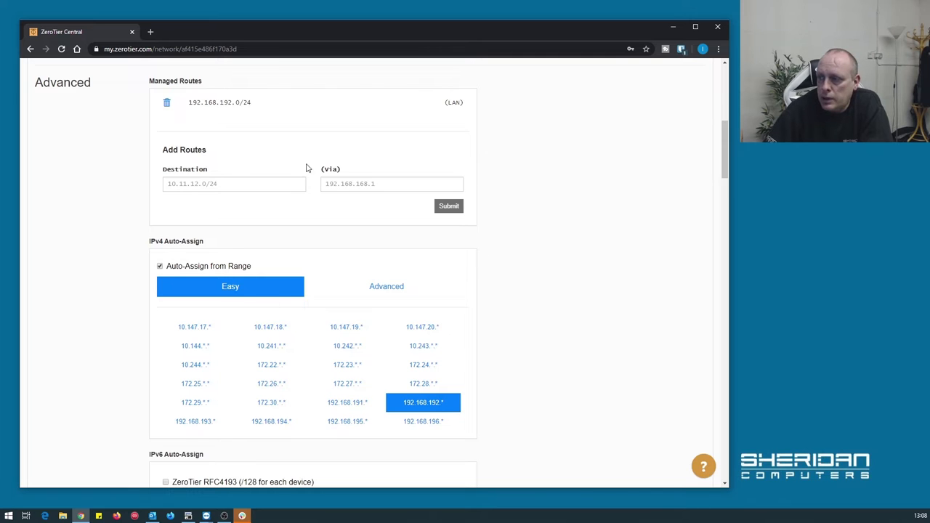
{"action": "mouse_move", "coordinate": [501, 309]}
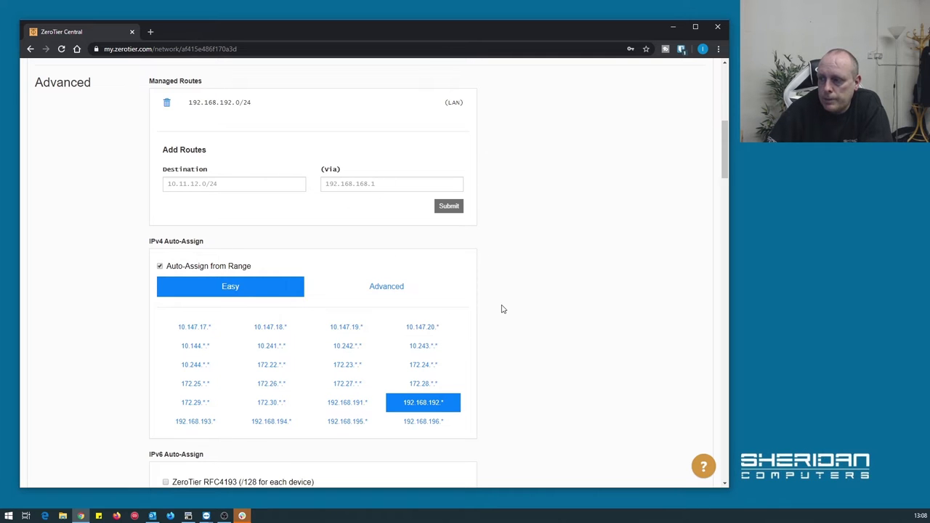
{"action": "scroll", "scroll_direction": "down", "scroll_amount": 3}
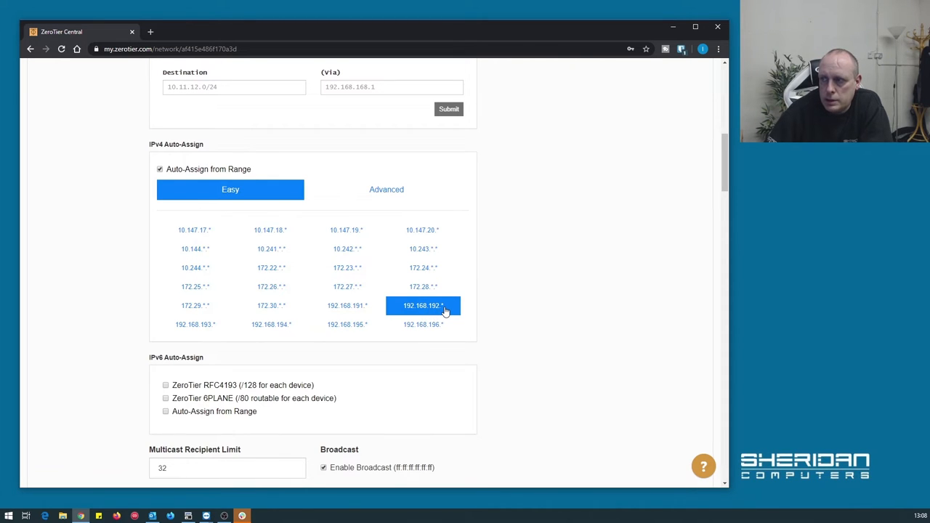
{"action": "scroll", "scroll_direction": "up", "scroll_amount": 3}
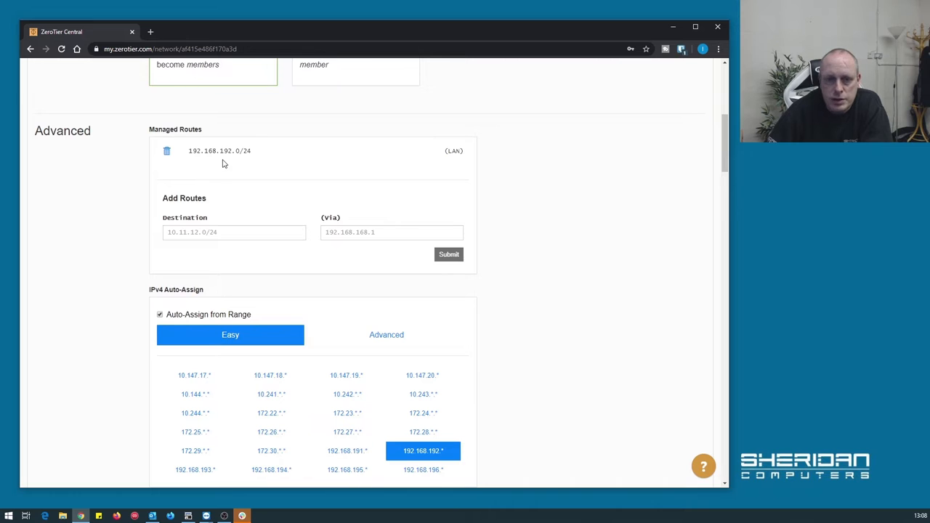
{"action": "scroll", "scroll_direction": "down", "scroll_amount": 3}
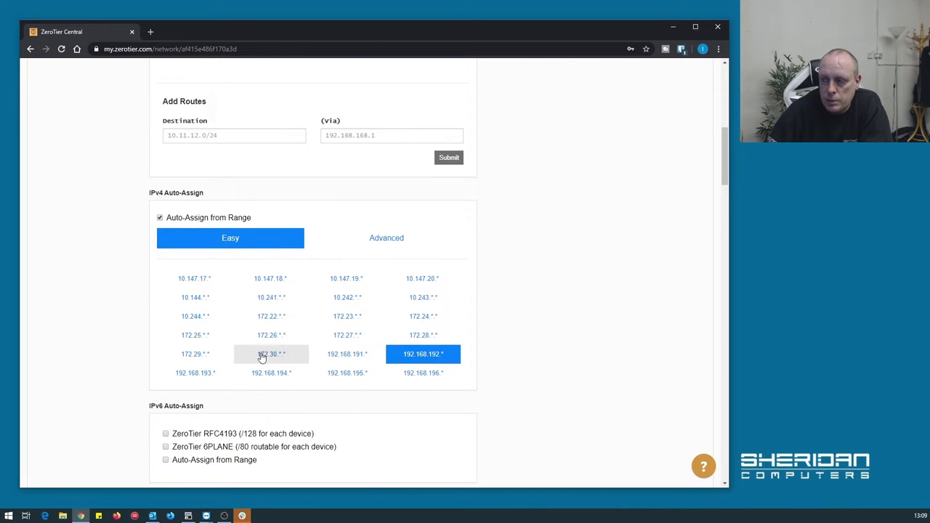
{"action": "mouse_move", "coordinate": [346, 282]}
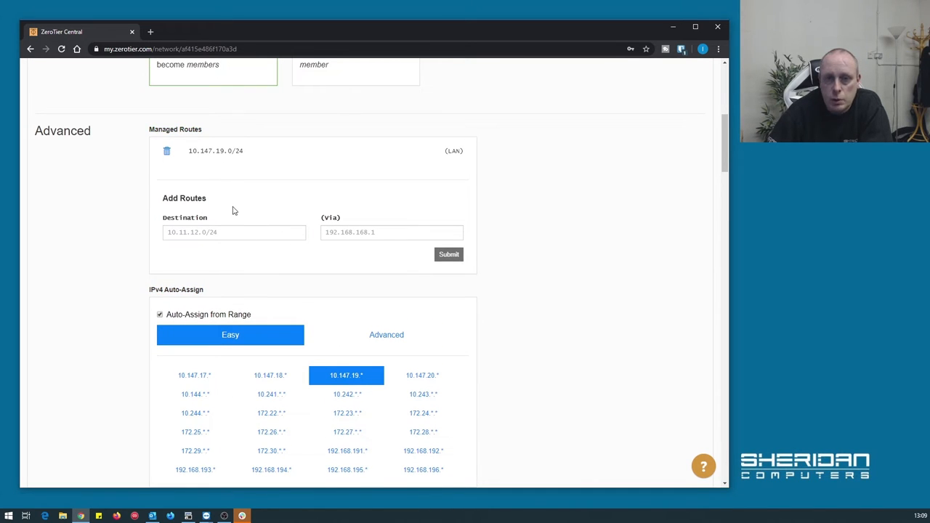
{"action": "scroll", "scroll_direction": "down", "scroll_amount": 3}
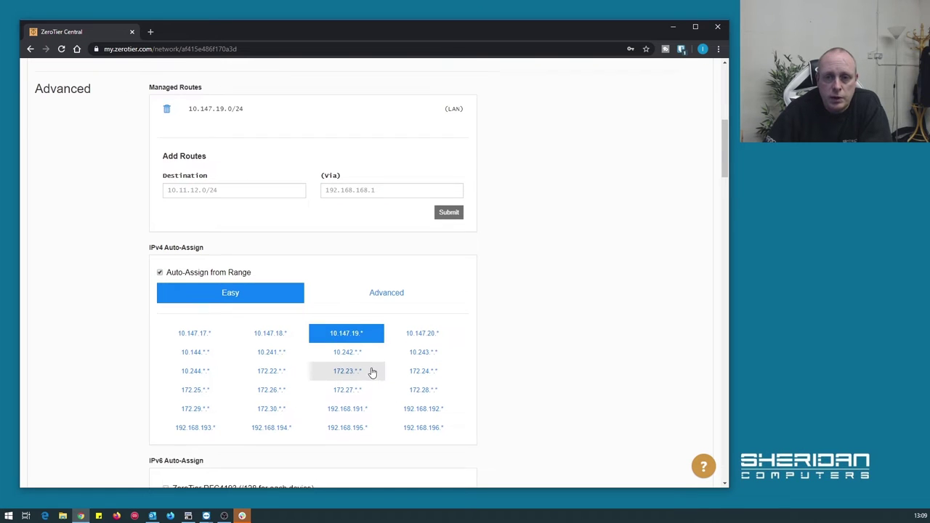
{"action": "scroll", "scroll_direction": "up", "scroll_amount": 3}
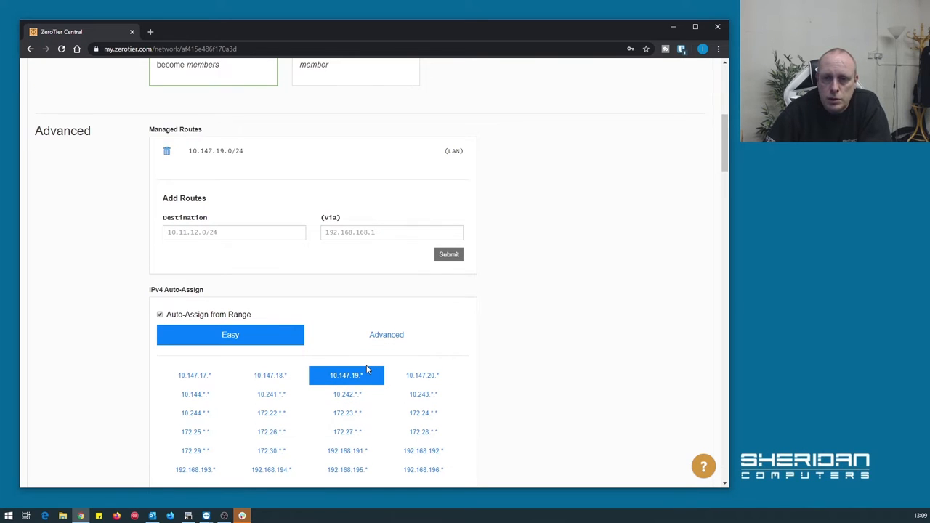
{"action": "mouse_move", "coordinate": [285, 274]}
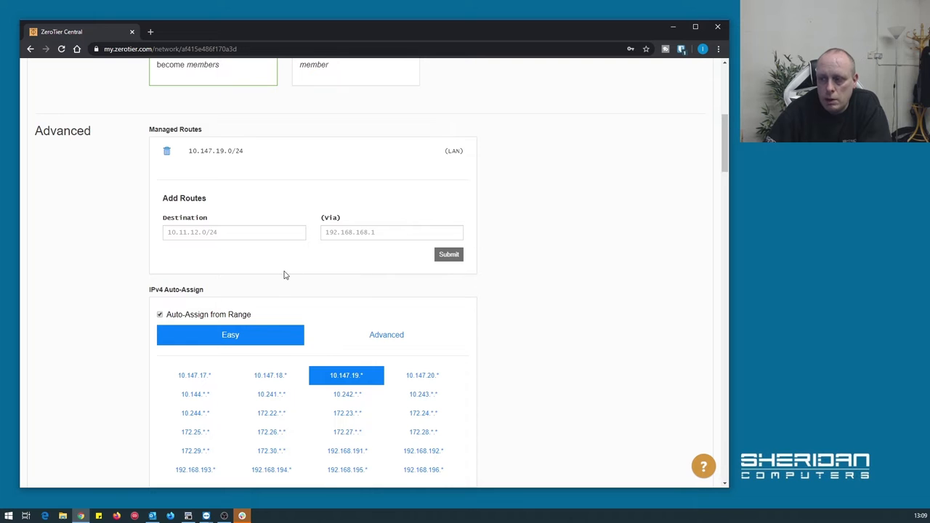
{"action": "mouse_move", "coordinate": [275, 247]}
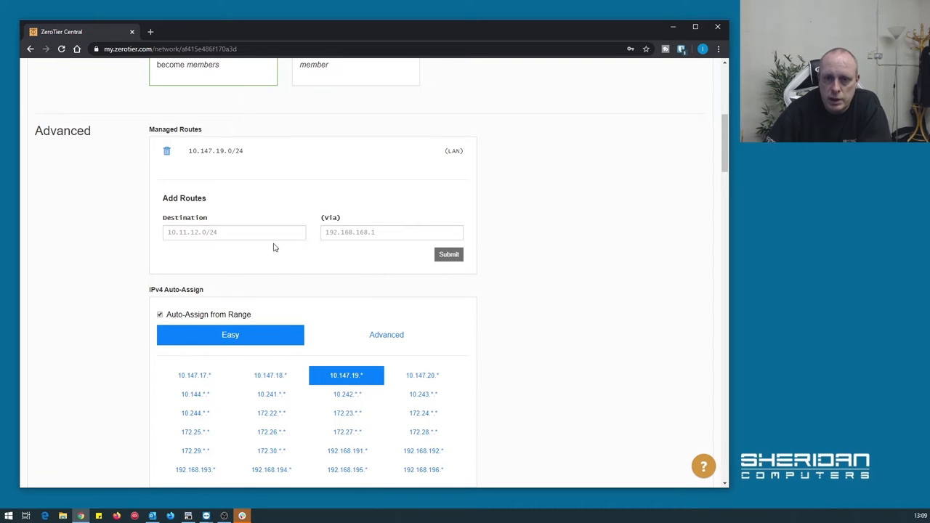
{"action": "scroll", "scroll_direction": "down", "scroll_amount": 3}
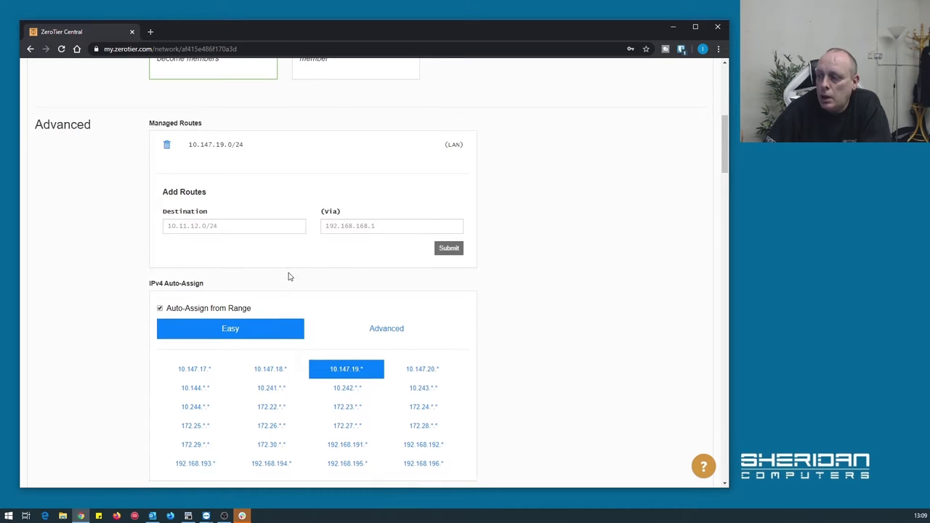
{"action": "scroll", "scroll_direction": "down", "scroll_amount": 3}
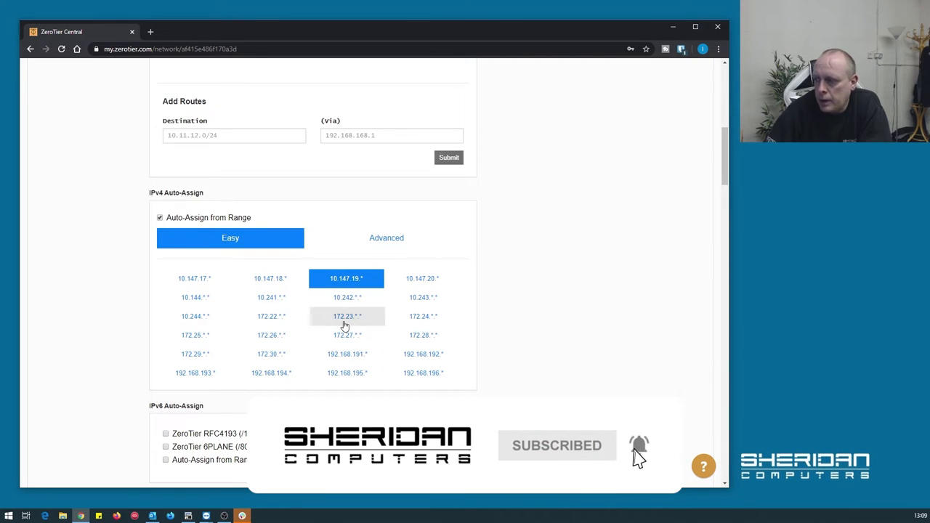
{"action": "left_click", "coordinate": [423, 354]}
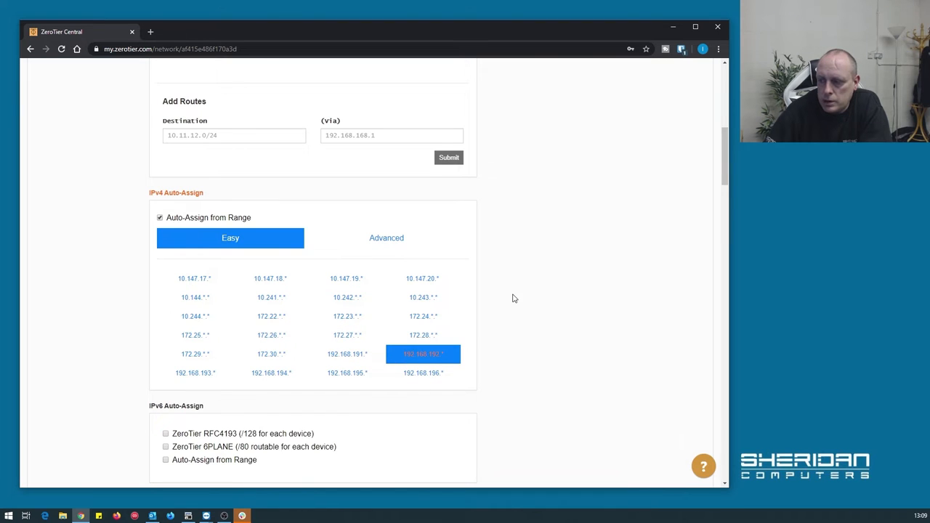
- Scroll past IPv6 Auto-Assign, the empty Members list and default Flow Rules down to Sharing
{"action": "scroll", "scroll_direction": "down", "scroll_amount": 3}
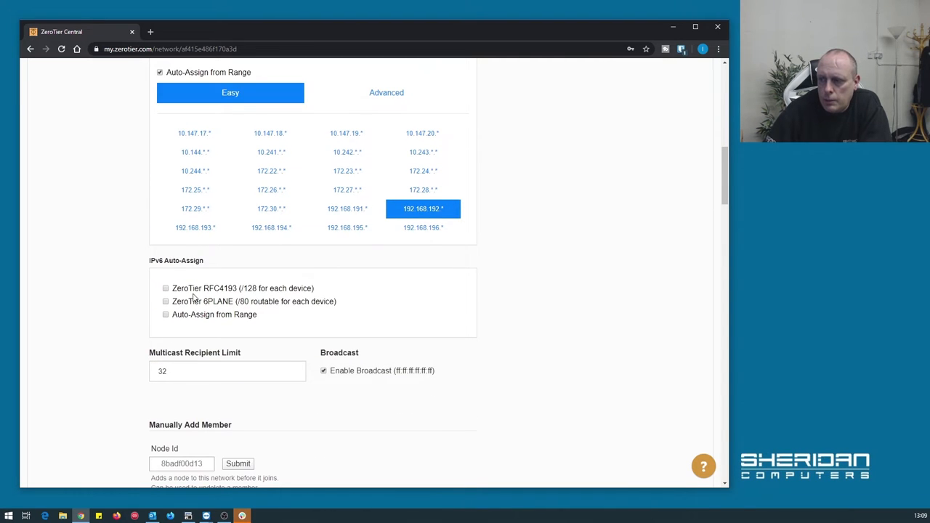
{"action": "mouse_move", "coordinate": [184, 273]}
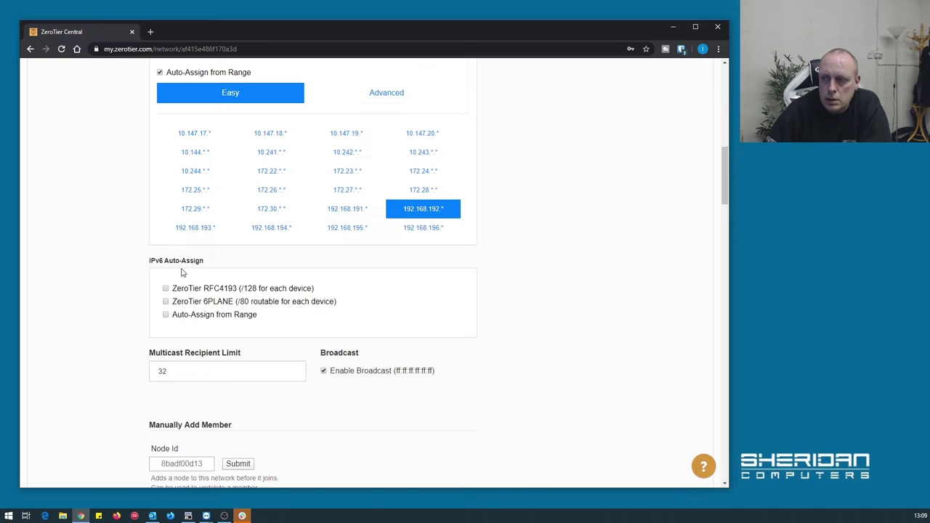
{"action": "mouse_move", "coordinate": [317, 314]}
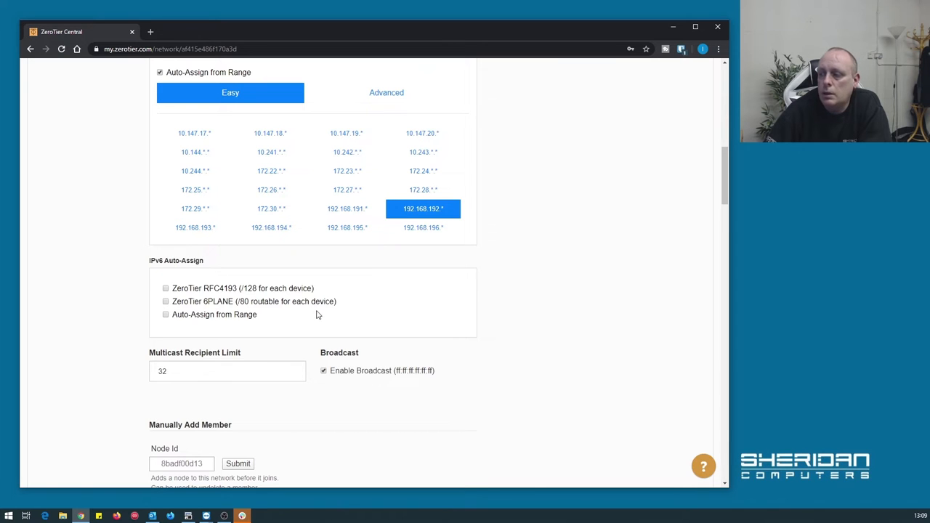
{"action": "scroll", "scroll_direction": "down", "scroll_amount": 3}
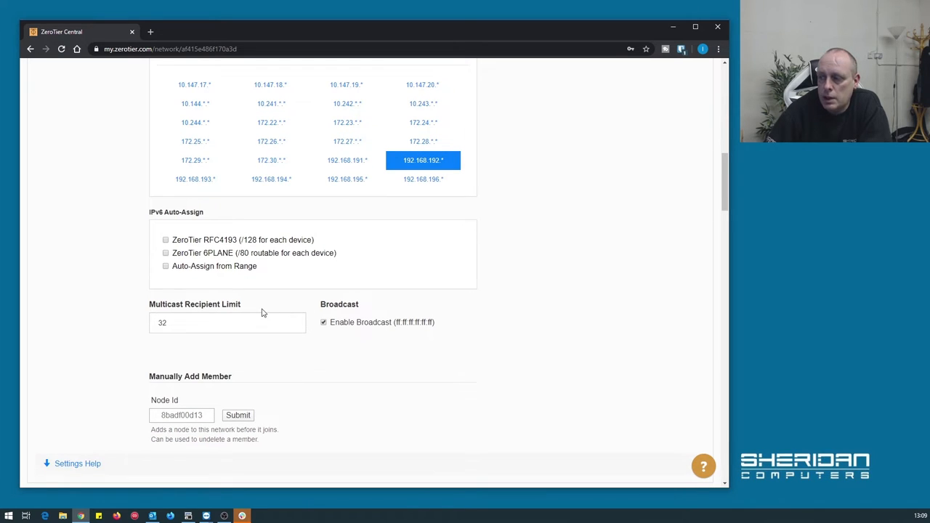
{"action": "mouse_move", "coordinate": [202, 250]}
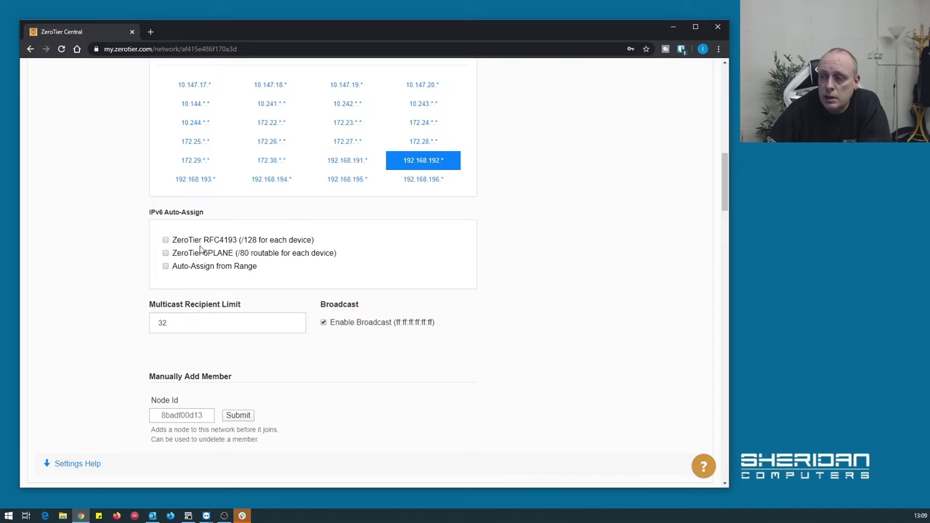
{"action": "scroll", "scroll_direction": "down", "scroll_amount": 3}
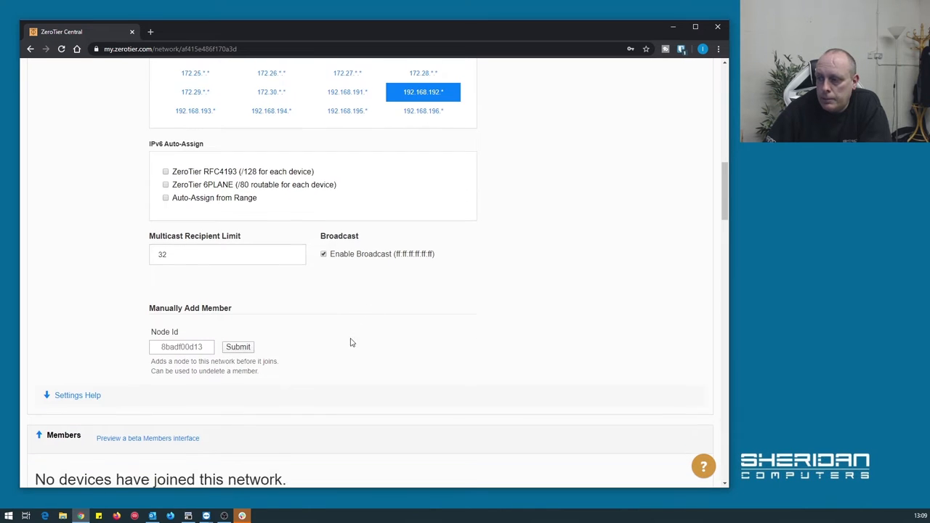
{"action": "scroll", "scroll_direction": "down", "scroll_amount": 3}
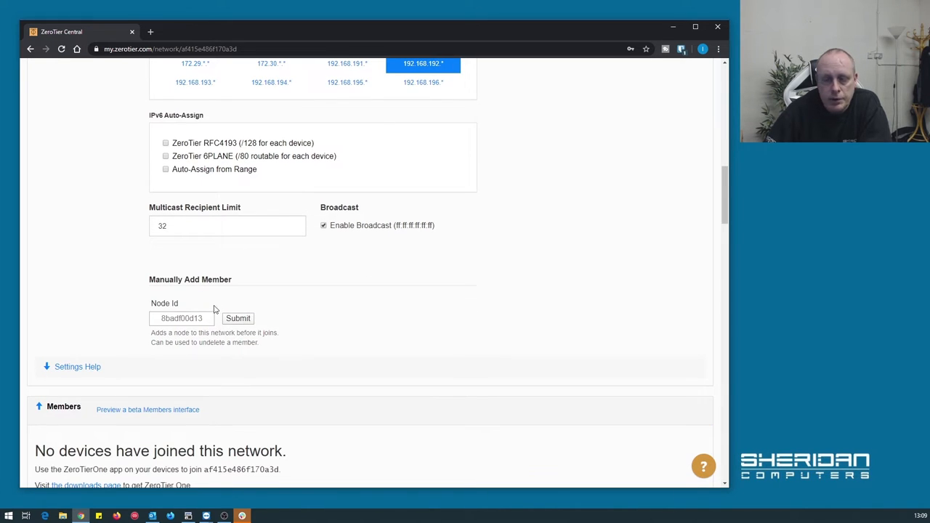
{"action": "scroll", "scroll_direction": "down", "scroll_amount": 3}
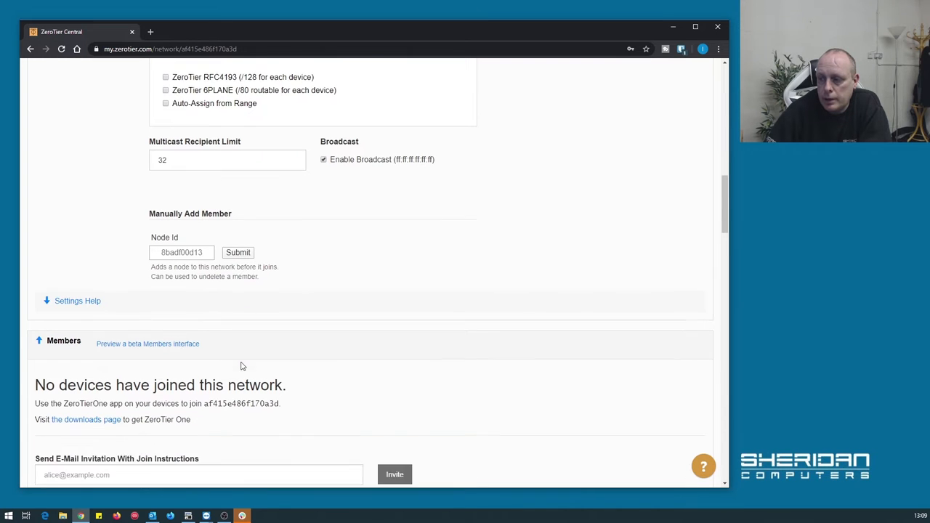
{"action": "scroll", "scroll_direction": "down", "scroll_amount": 3}
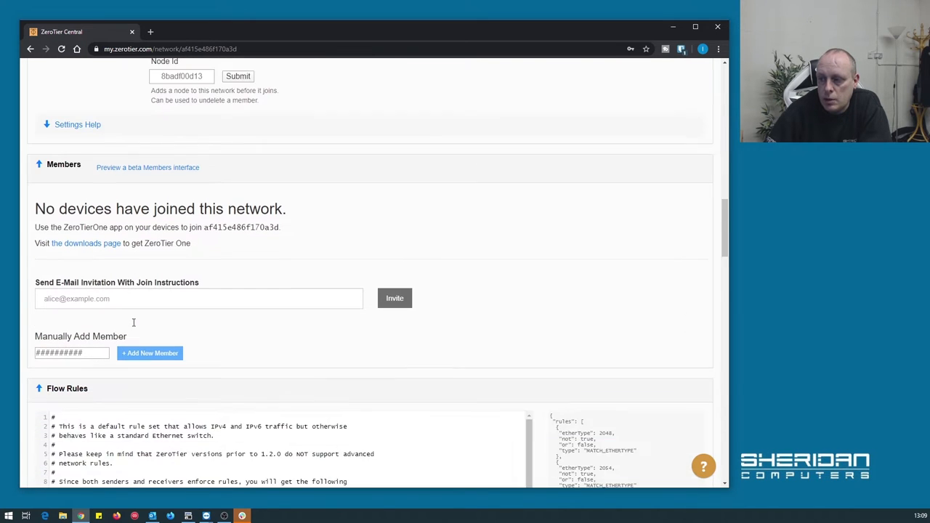
{"action": "scroll", "scroll_direction": "down", "scroll_amount": 3}
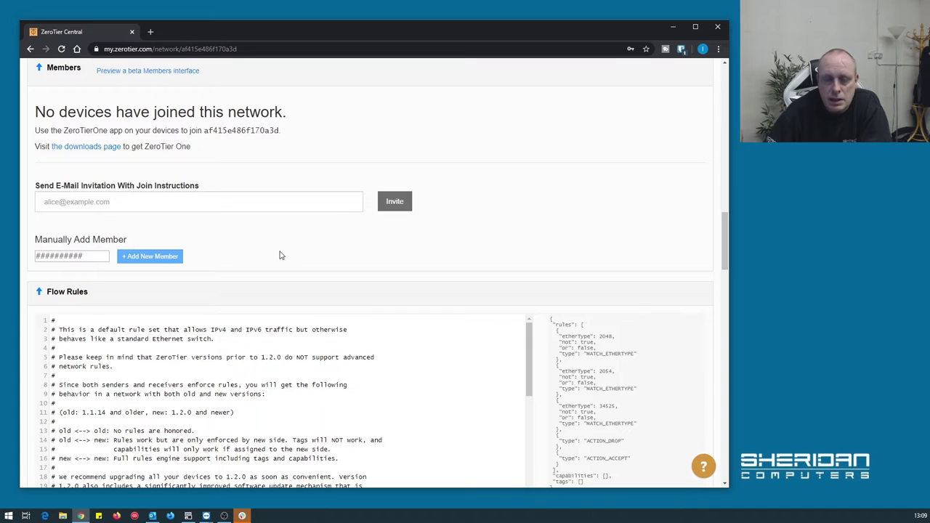
{"action": "scroll", "scroll_direction": "down", "scroll_amount": 3}
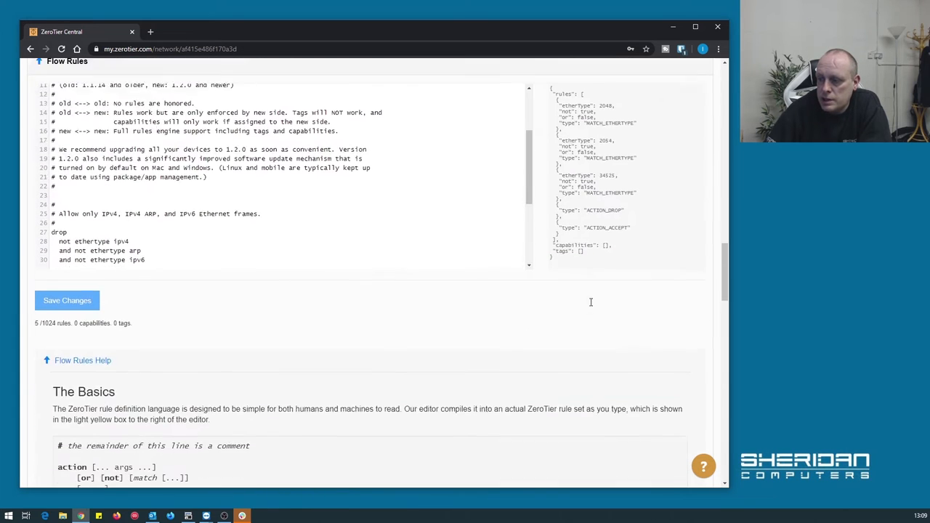
{"action": "scroll", "scroll_direction": "down", "scroll_amount": 3}
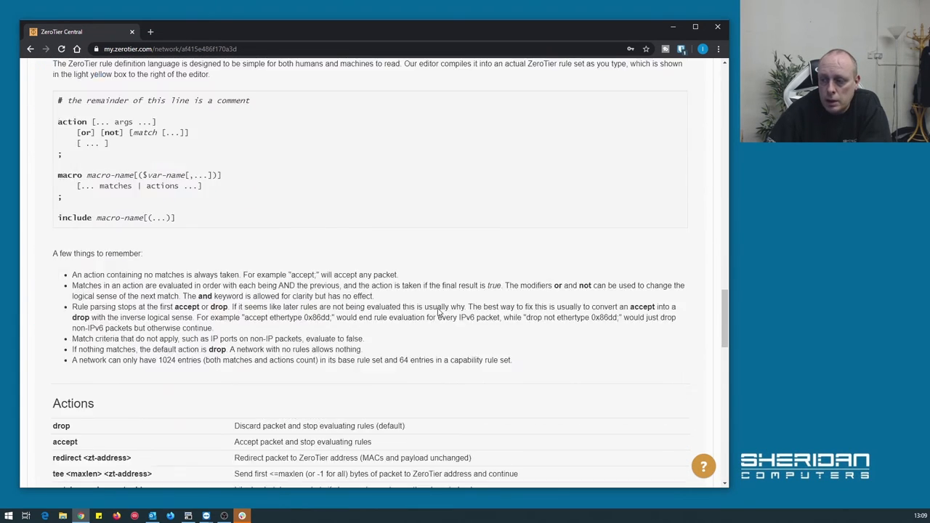
{"action": "scroll", "scroll_direction": "down", "scroll_amount": 3}
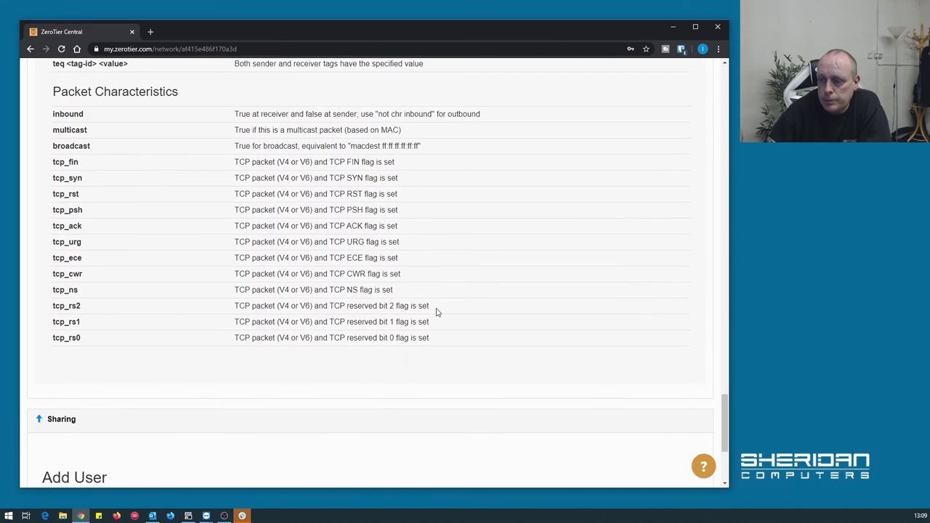
{"action": "scroll", "scroll_direction": "down", "scroll_amount": 3}
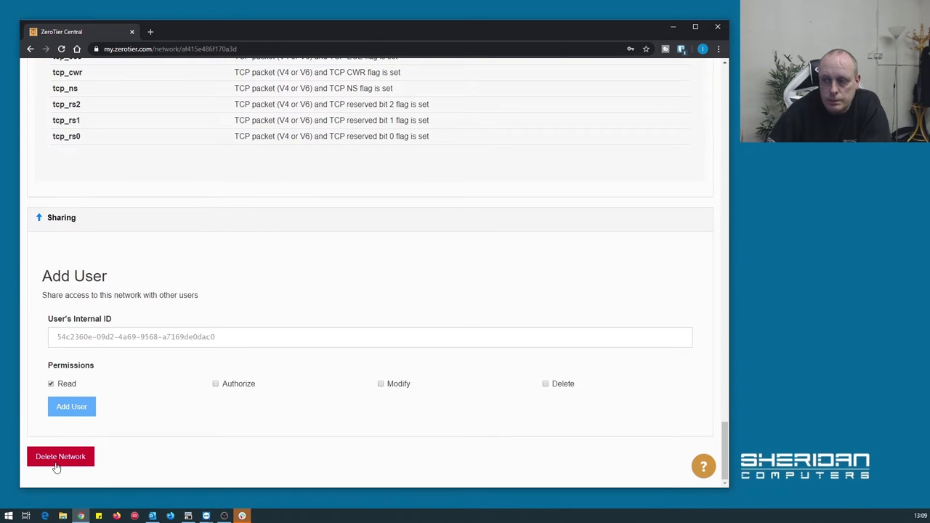
{"action": "mouse_move", "coordinate": [123, 378]}
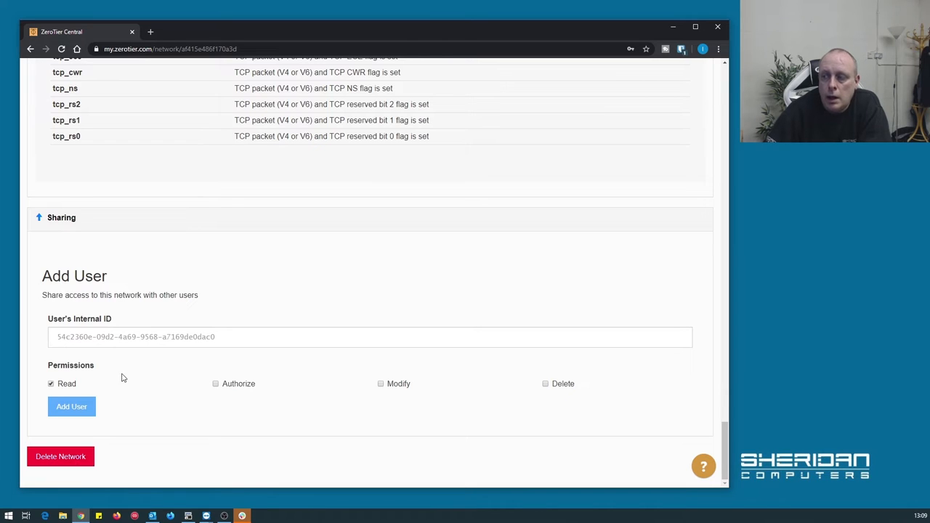
{"action": "mouse_move", "coordinate": [209, 354]}
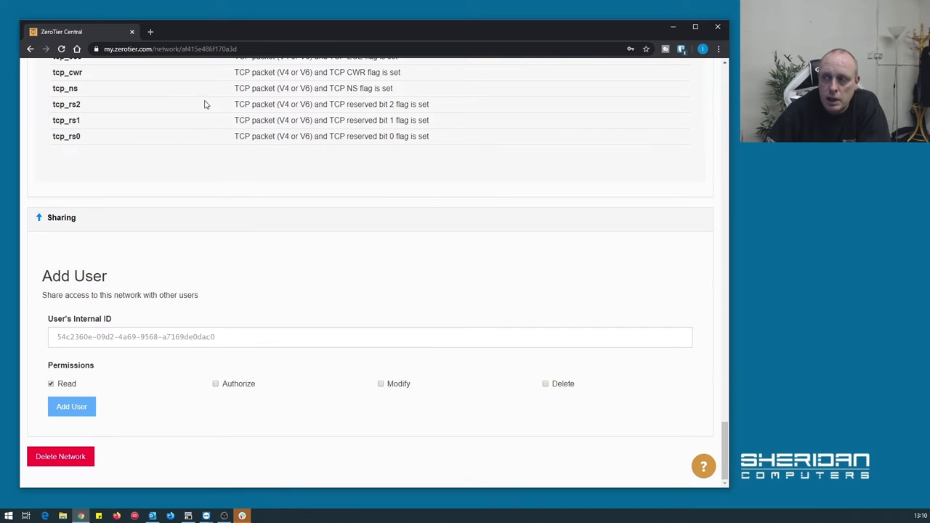
{"action": "mouse_move", "coordinate": [123, 372]}
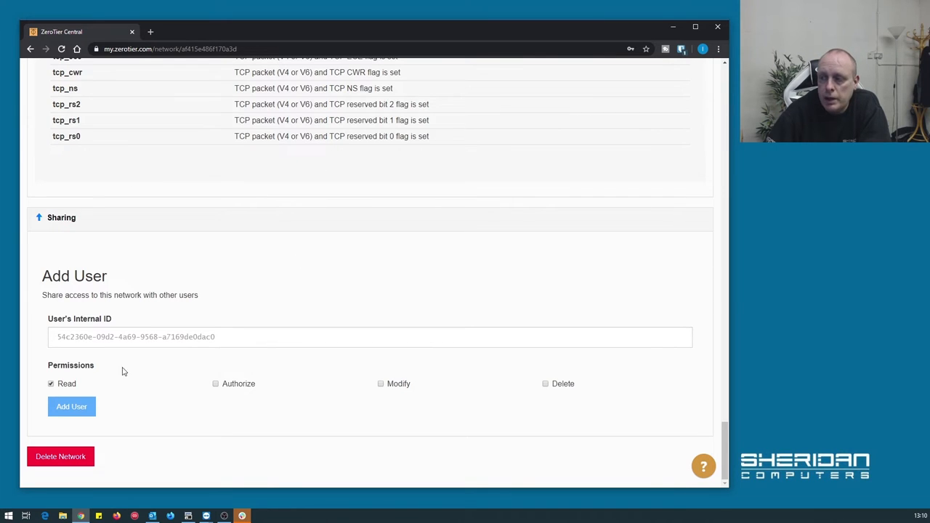
{"action": "mouse_move", "coordinate": [122, 410]}
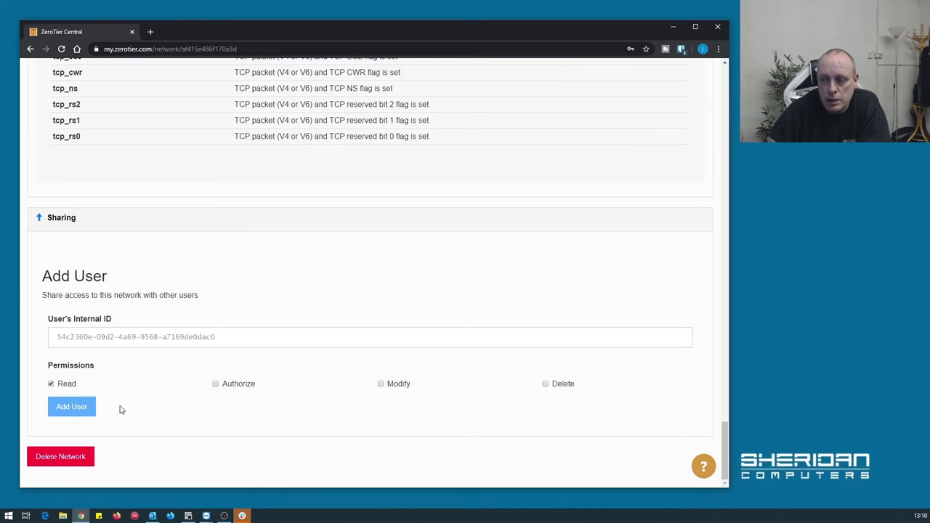
{"action": "mouse_move", "coordinate": [297, 432]}
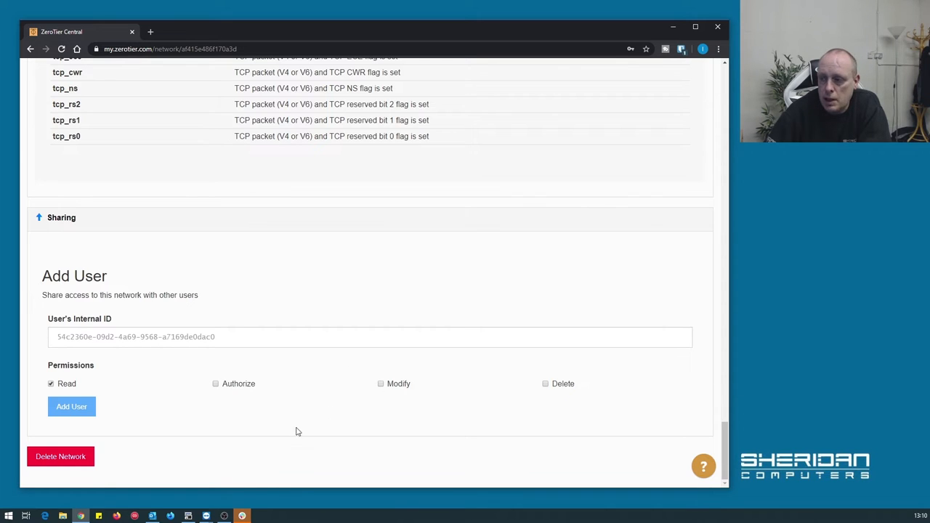
{"action": "mouse_move", "coordinate": [197, 384]}
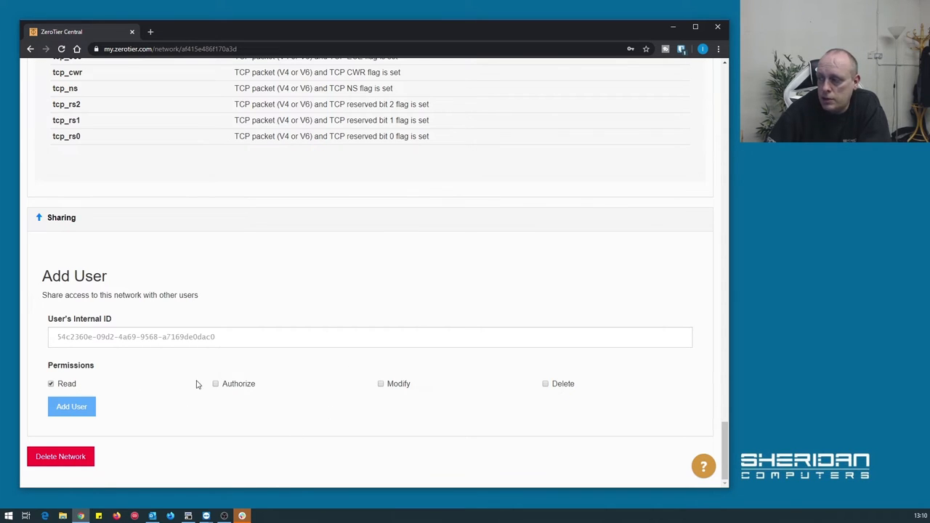
{"action": "mouse_move", "coordinate": [457, 392]}
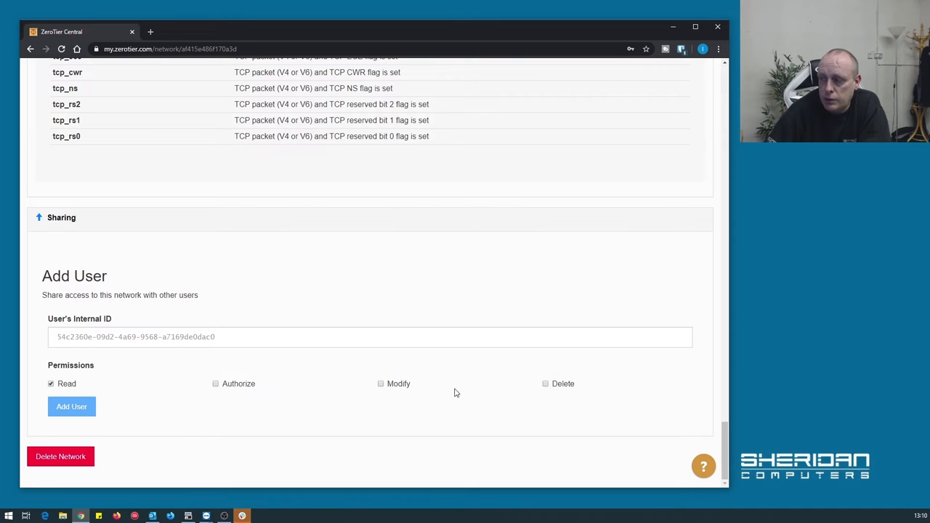
- Scroll back up from the sharing permissions toward the Members section
{"action": "scroll", "scroll_direction": "up", "scroll_amount": 3}
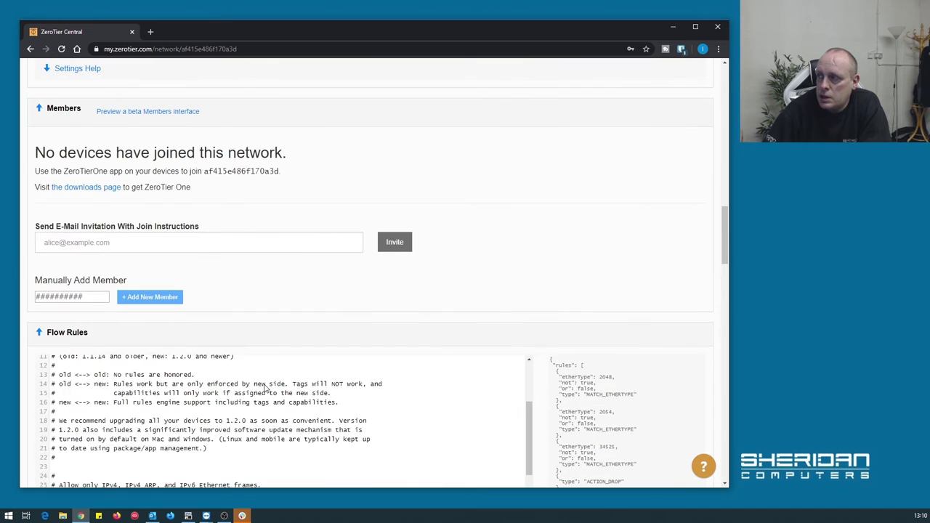
- Return to the Your Networks list showing fervent_lipkin as the single network
{"action": "scroll", "scroll_direction": "up", "scroll_amount": 3}
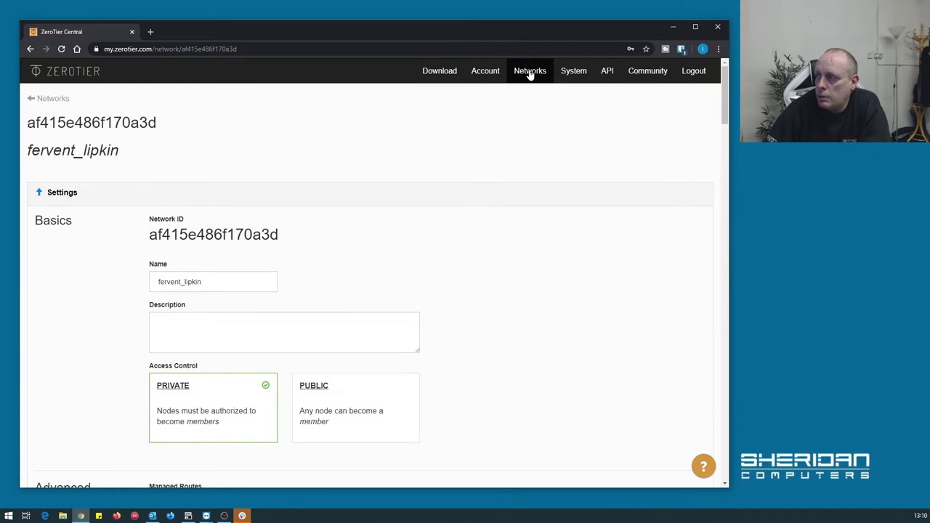
{"action": "left_click", "coordinate": [529, 70]}
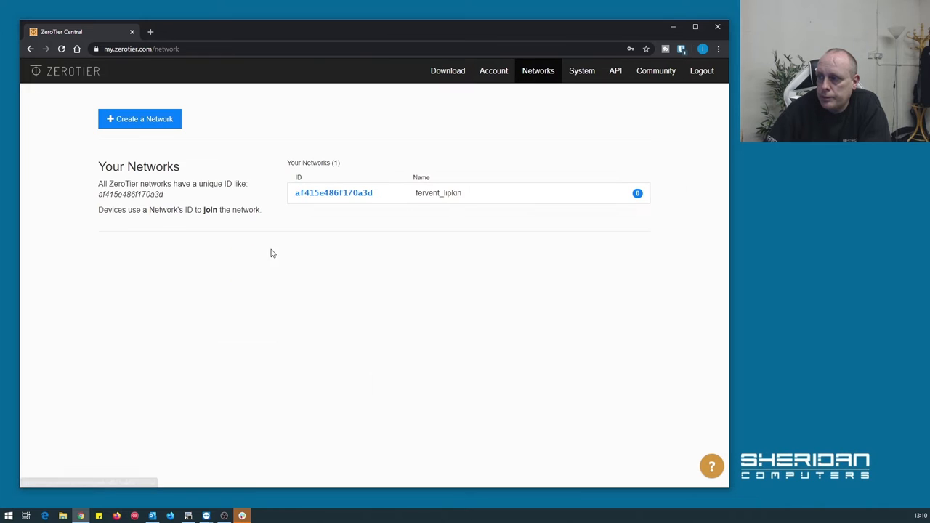
{"action": "mouse_move", "coordinate": [302, 204]}
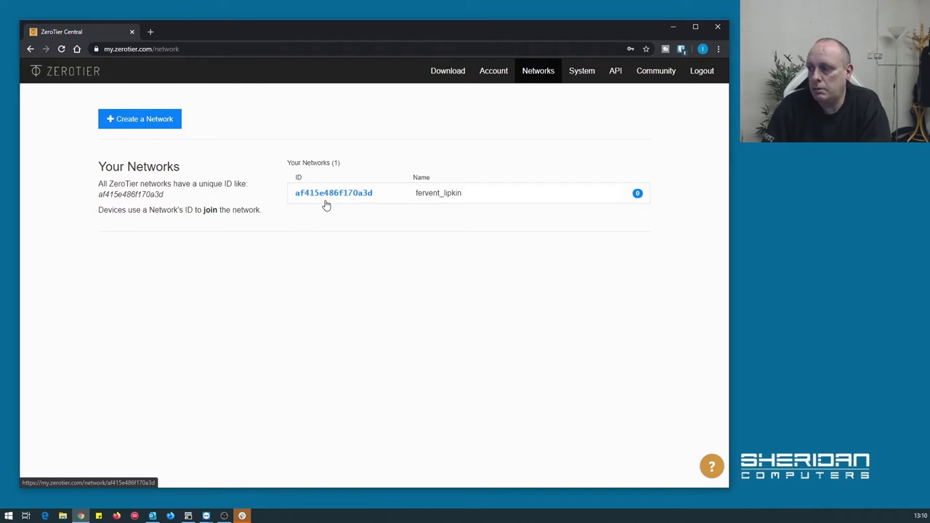
{"action": "mouse_move", "coordinate": [285, 256]}
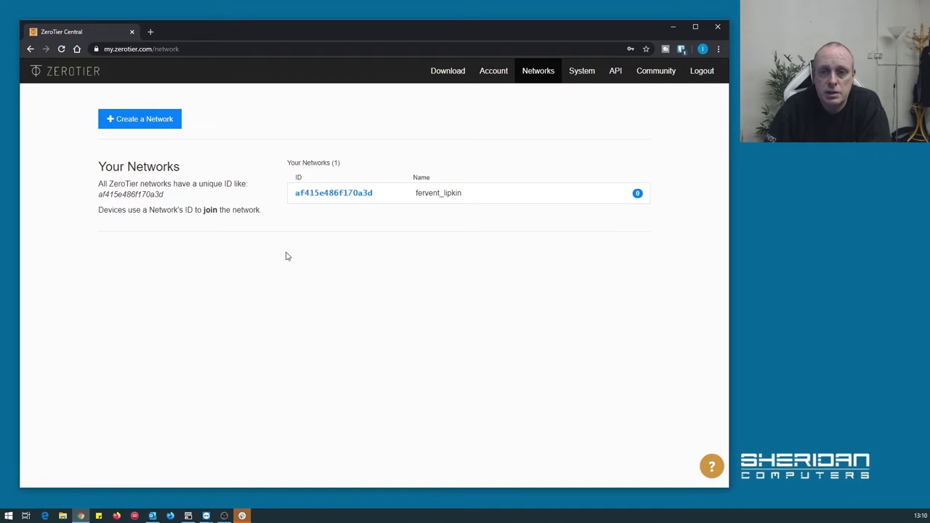
{"action": "mouse_move", "coordinate": [370, 211]}
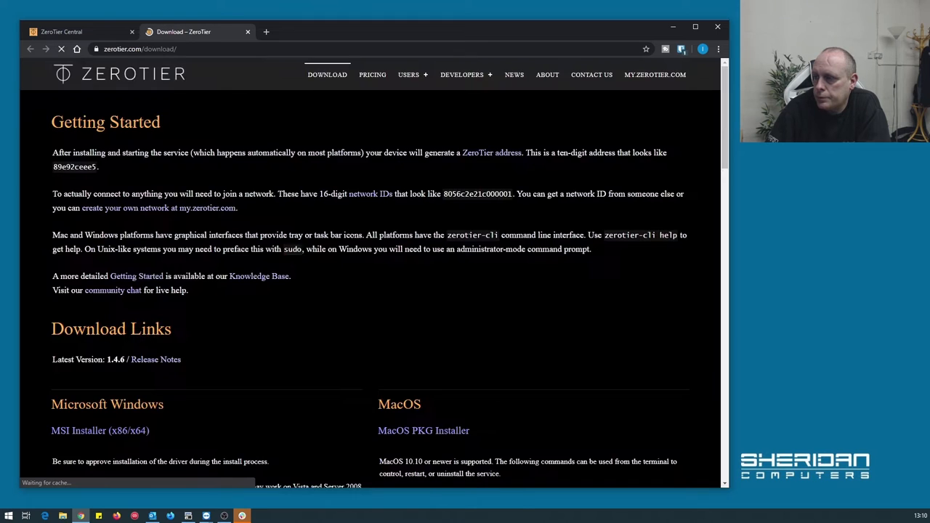
- Download the ZeroTier One MSI Installer (x86/x64) for Windows and launch its setup wizard
{"action": "scroll", "scroll_direction": "down", "scroll_amount": 3}
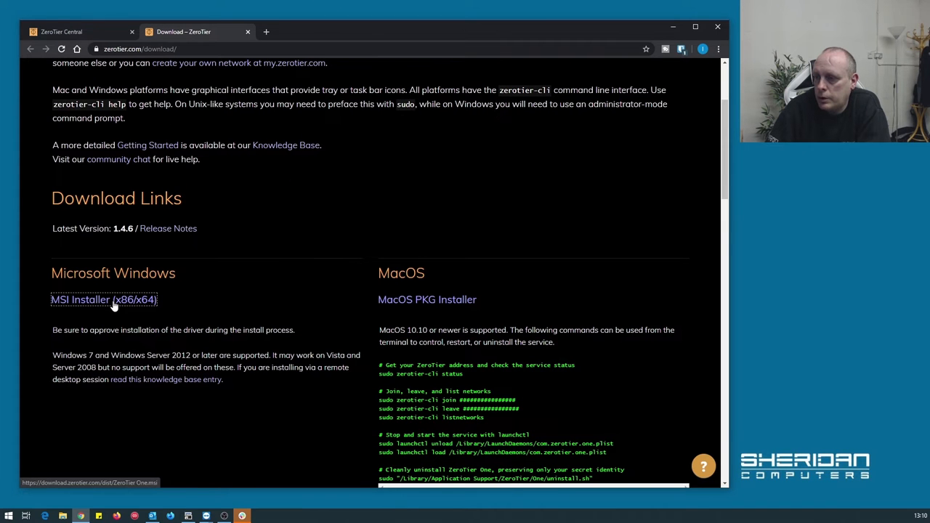
{"action": "left_click", "coordinate": [103, 299]}
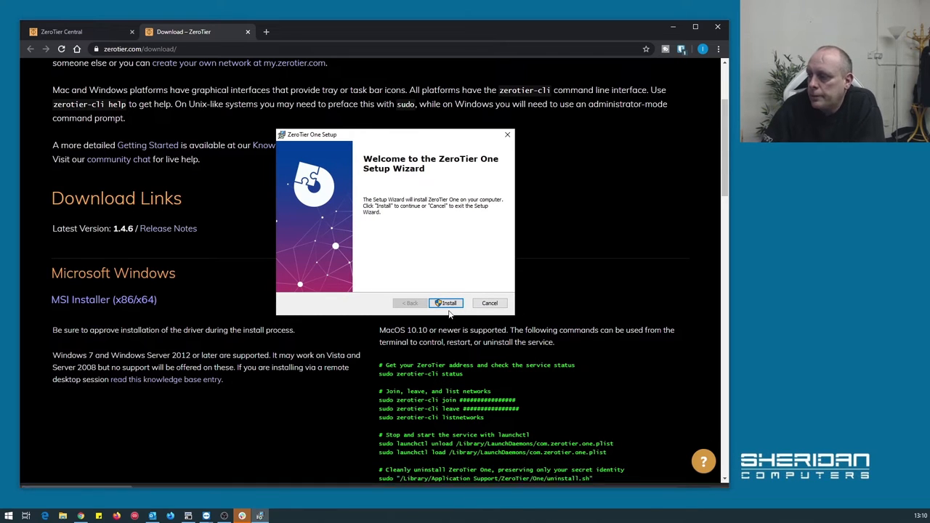
- Install ZeroTier One and finish the wizard with Launch ZeroTier One kept ticked
{"action": "left_click", "coordinate": [445, 304]}
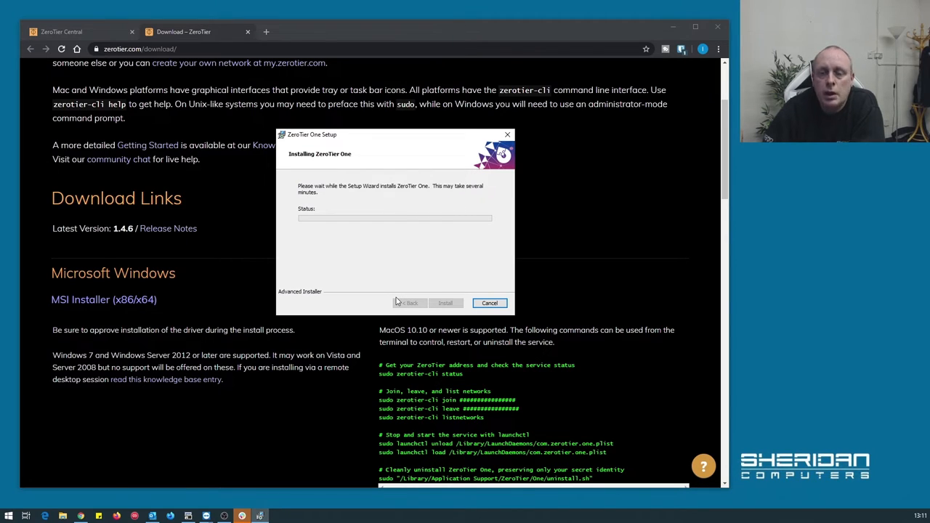
{"action": "mouse_move", "coordinate": [451, 275]}
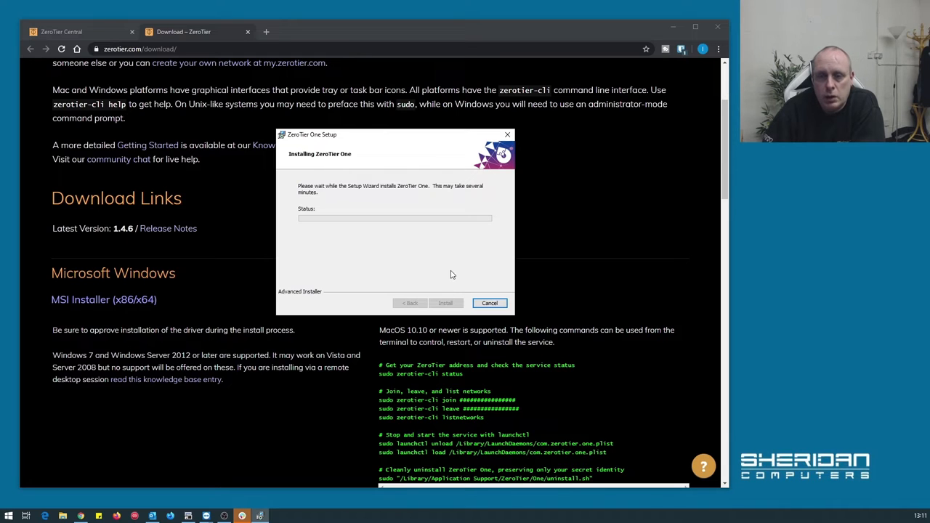
{"action": "mouse_move", "coordinate": [413, 304]}
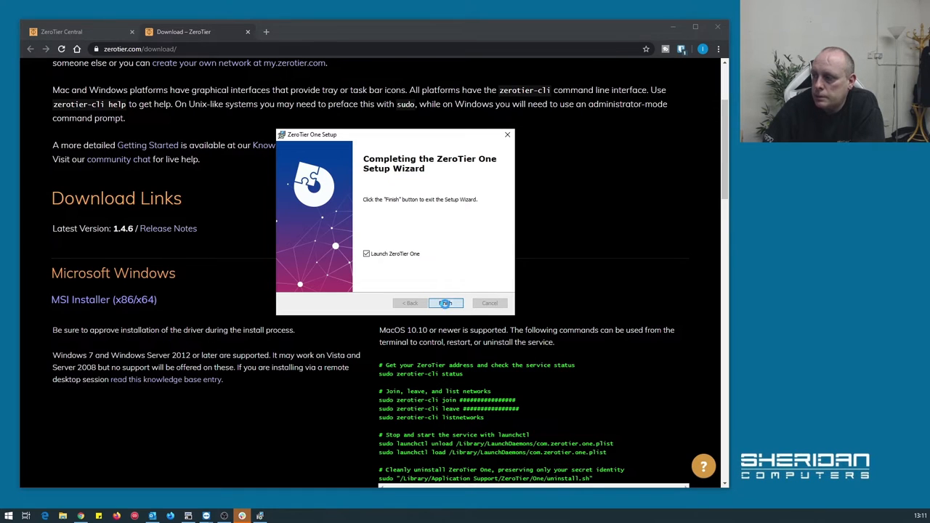
{"action": "left_click", "coordinate": [444, 304]}
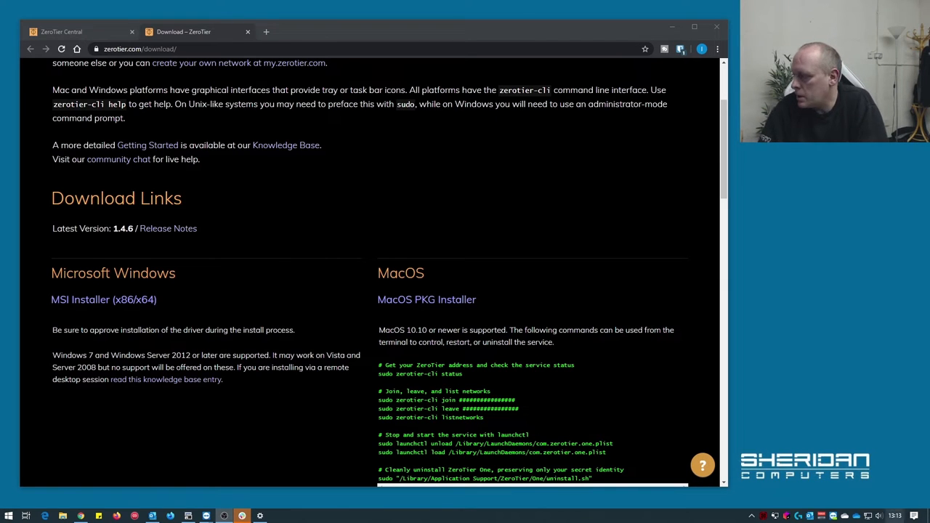
- Open the ZeroTier One tray menu showing the Node ID and Join Network option
{"action": "left_click", "coordinate": [752, 515]}
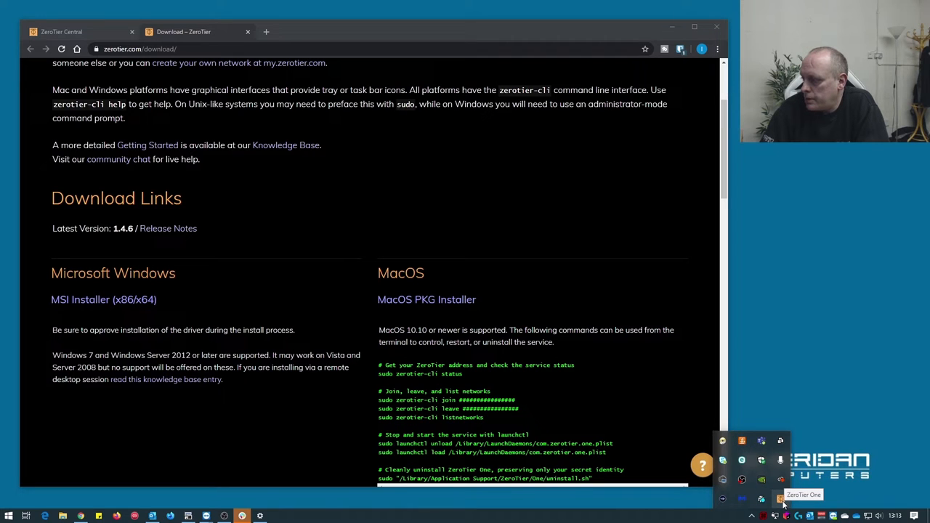
{"action": "left_click", "coordinate": [781, 500]}
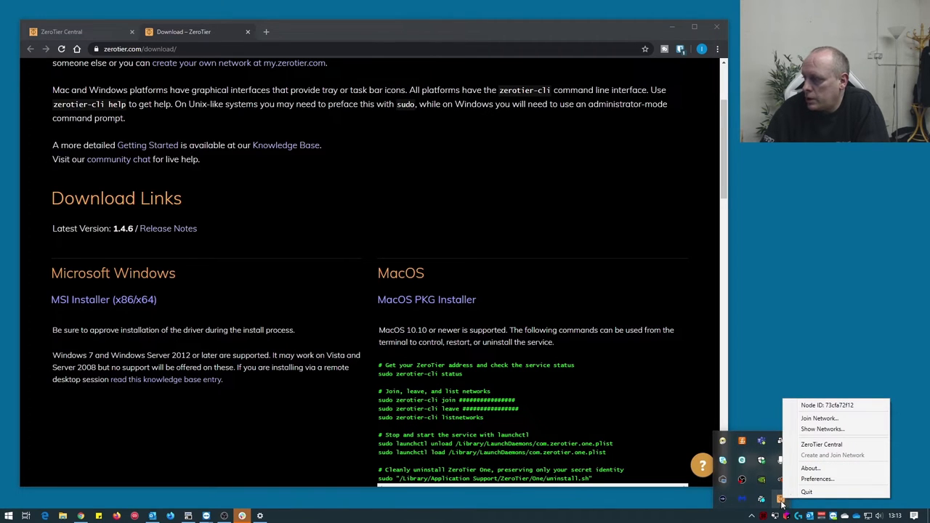
{"action": "mouse_move", "coordinate": [820, 419]}
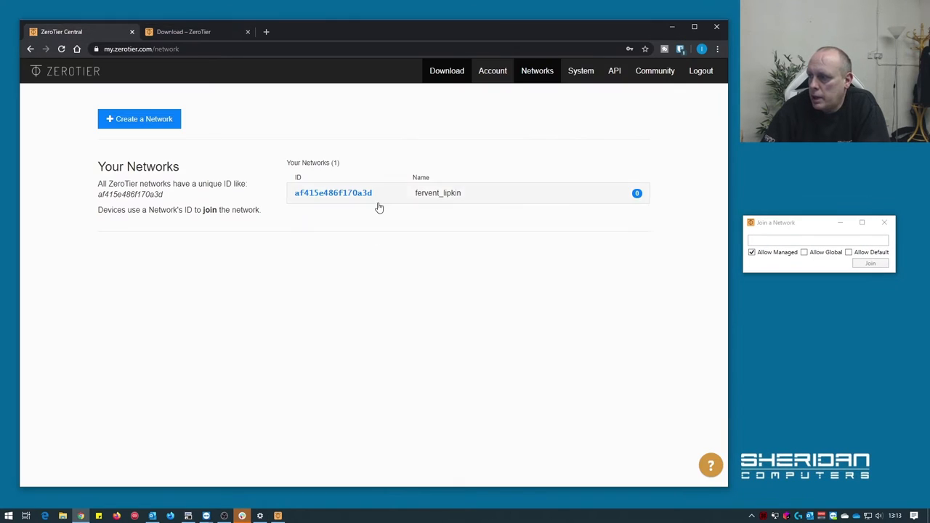
{"action": "mouse_move", "coordinate": [333, 192]}
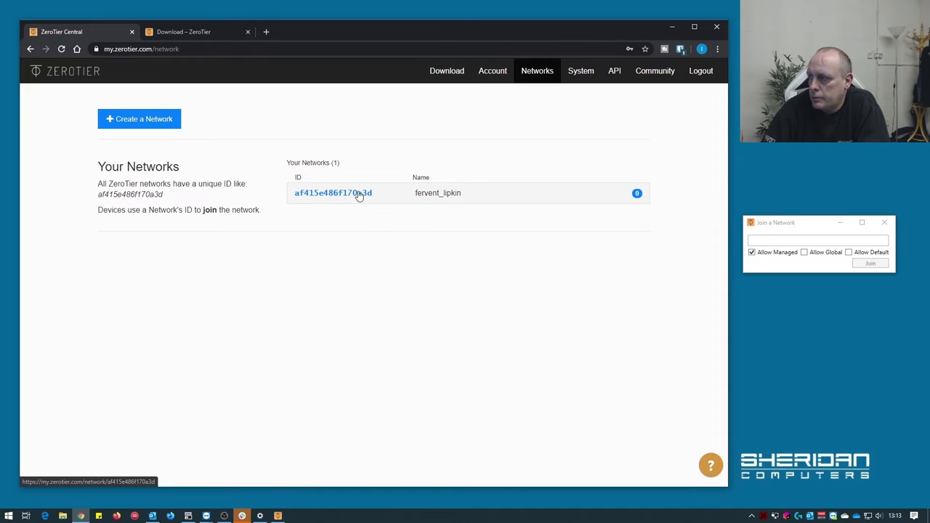
{"action": "right_click", "coordinate": [333, 192]}
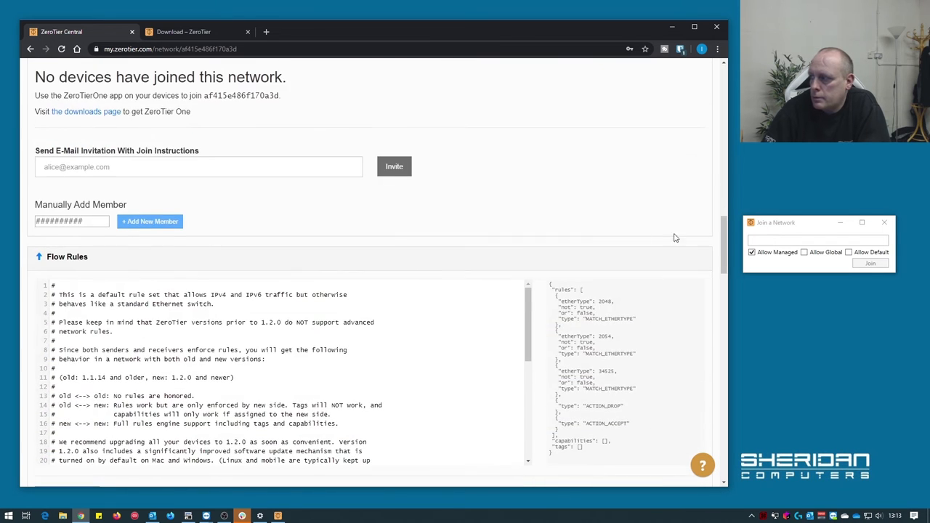
{"action": "scroll", "scroll_direction": "up", "scroll_amount": 3}
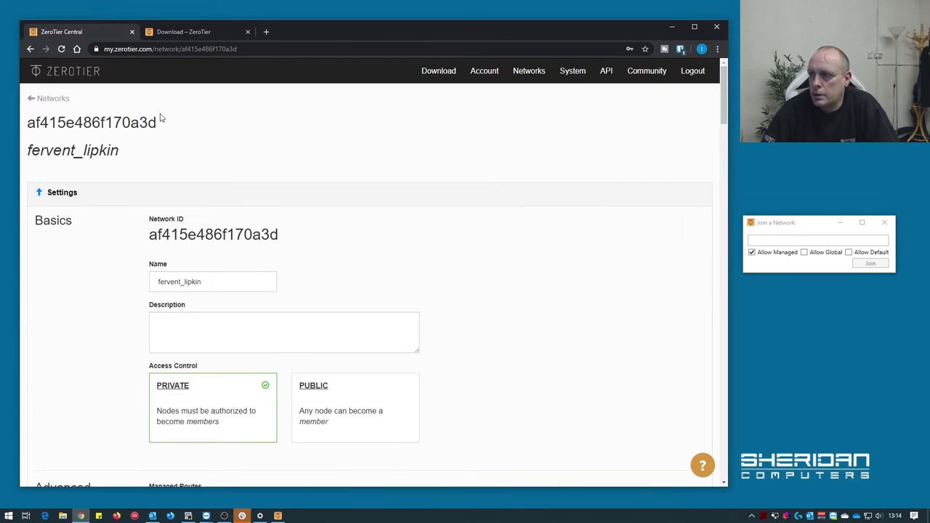
{"action": "double_click", "coordinate": [90, 122]}
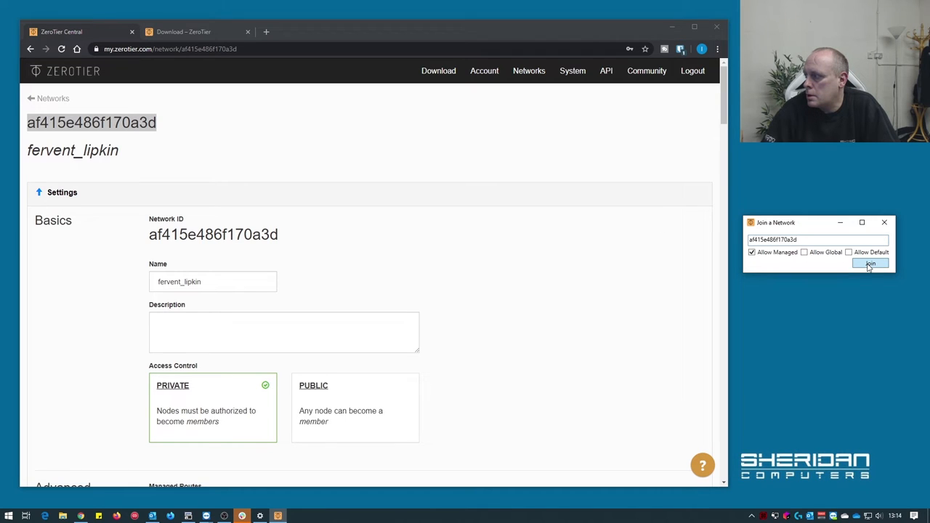
{"action": "left_click", "coordinate": [870, 263]}
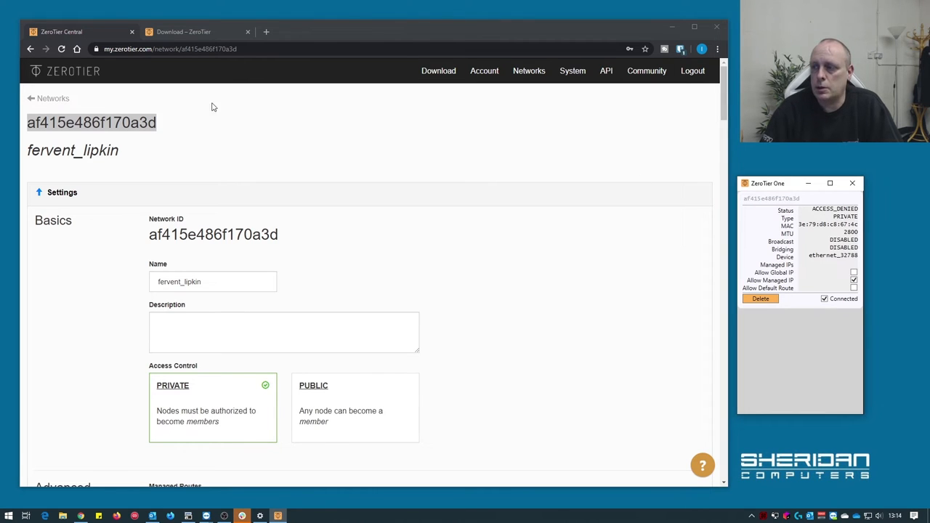
- In Members, name device 73cfa72f12 Sam-Wok and tick its Auth checkbox
{"action": "scroll", "scroll_direction": "down", "scroll_amount": 3}
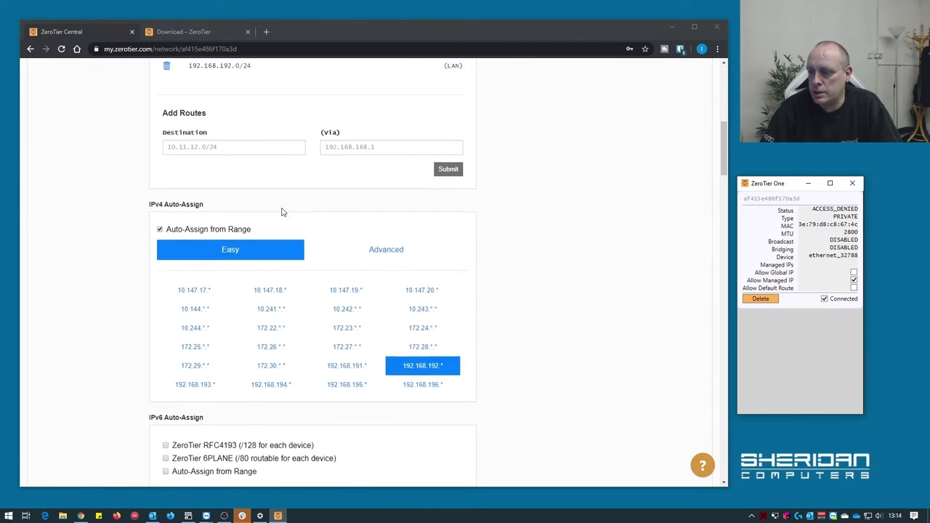
{"action": "scroll", "scroll_direction": "down", "scroll_amount": 3}
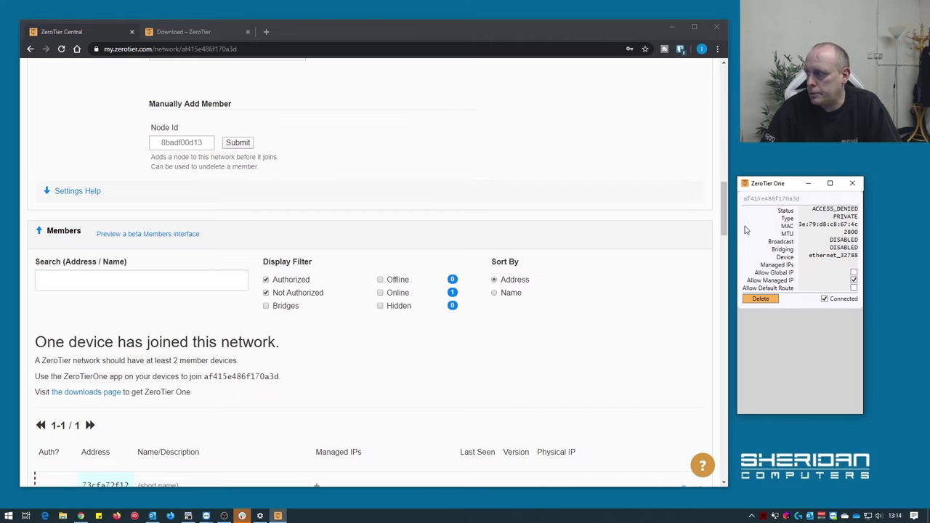
{"action": "scroll", "scroll_direction": "down", "scroll_amount": 3}
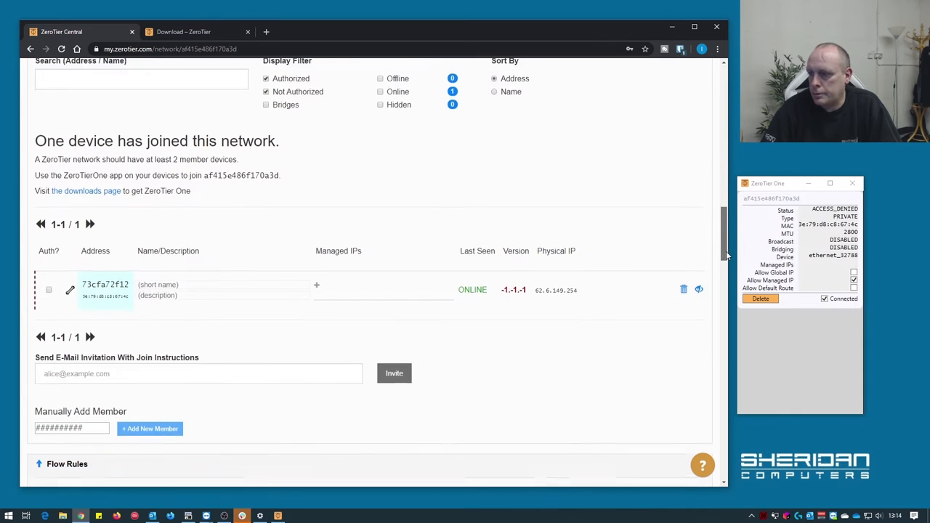
{"action": "scroll", "scroll_direction": "down", "scroll_amount": 3}
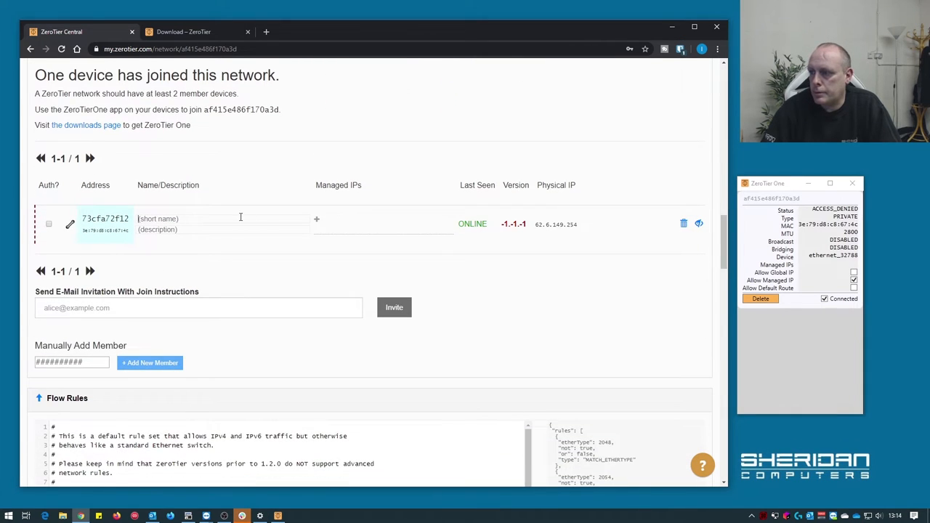
{"action": "type", "text": "Sm-"}
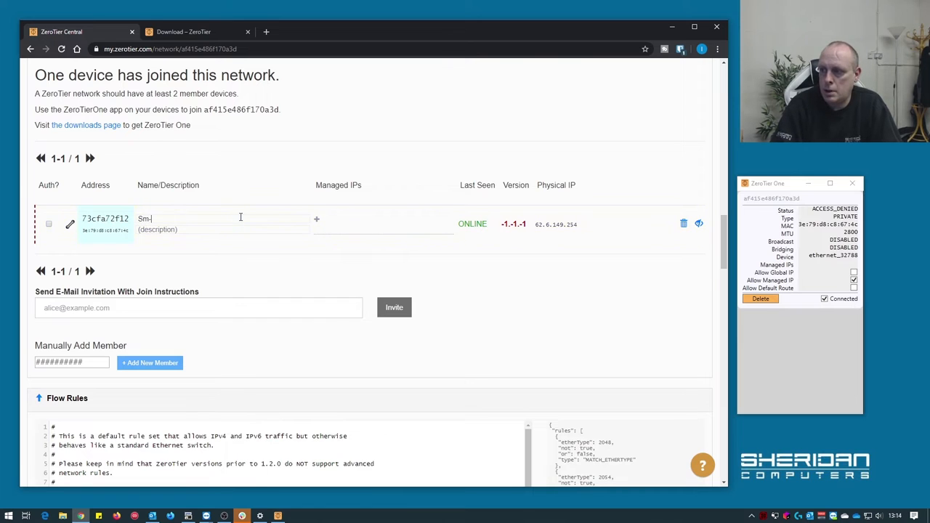
{"action": "type", "text": "am"}
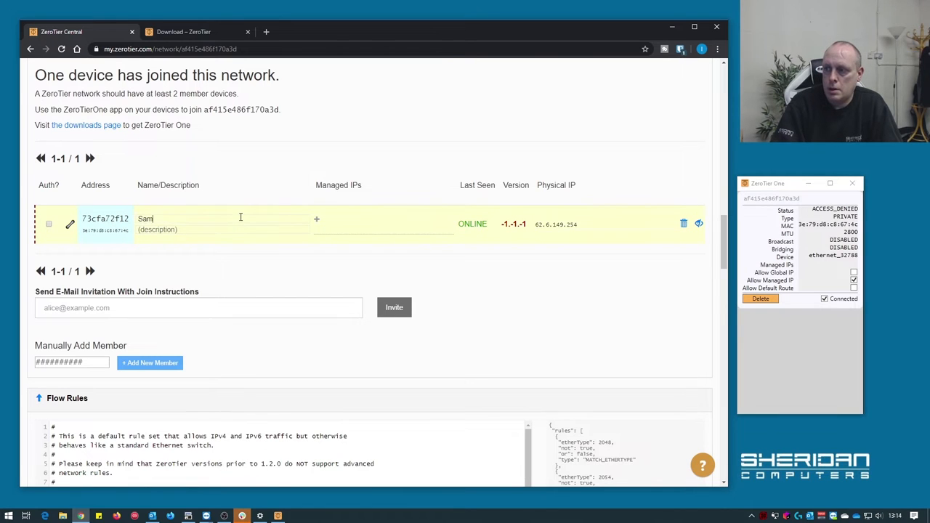
{"action": "type", "text": "-Wok"}
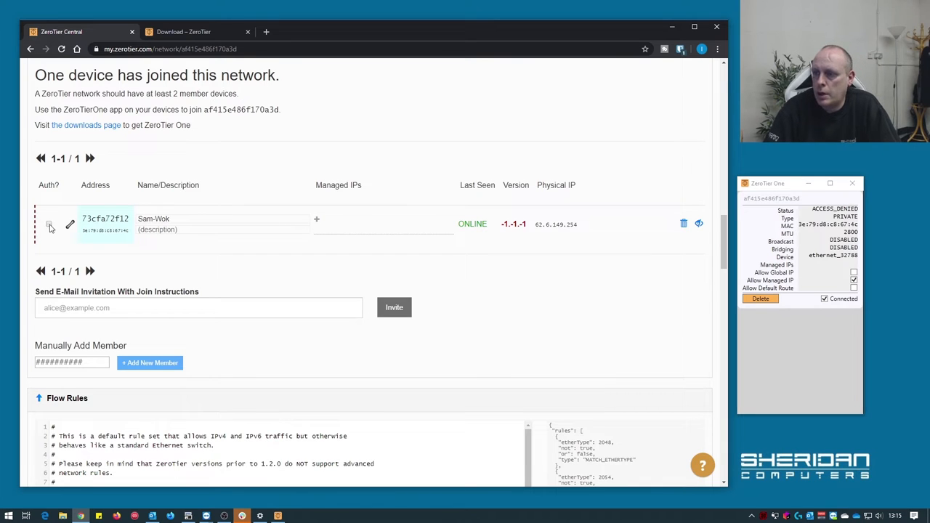
{"action": "left_click", "coordinate": [49, 224]}
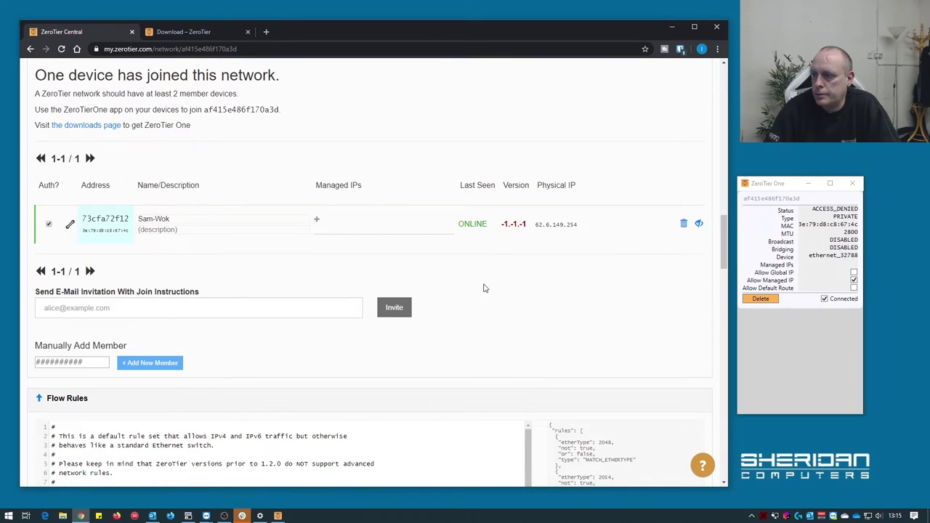
{"action": "mouse_move", "coordinate": [550, 323]}
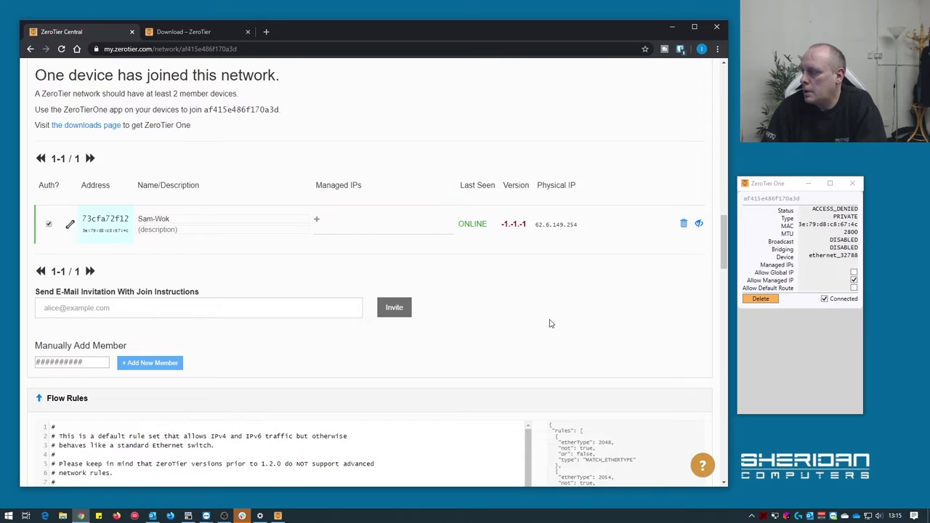
{"action": "mouse_move", "coordinate": [142, 379]}
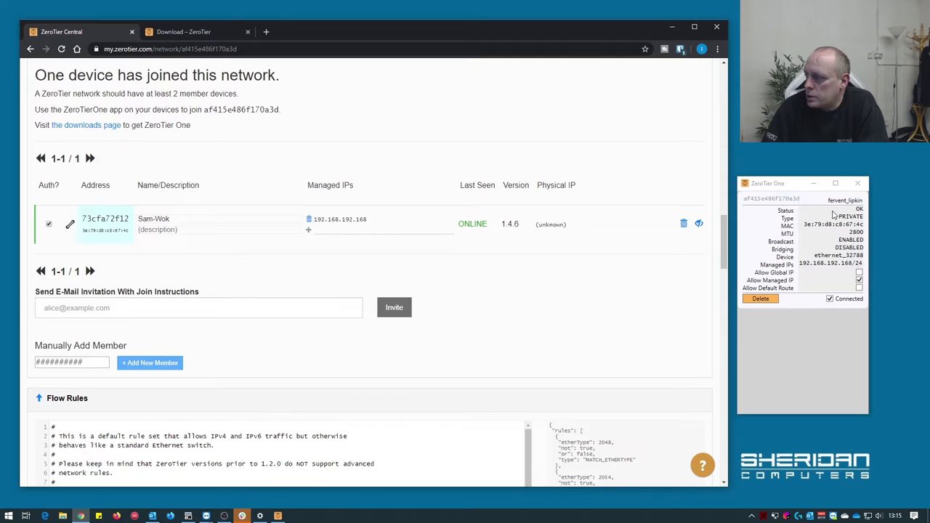
{"action": "mouse_move", "coordinate": [860, 217]}
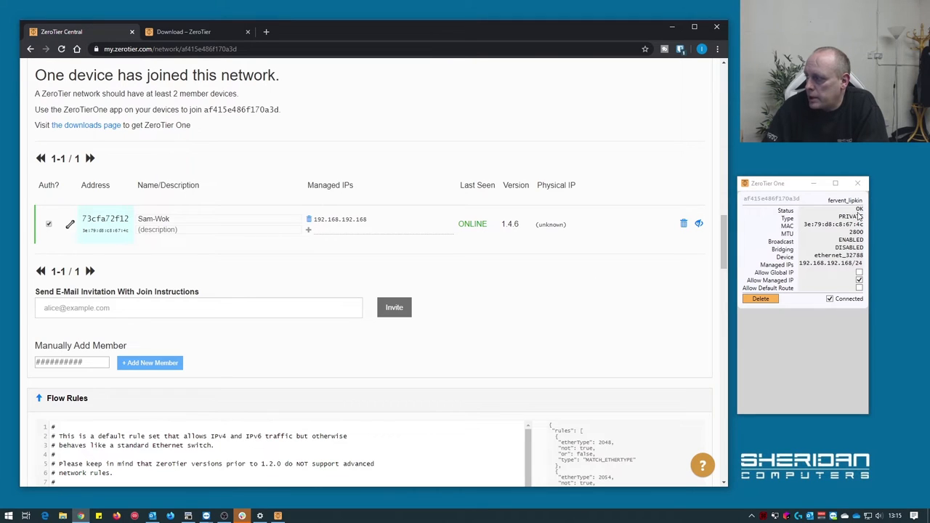
{"action": "mouse_move", "coordinate": [814, 267]}
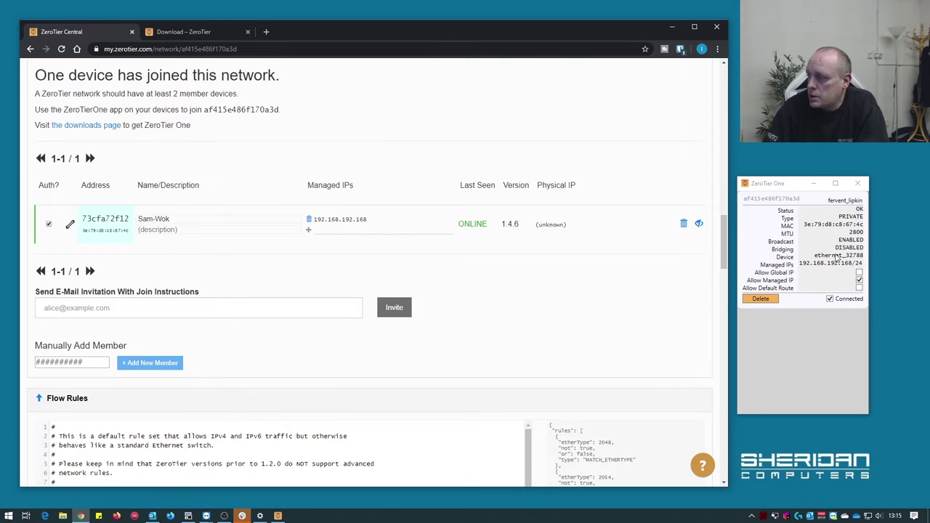
{"action": "mouse_move", "coordinate": [824, 335]}
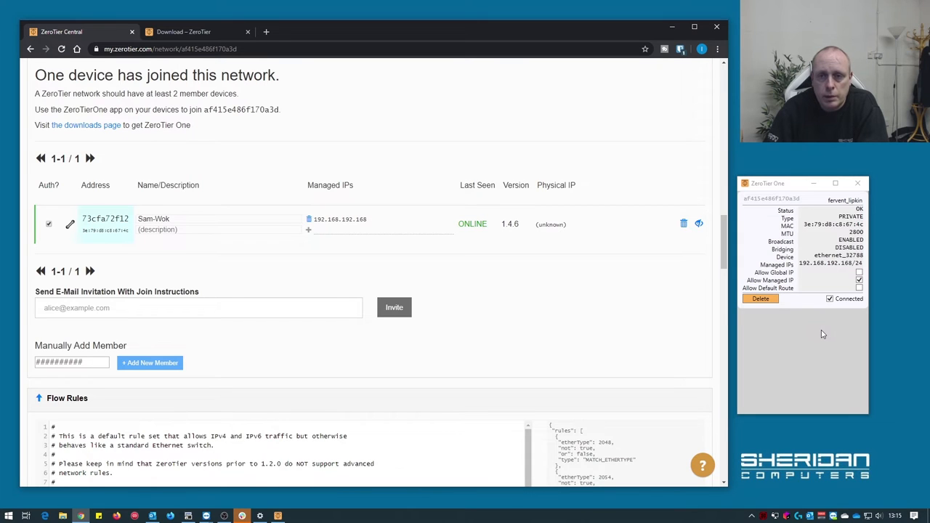
{"action": "mouse_move", "coordinate": [290, 173]}
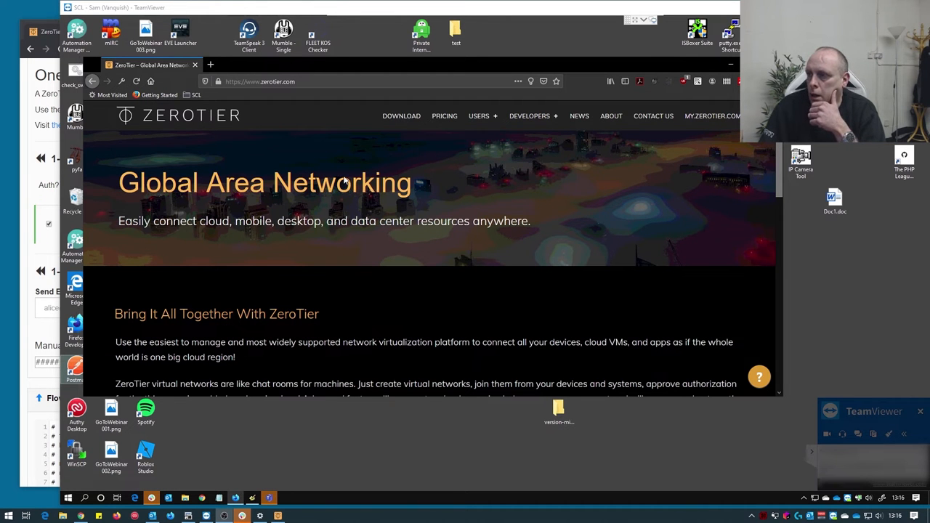
{"action": "mouse_move", "coordinate": [274, 102]}
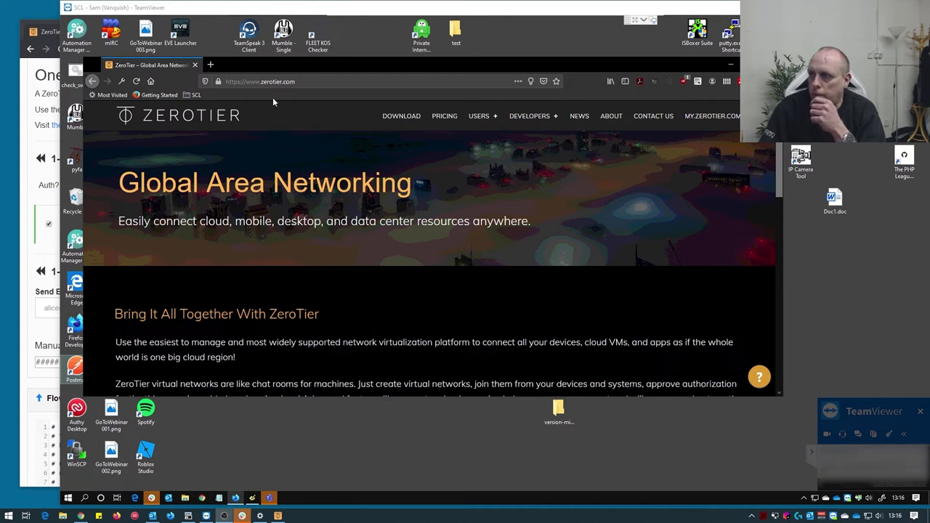
{"action": "mouse_move", "coordinate": [313, 218]}
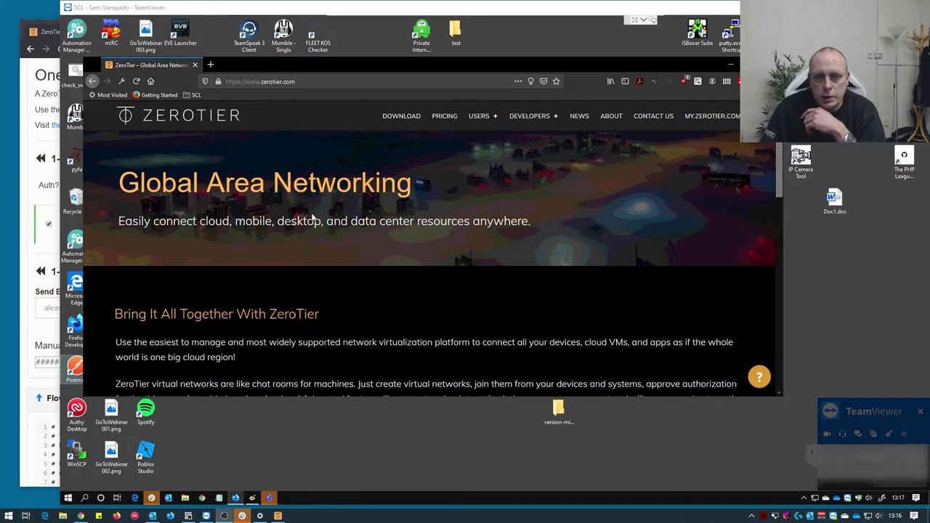
{"action": "mouse_move", "coordinate": [401, 117]}
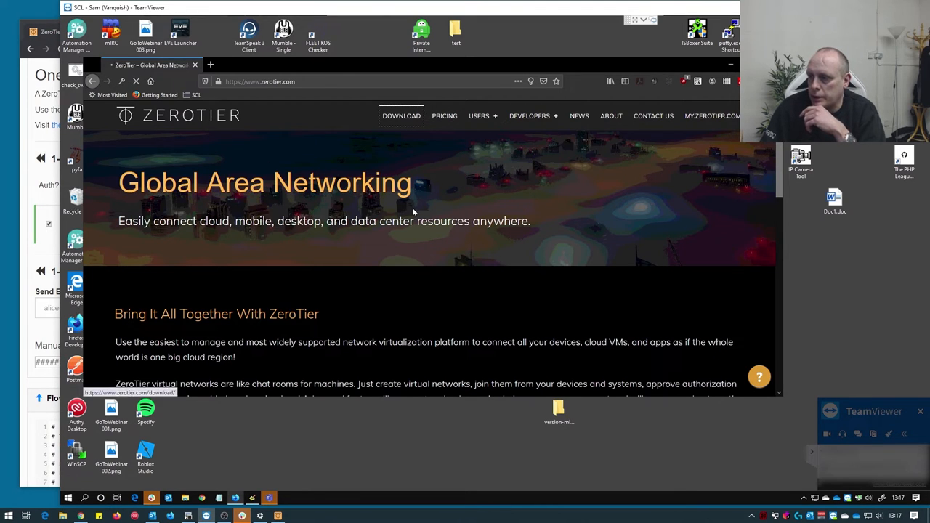
- On the remote PC, download the ZeroTier One Windows MSI installer from the download page
{"action": "left_click", "coordinate": [401, 116]}
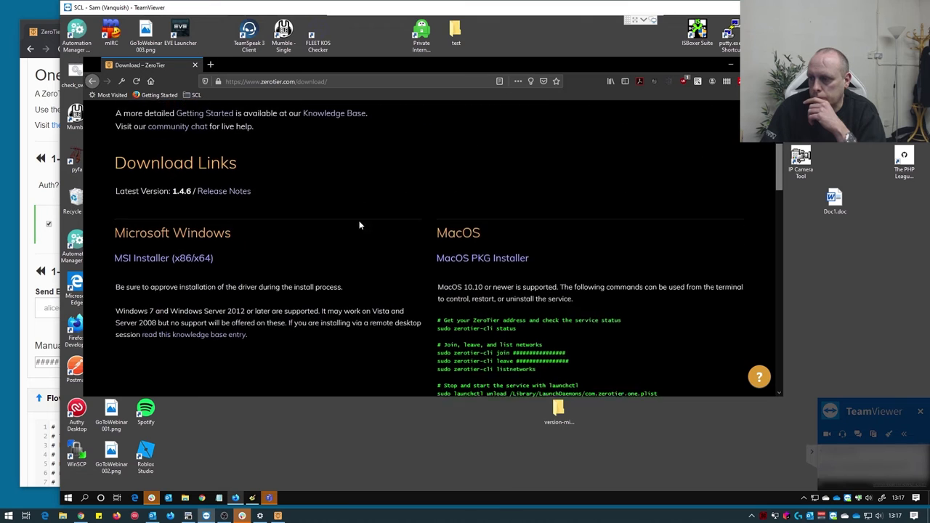
{"action": "left_click", "coordinate": [163, 259]}
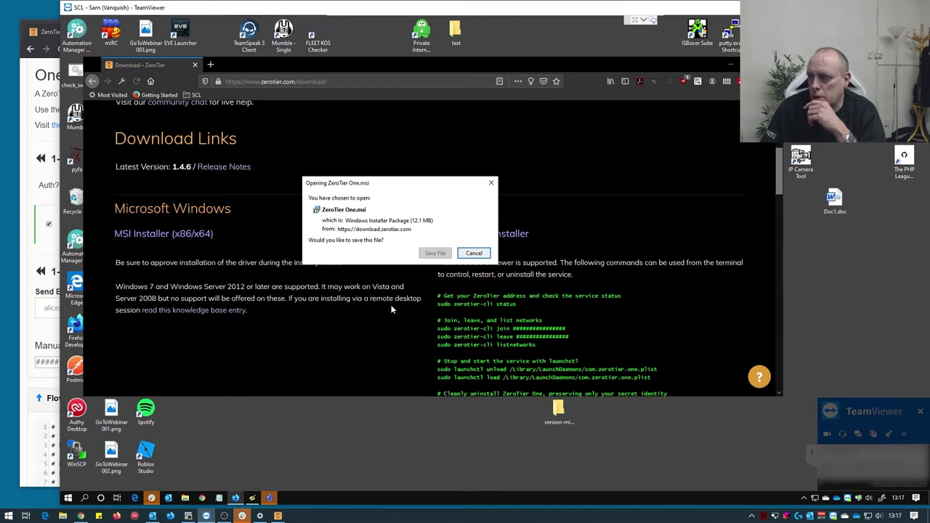
{"action": "left_click", "coordinate": [474, 253]}
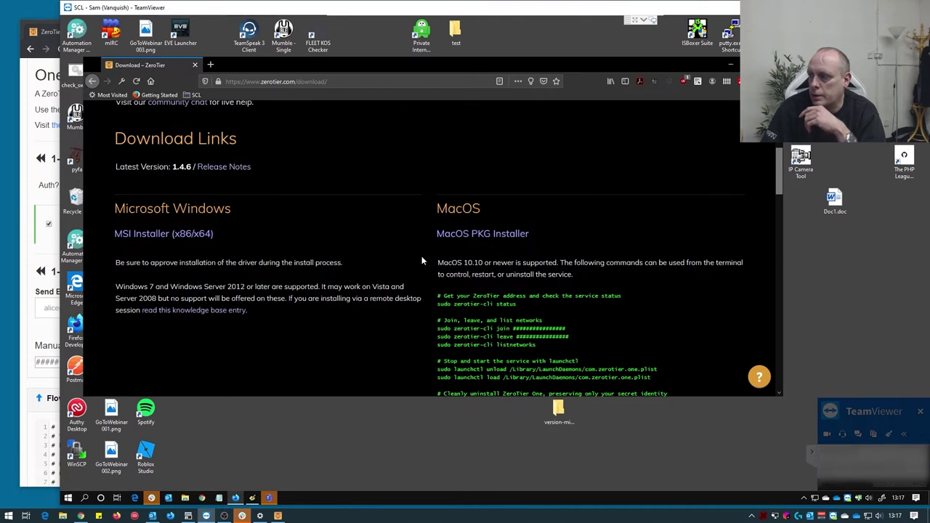
{"action": "left_click", "coordinate": [163, 232]}
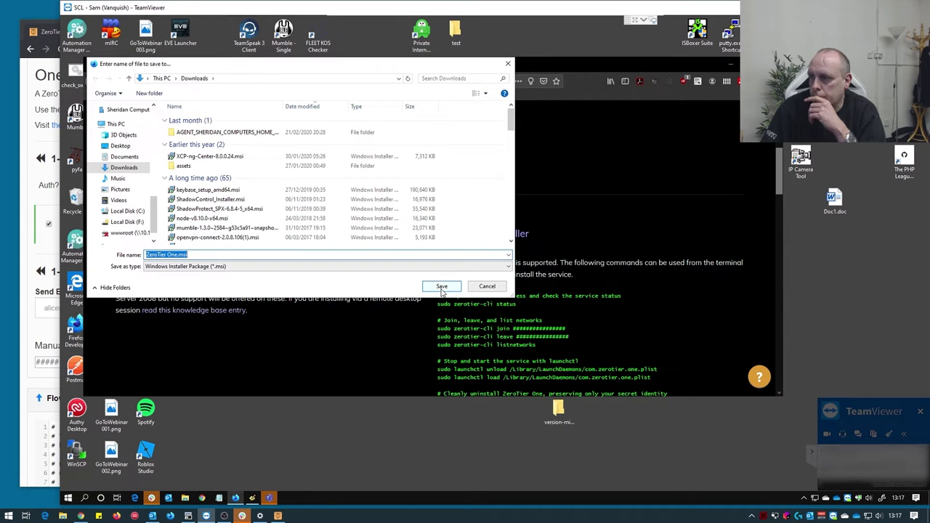
{"action": "left_click", "coordinate": [441, 285]}
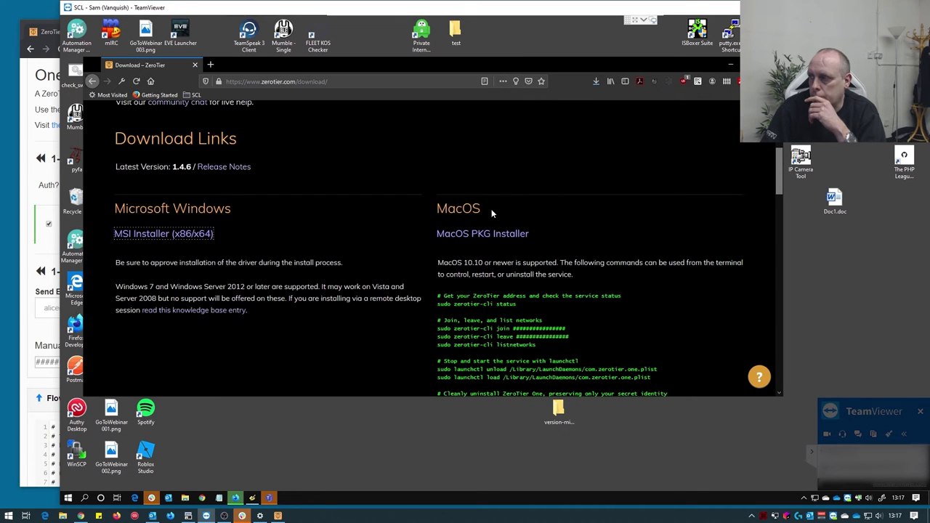
{"action": "mouse_move", "coordinate": [596, 82]}
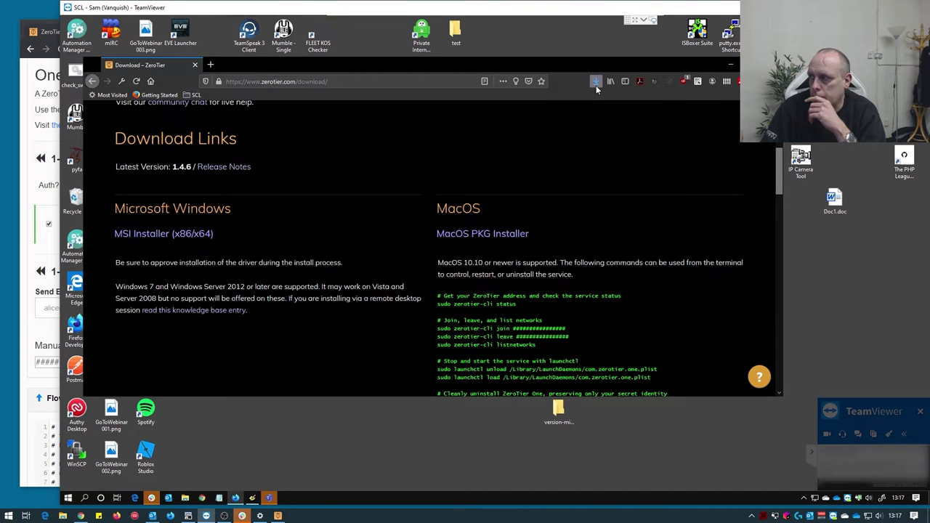
- Run the downloaded ZeroTier One.msi from Firefox Downloads, allowing the security warning
{"action": "left_click", "coordinate": [595, 81]}
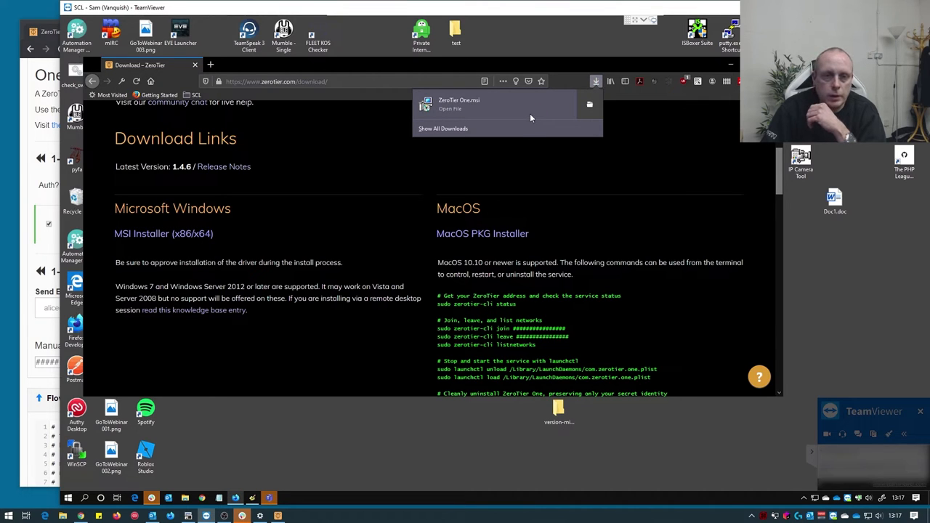
{"action": "left_click", "coordinate": [451, 107]}
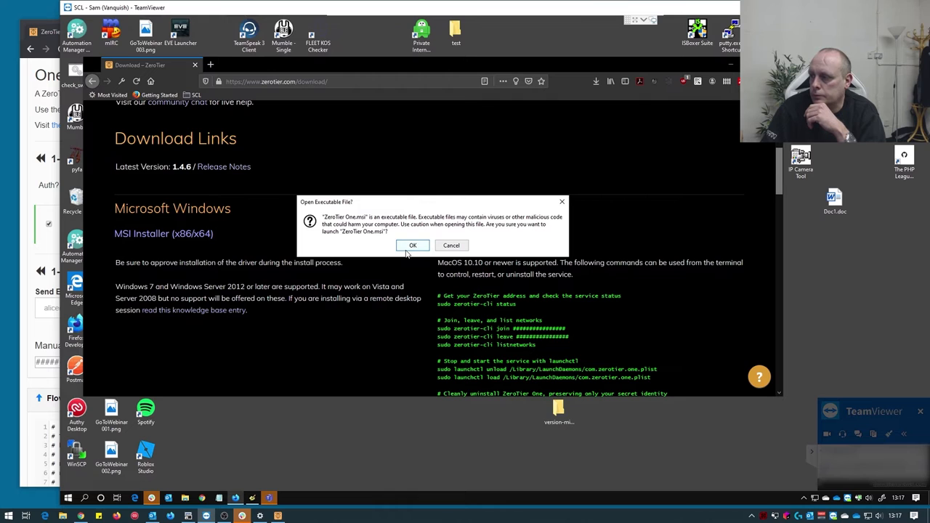
{"action": "left_click", "coordinate": [412, 245]}
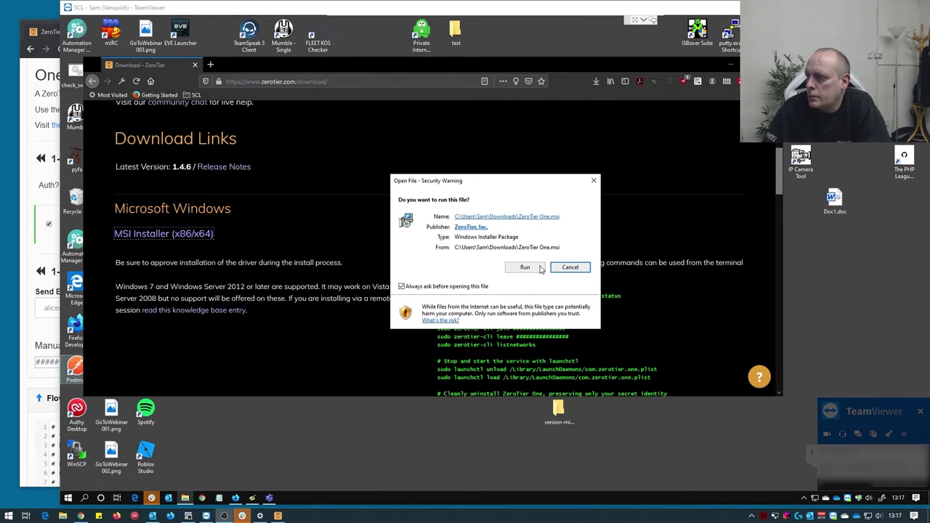
{"action": "left_click", "coordinate": [525, 267]}
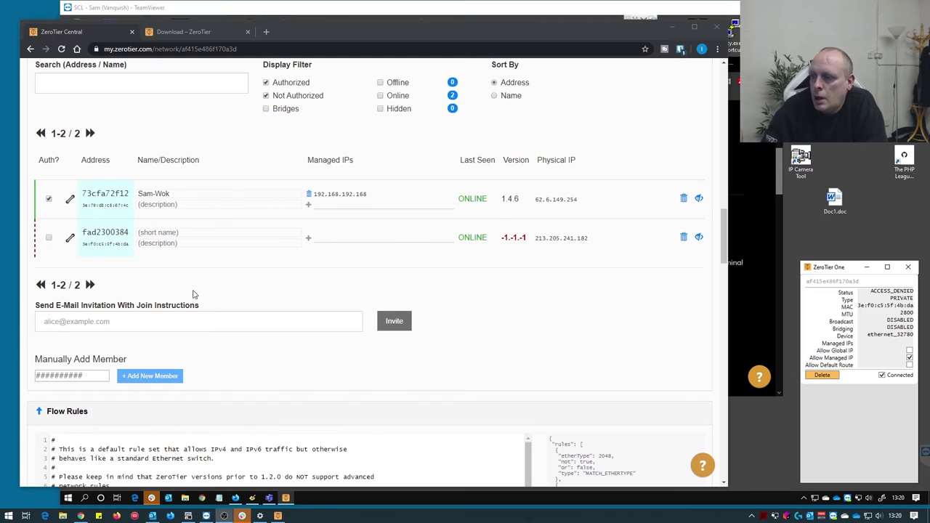
- Name member fad2300384 Sam-Home and authorize it, giving it IP 192.168.192.172
{"action": "left_click", "coordinate": [156, 233]}
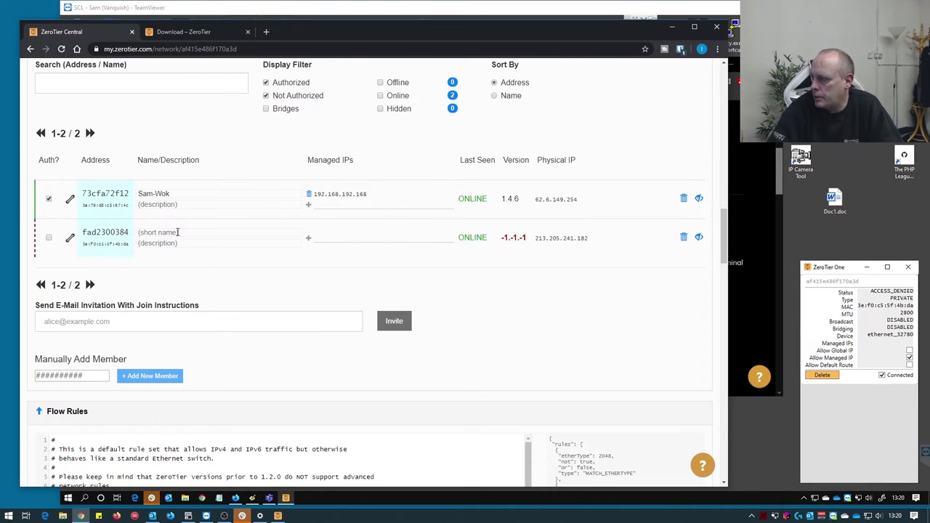
{"action": "type", "text": "Sam-Home"}
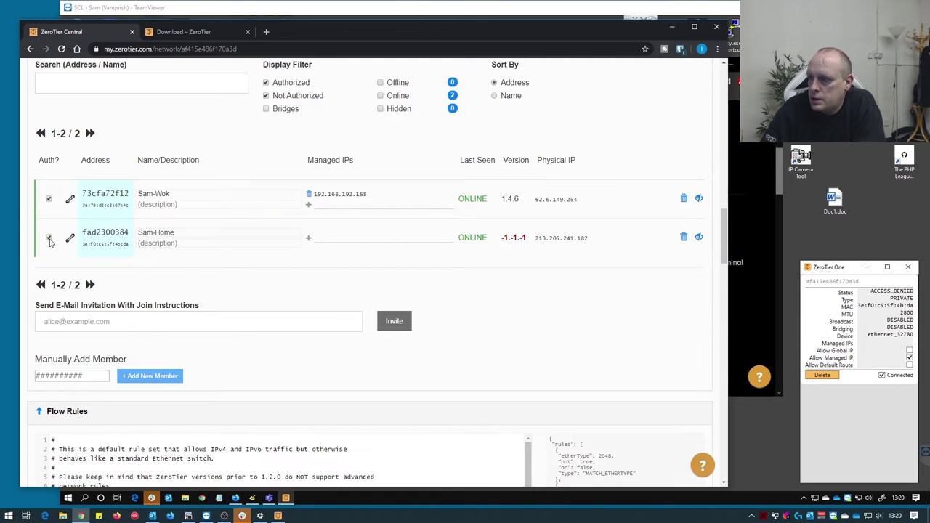
{"action": "left_click", "coordinate": [50, 238]}
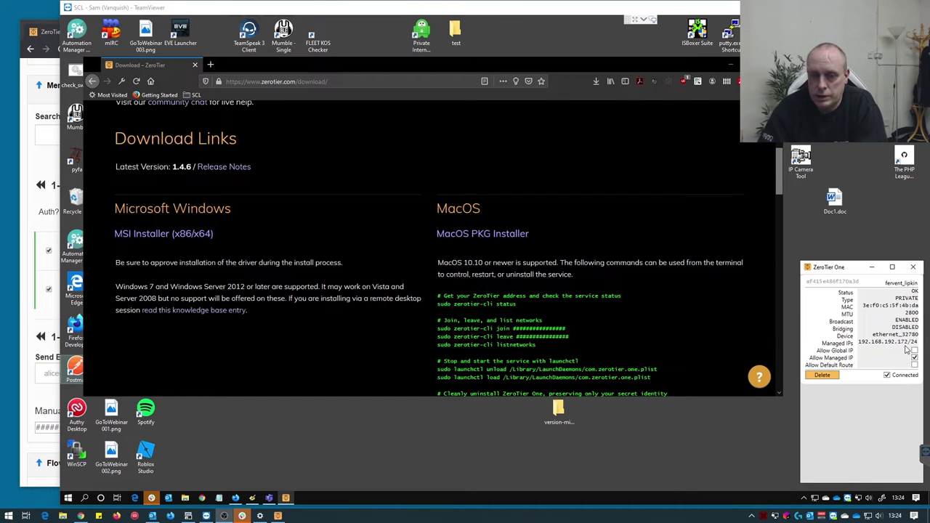
{"action": "left_click", "coordinate": [61, 32]}
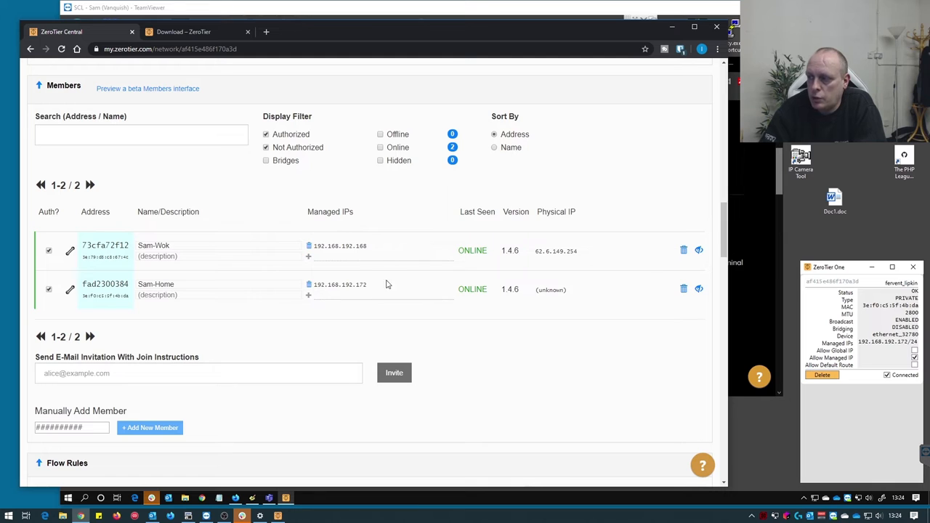
{"action": "mouse_move", "coordinate": [288, 398]}
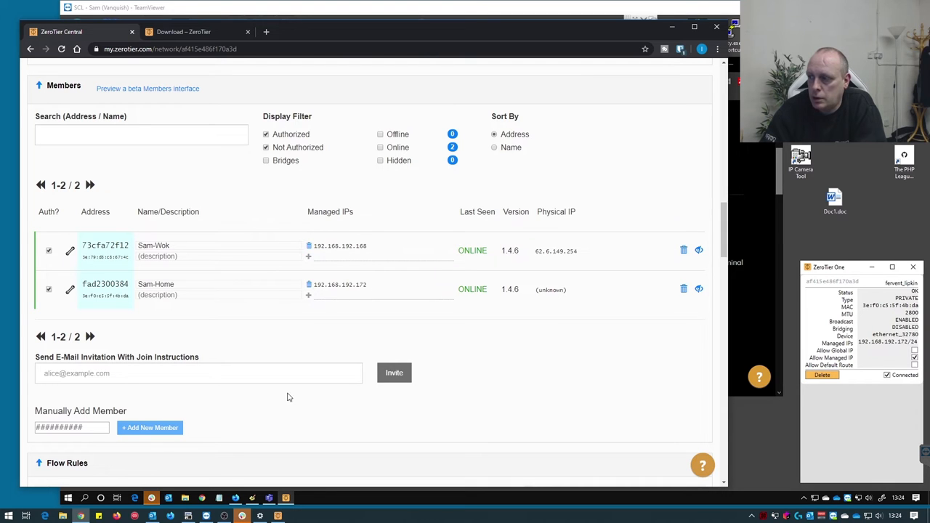
{"action": "left_click", "coordinate": [9, 516]}
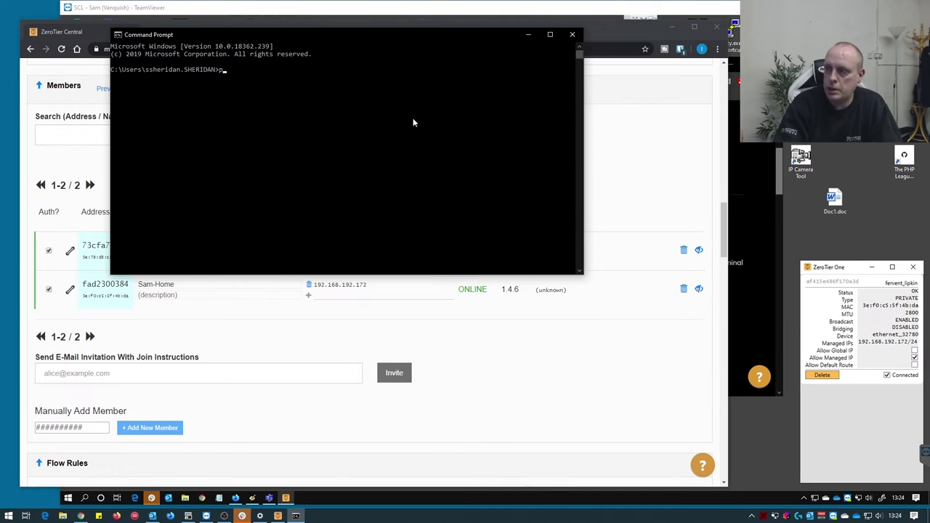
- Ping the other PC's ZeroTier address 192.168.192.17x, then reveal the hidden tray icons
{"action": "type", "text": "ping 192.1"}
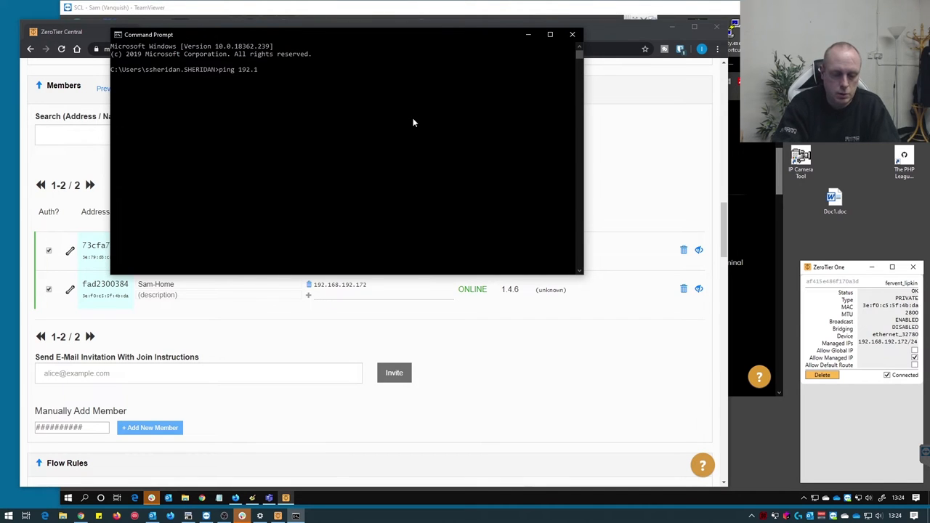
{"action": "type", "text": "68.192.17"}
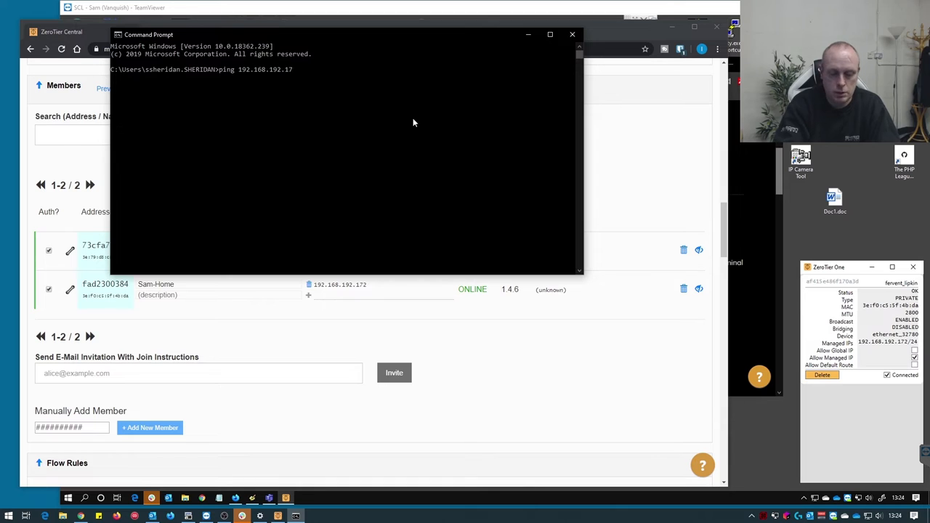
{"action": "key", "text": "Return"}
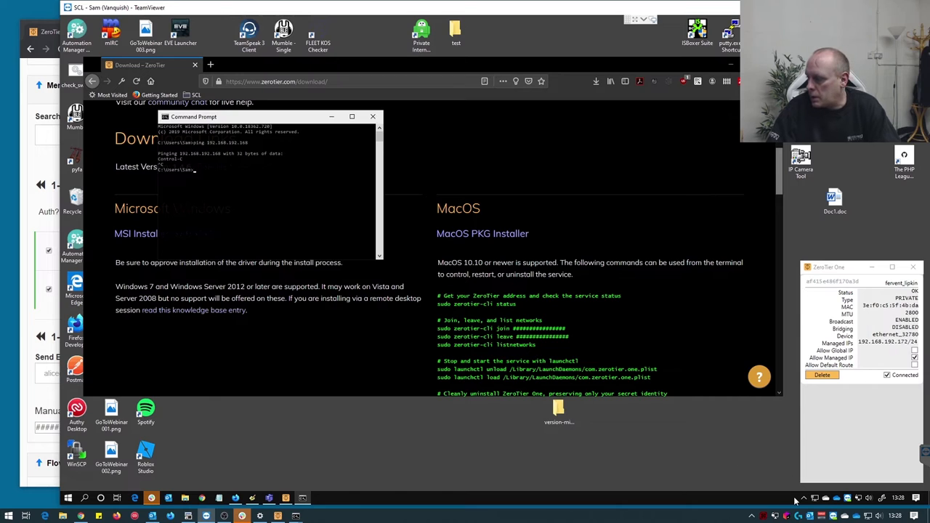
{"action": "left_click", "coordinate": [802, 497]}
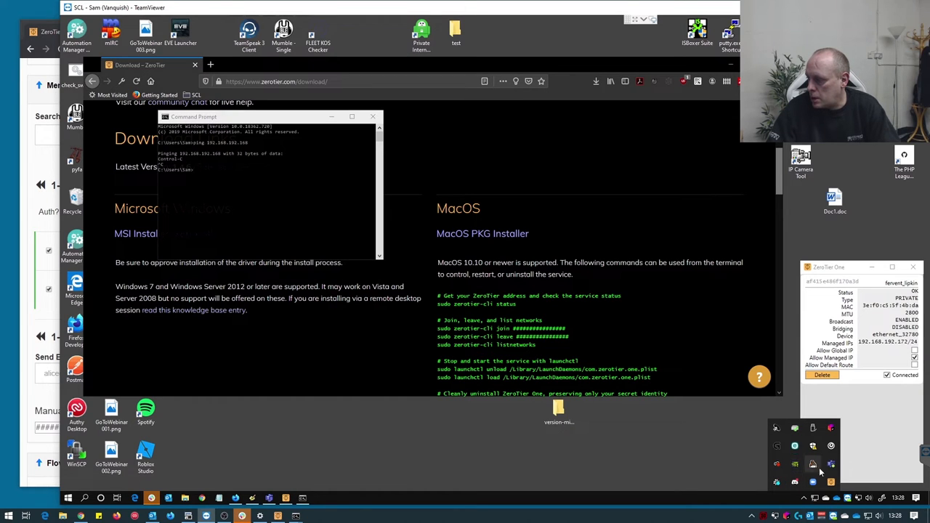
{"action": "mouse_move", "coordinate": [793, 445]}
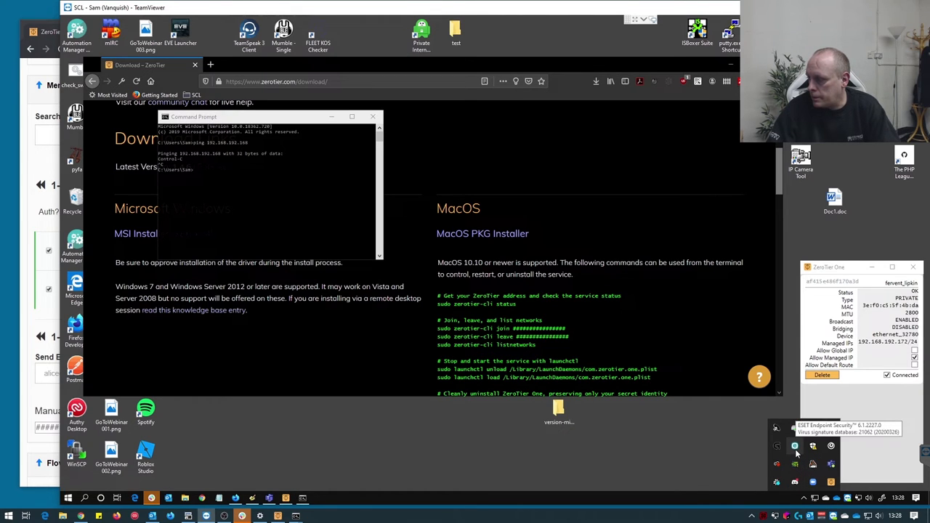
- From the ESET tray menu, reach Advanced setup > Personal Firewall > Zones for editing
{"action": "left_click", "coordinate": [794, 444]}
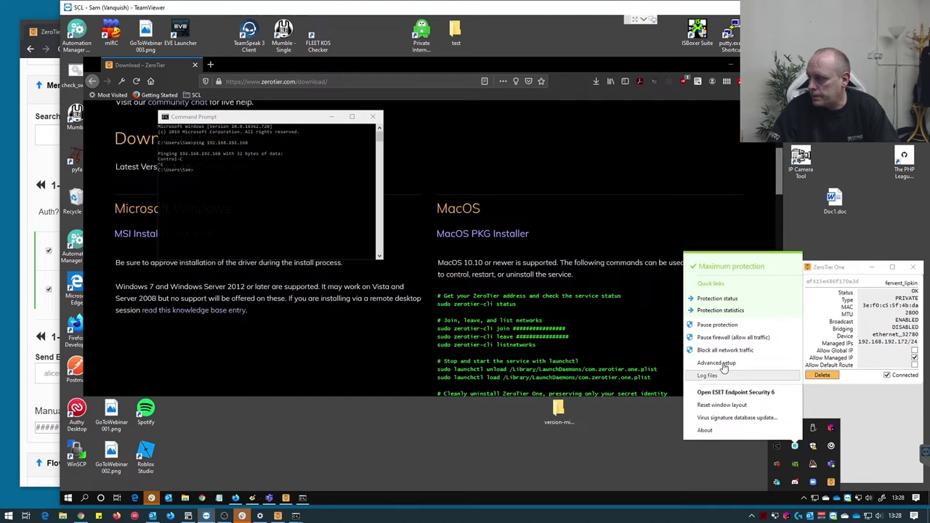
{"action": "left_click", "coordinate": [716, 363]}
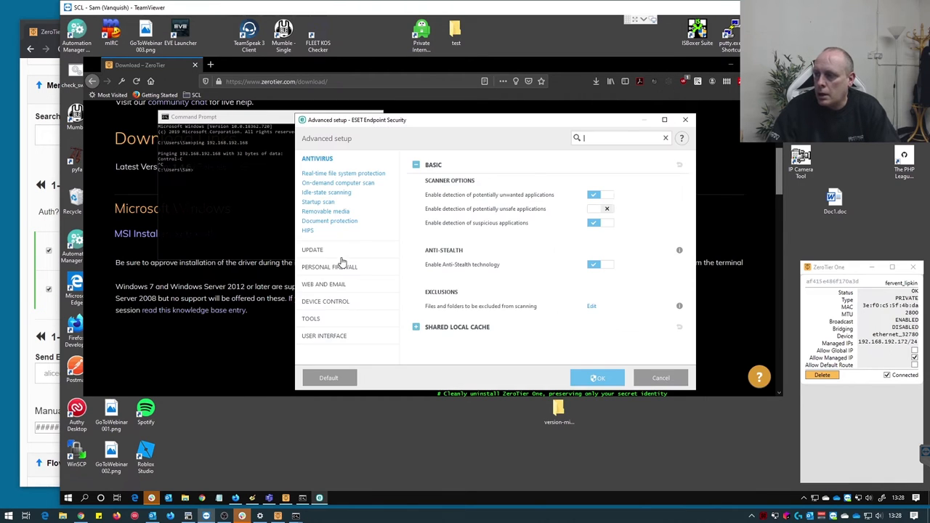
{"action": "mouse_move", "coordinate": [328, 267]}
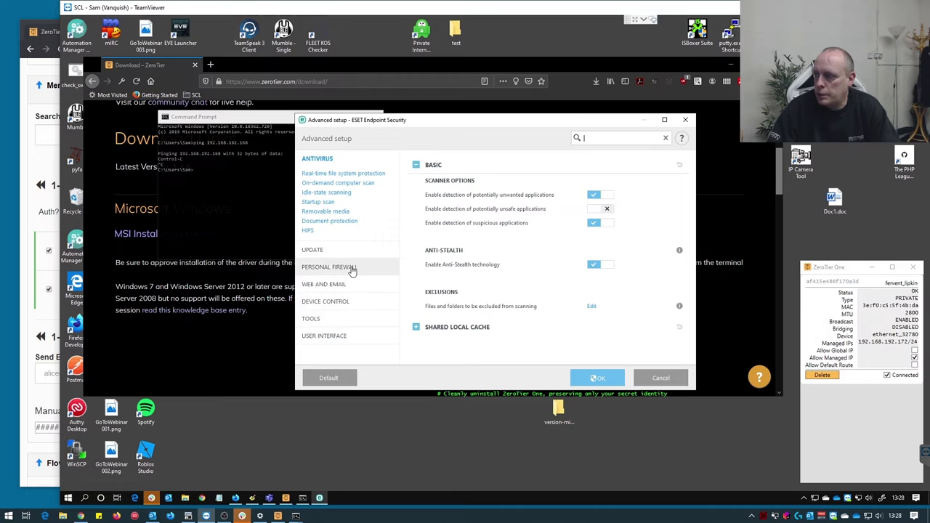
{"action": "left_click", "coordinate": [328, 267]}
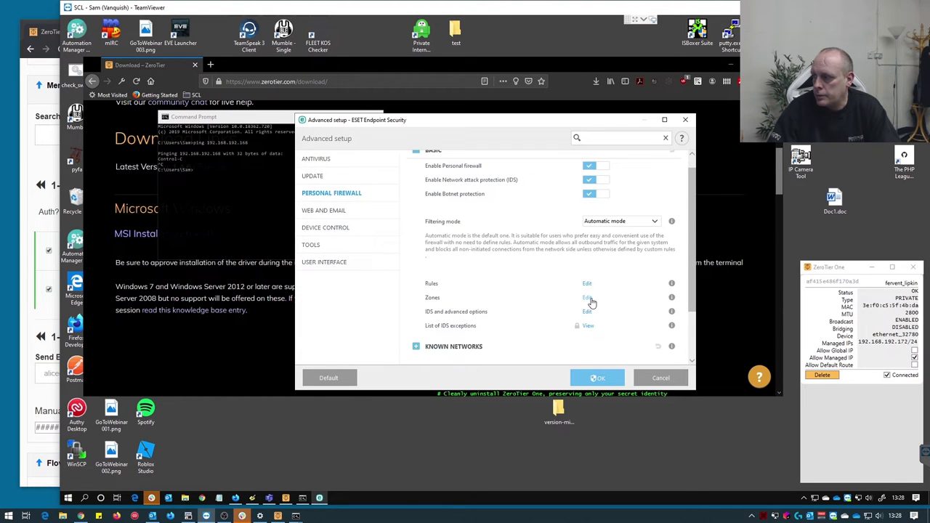
{"action": "left_click", "coordinate": [587, 296]}
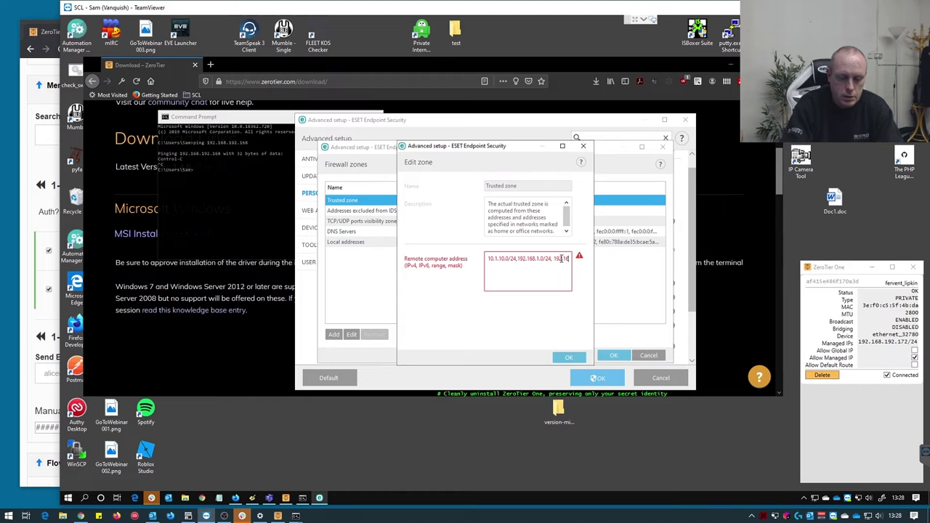
- Add 192.168.192.0/24 to the Trusted zone's remote addresses and save the settings
{"action": "type", "text": "192.168.192.0/24"}
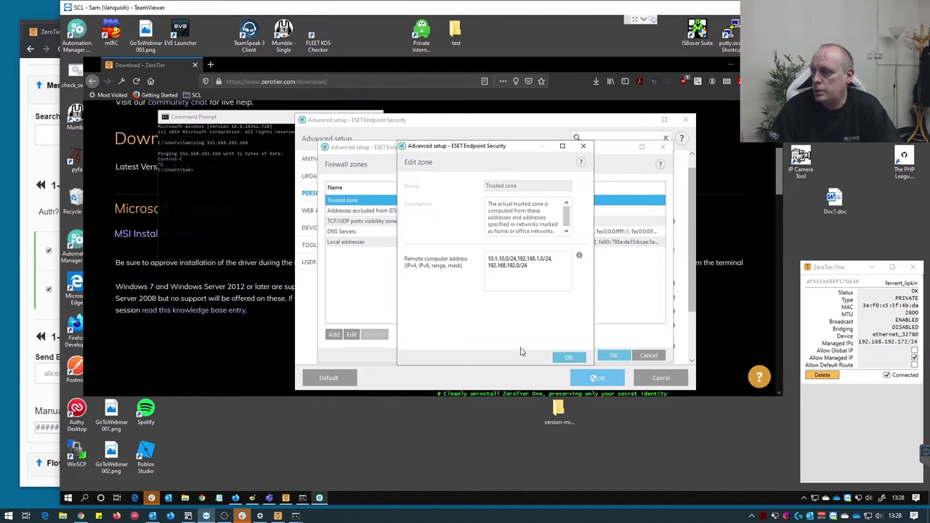
{"action": "left_click", "coordinate": [570, 358]}
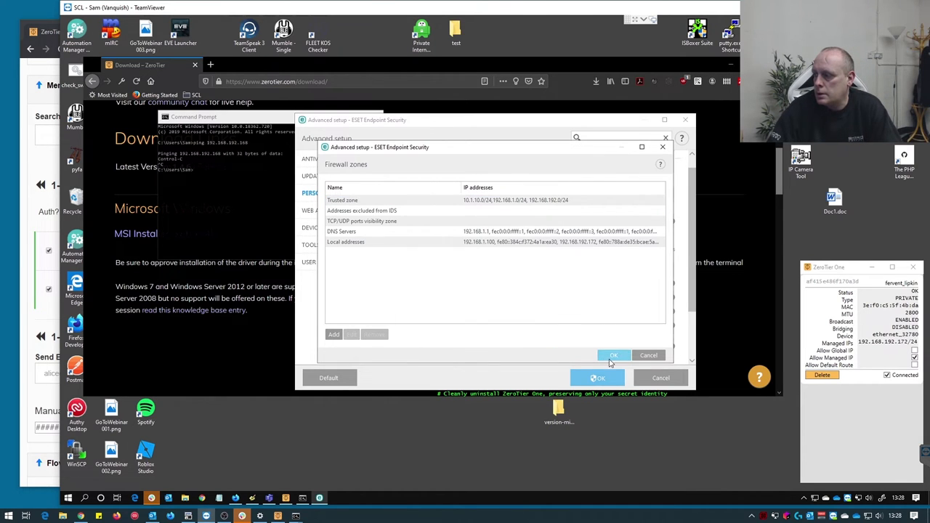
{"action": "left_click", "coordinate": [613, 354]}
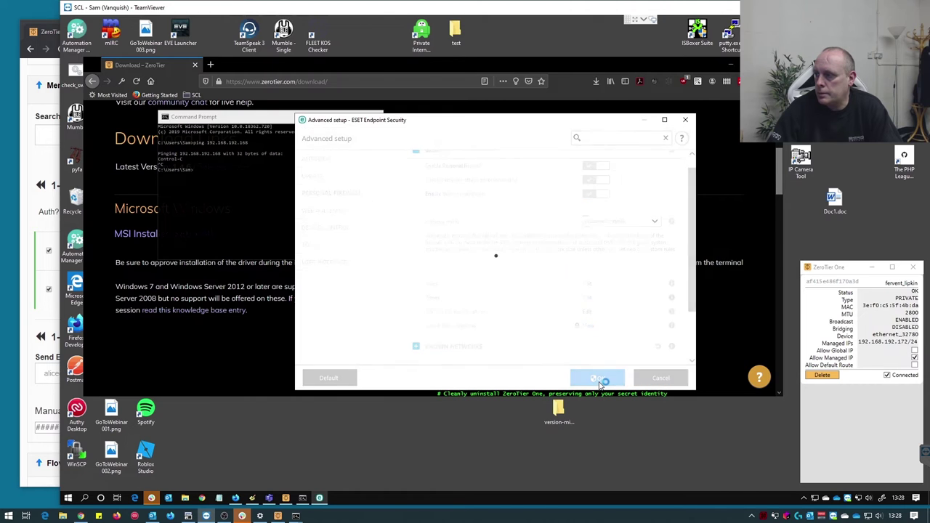
{"action": "left_click", "coordinate": [597, 378]}
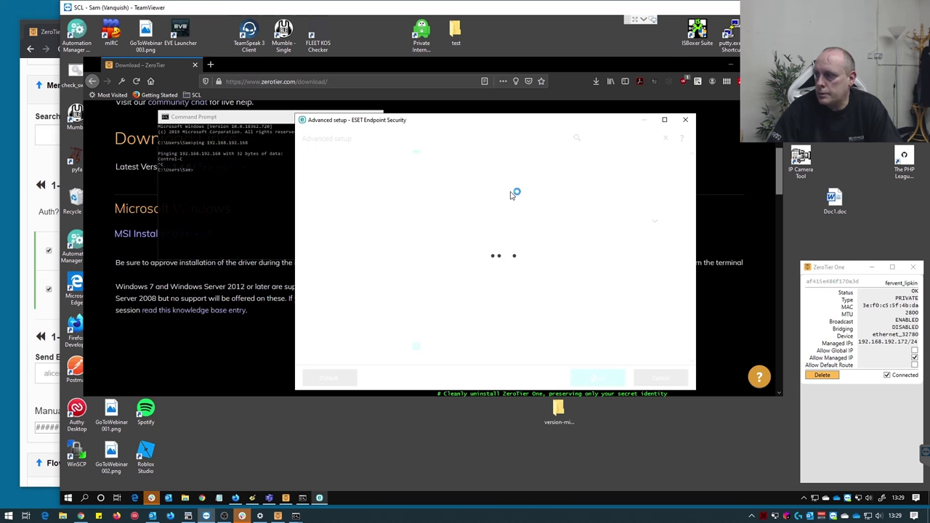
{"action": "left_click", "coordinate": [683, 119]}
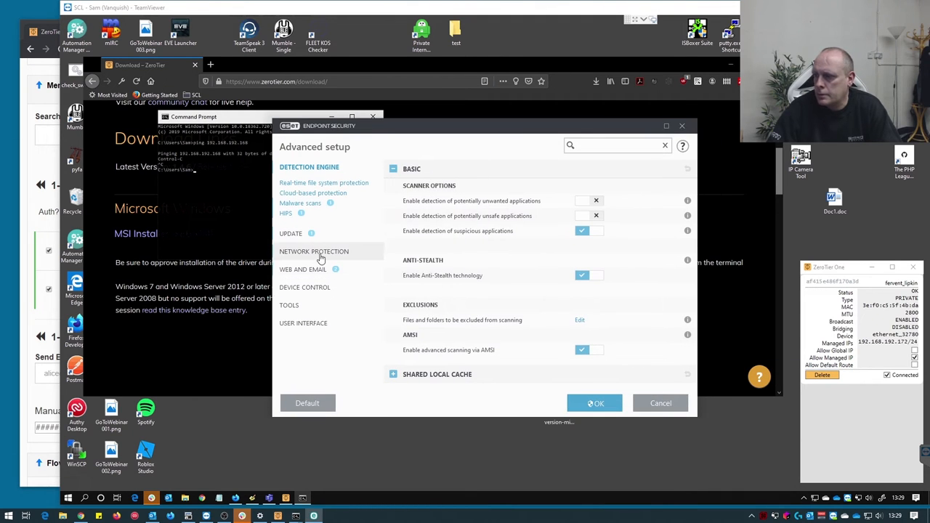
- On the remote PC's ESET, add 192.168.192.0/24 to the Trusted zone and save Advanced setup
{"action": "left_click", "coordinate": [314, 250]}
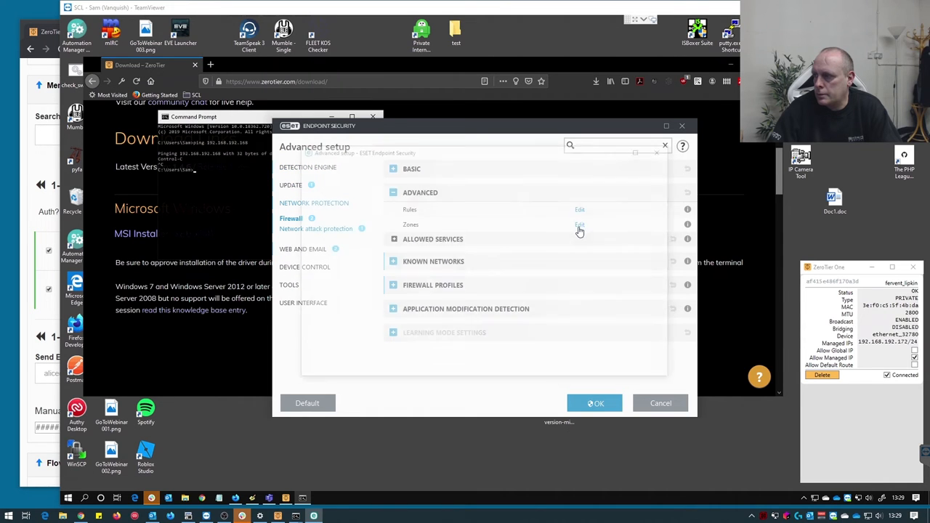
{"action": "left_click", "coordinate": [579, 224]}
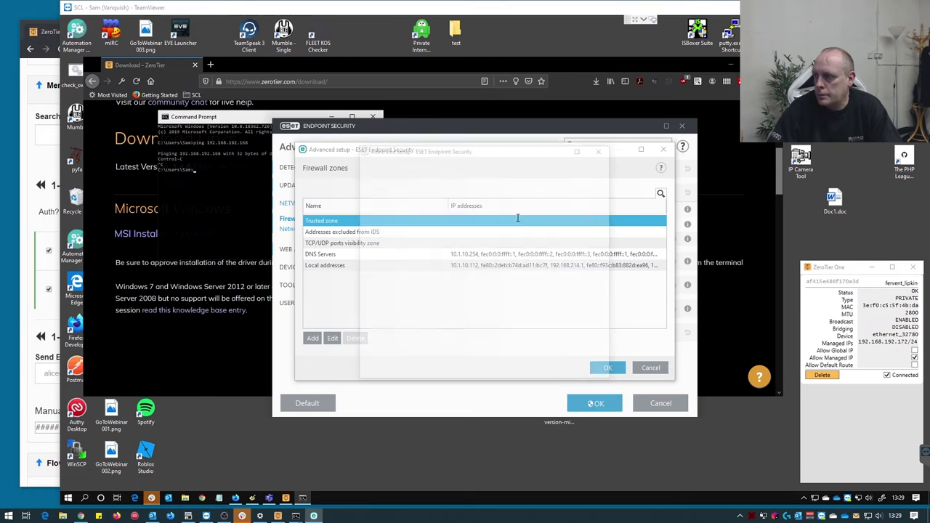
{"action": "left_click", "coordinate": [331, 337]}
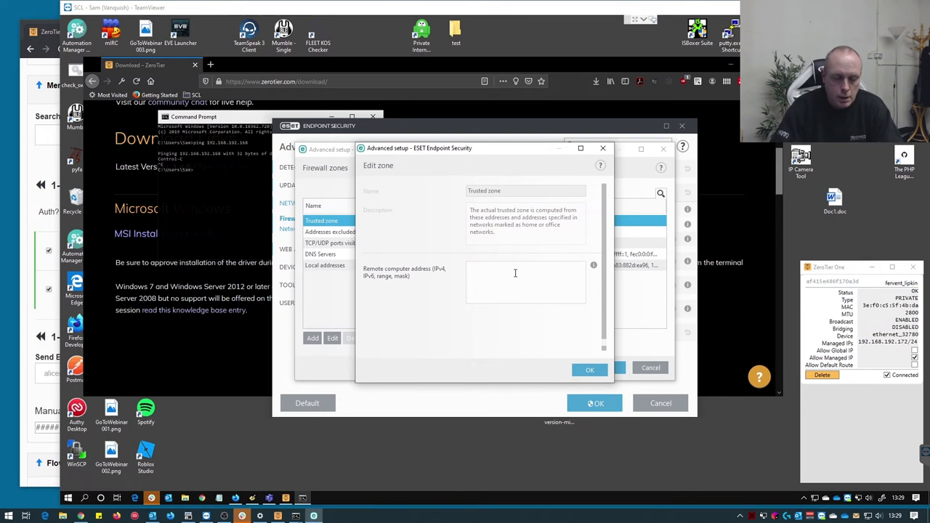
{"action": "type", "text": "192.168.192.0/24"}
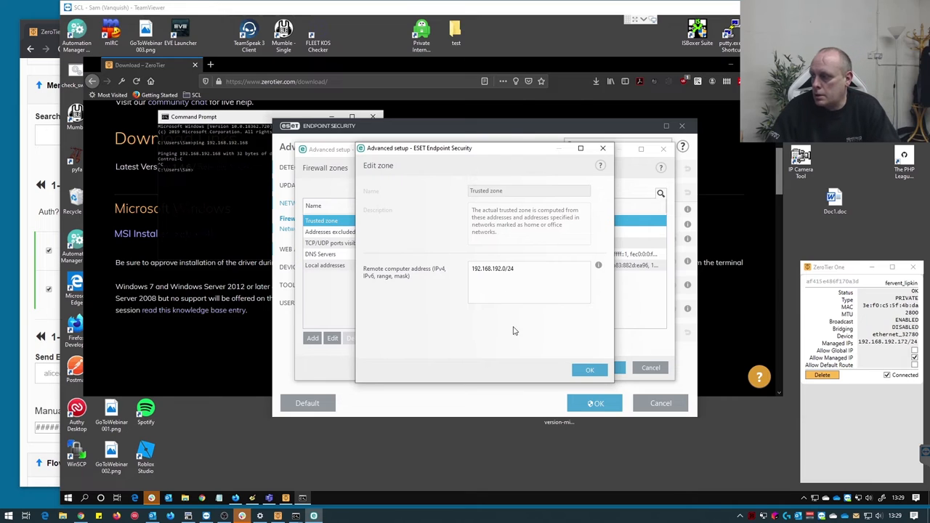
{"action": "left_click", "coordinate": [590, 369]}
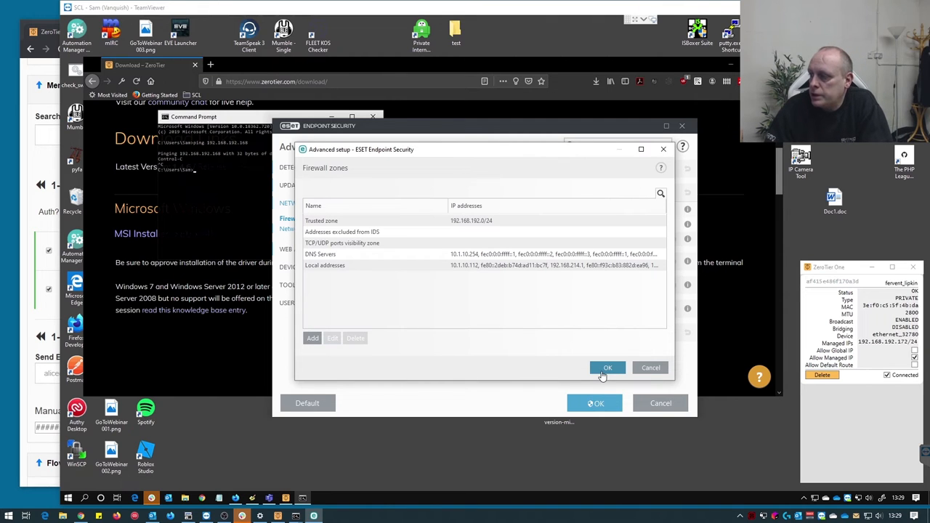
{"action": "left_click", "coordinate": [607, 367]}
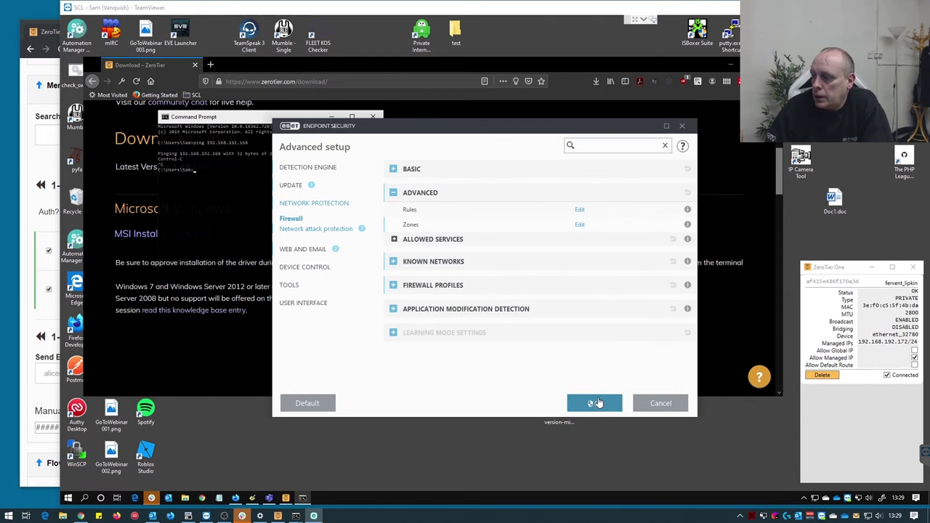
{"action": "left_click", "coordinate": [594, 404]}
{"action": "type", "text": "ping 192.168.192.168"}
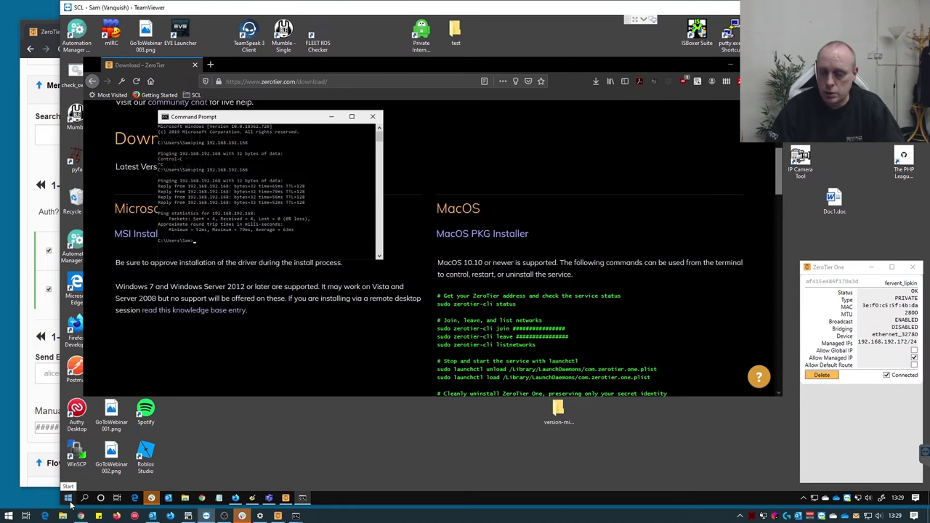
- After confirming ping replies, open Start to search for Control Panel
{"action": "left_click", "coordinate": [9, 514]}
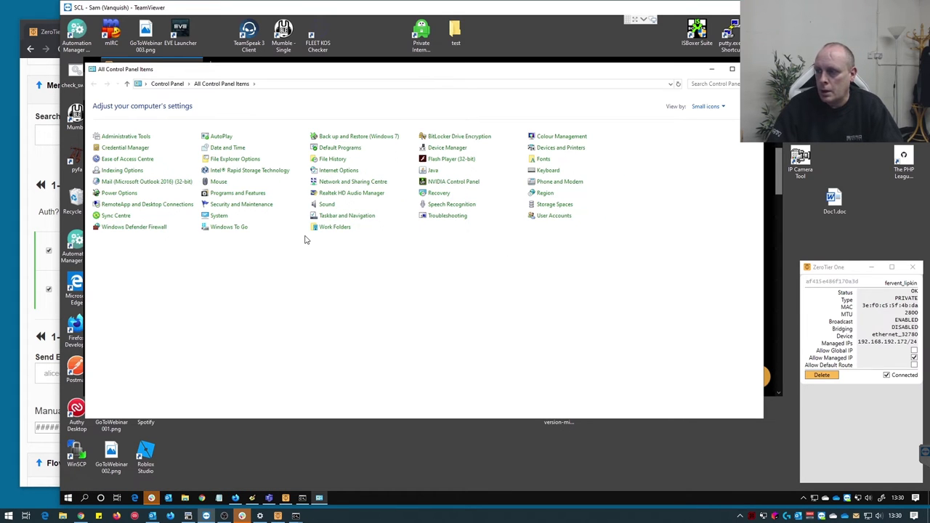
{"action": "mouse_move", "coordinate": [134, 227]}
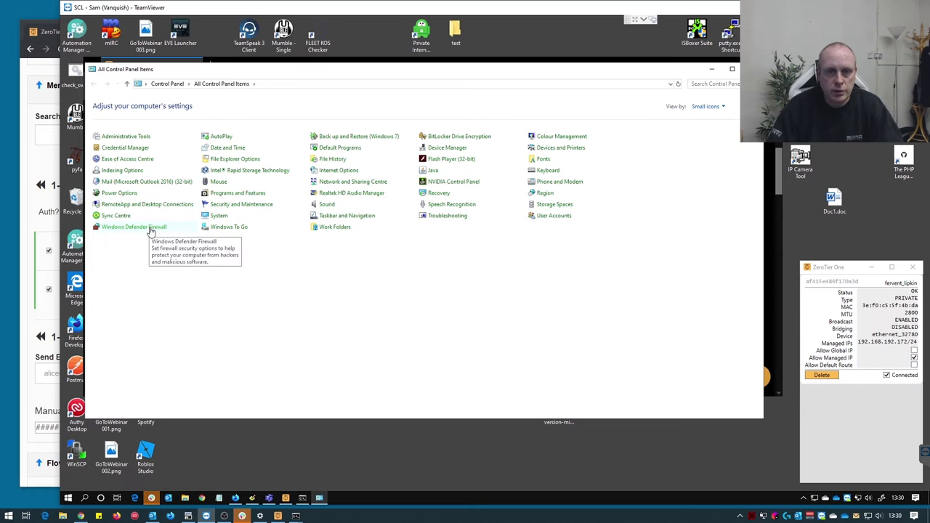
- Reach the firewall's Advanced settings console from the Windows Defender Firewall item
{"action": "left_click", "coordinate": [133, 227]}
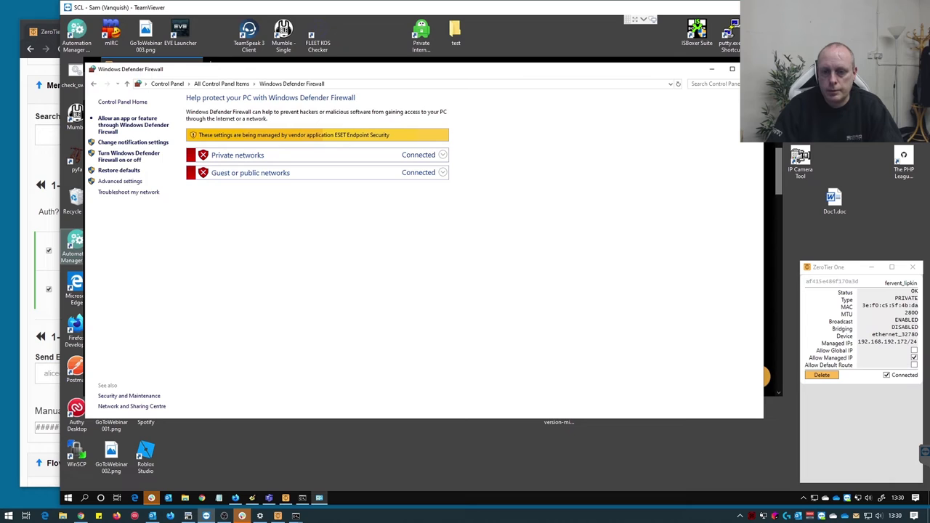
{"action": "mouse_move", "coordinate": [285, 206]}
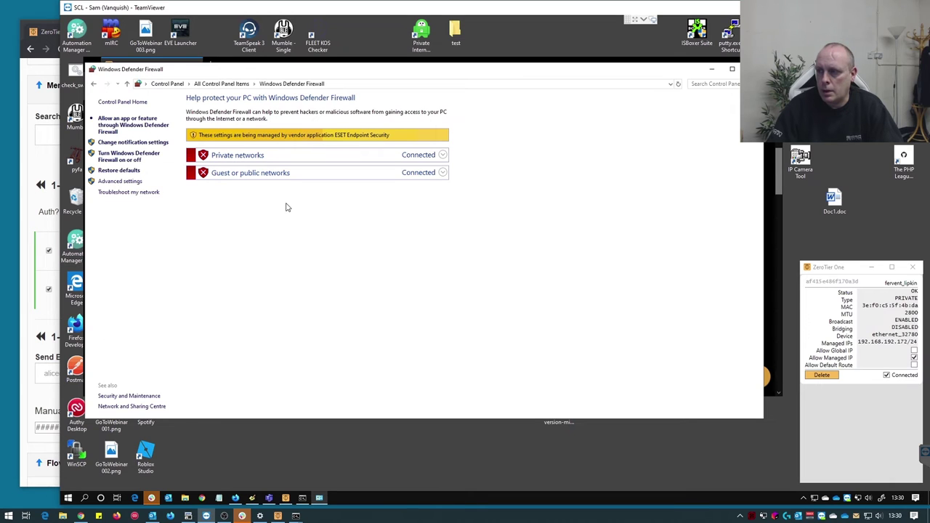
{"action": "mouse_move", "coordinate": [129, 189]}
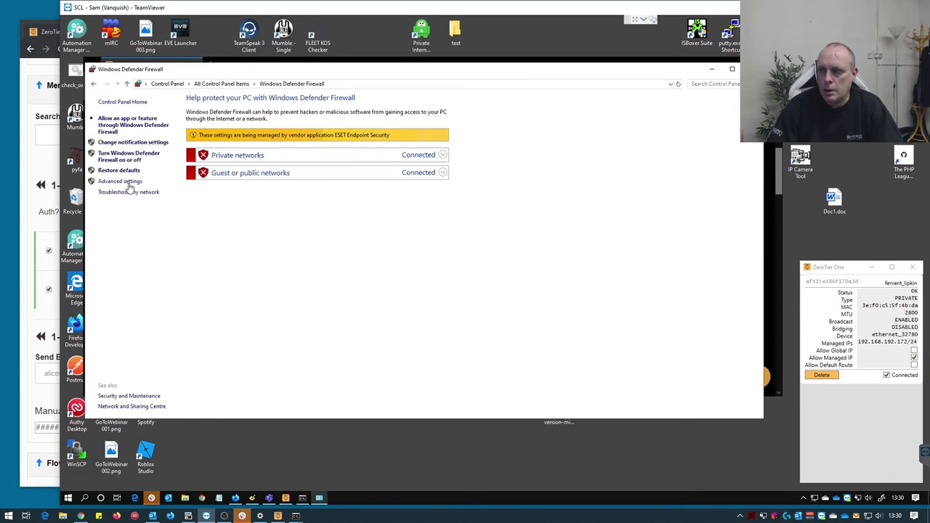
{"action": "mouse_move", "coordinate": [223, 255]}
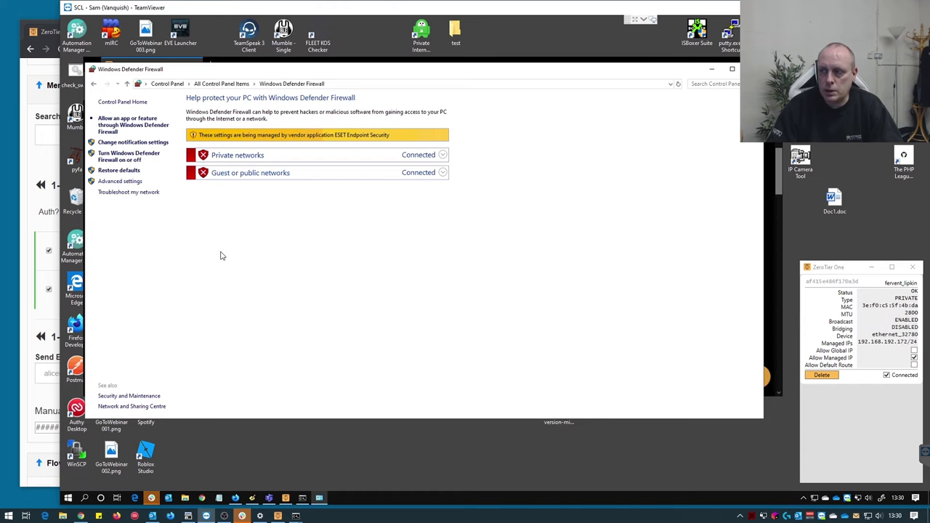
{"action": "left_click", "coordinate": [119, 180]}
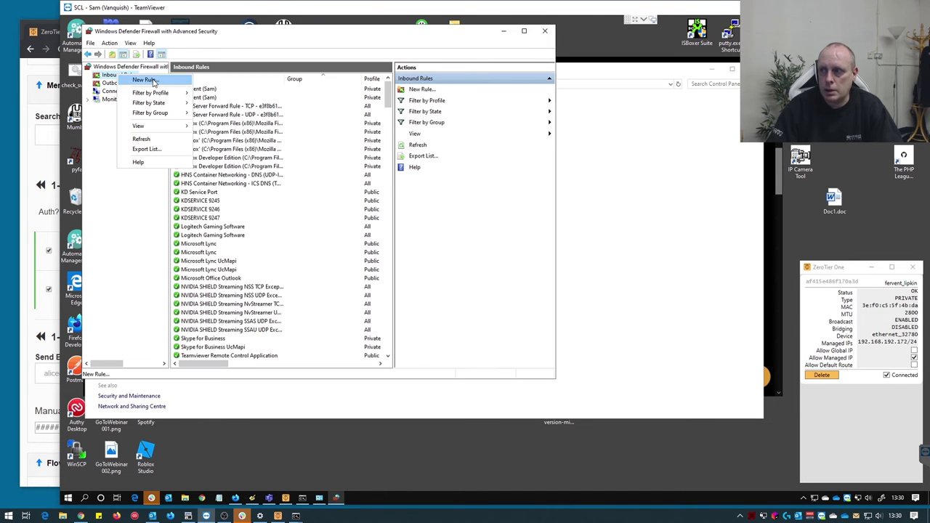
- Start a new Custom inbound rule covering all programs, protocols and ports
{"action": "left_click", "coordinate": [142, 79]}
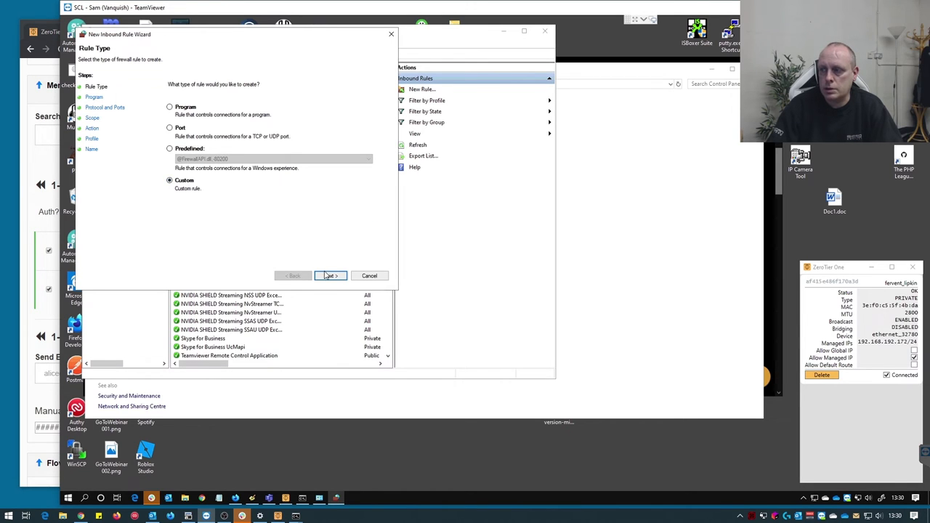
{"action": "left_click", "coordinate": [328, 276]}
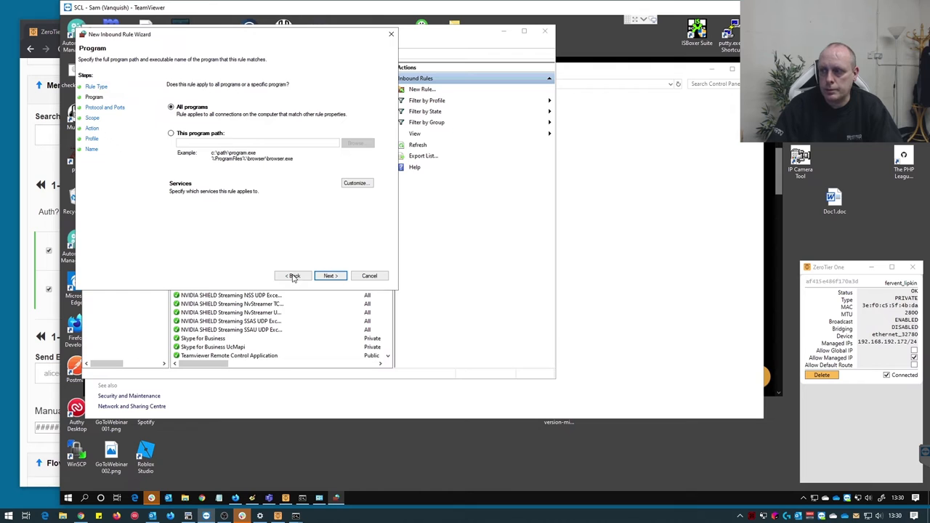
{"action": "left_click", "coordinate": [330, 276]}
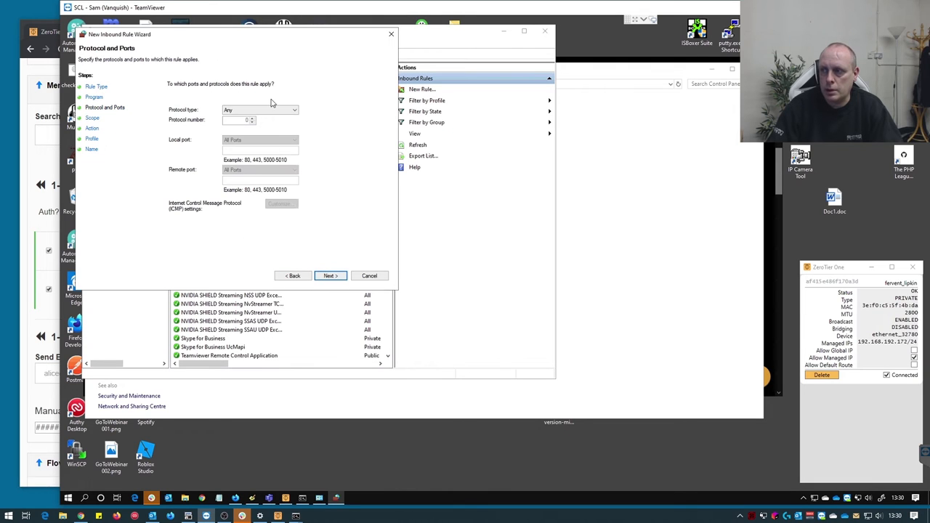
{"action": "left_click", "coordinate": [330, 276]}
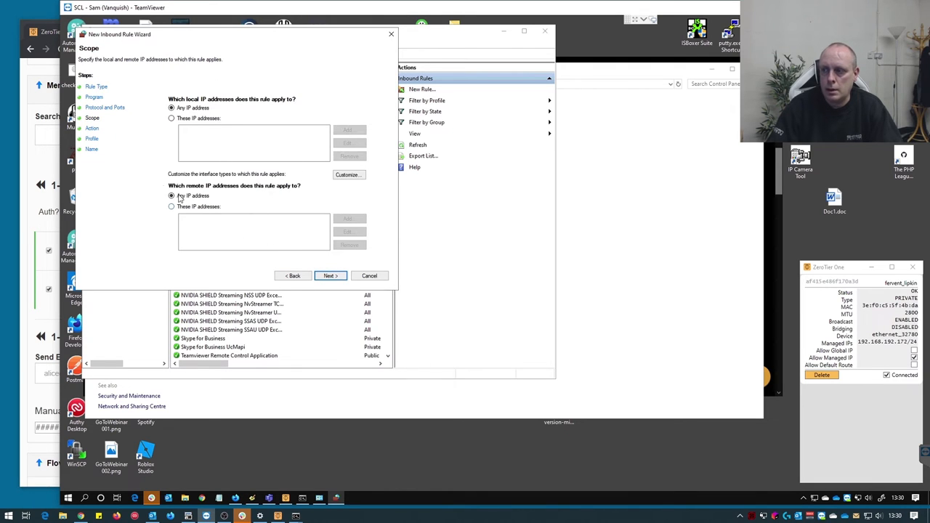
{"action": "mouse_move", "coordinate": [250, 200]}
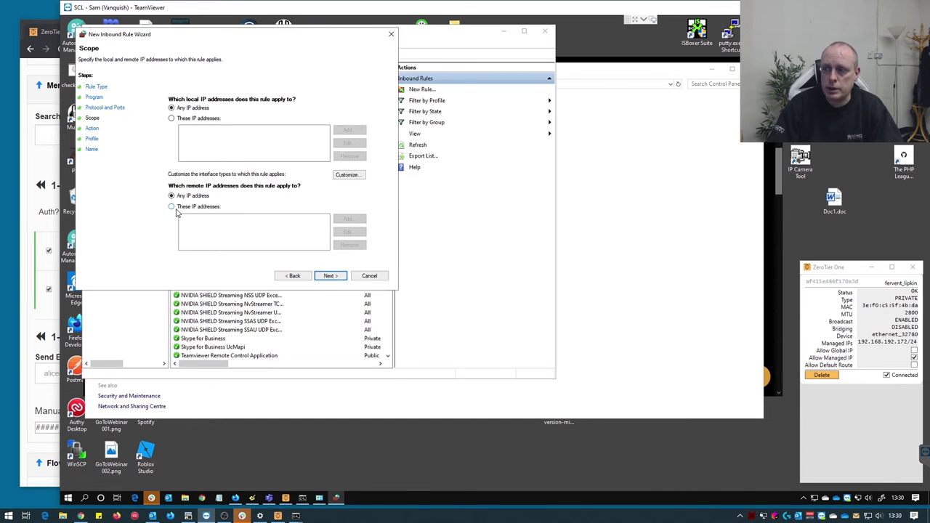
- Limit the rule's scope to the remote address range 192.168.192.0/24
{"action": "left_click", "coordinate": [171, 207]}
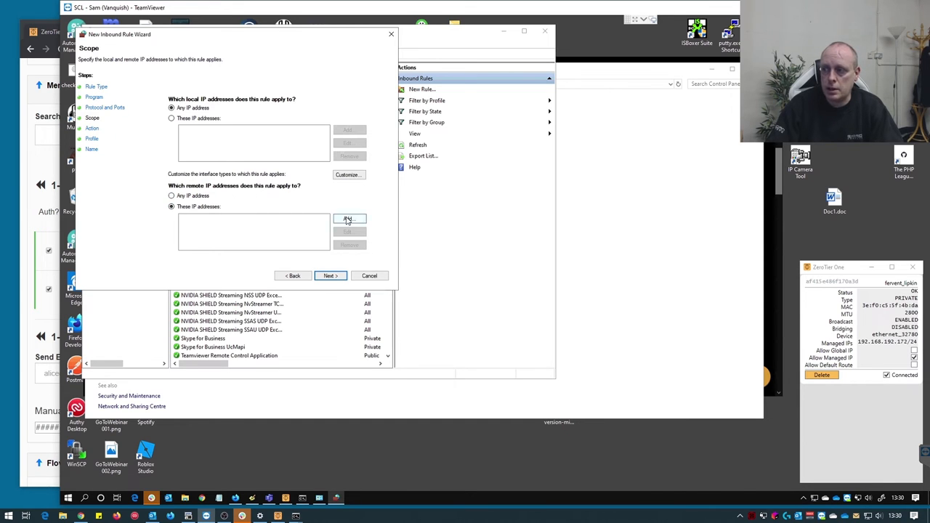
{"action": "left_click", "coordinate": [349, 220]}
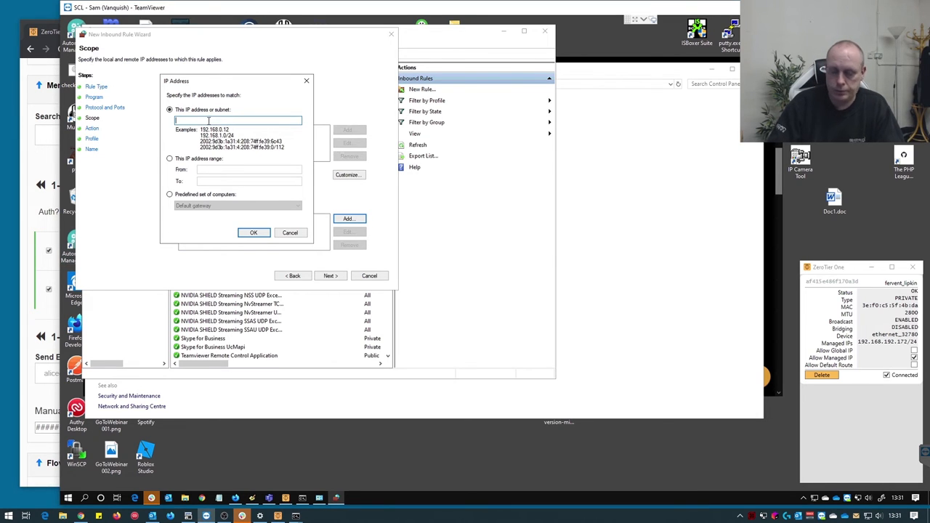
{"action": "type", "text": "192.168.192."}
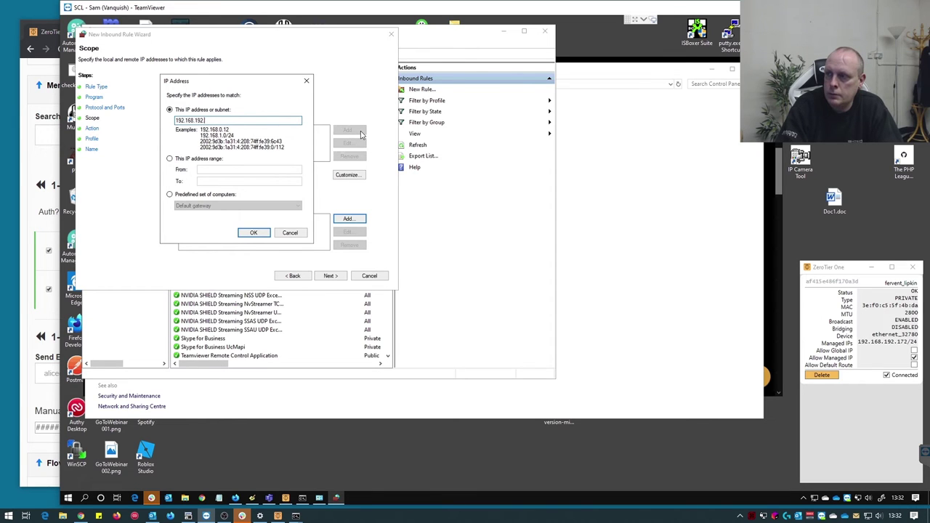
{"action": "left_click", "coordinate": [253, 232]}
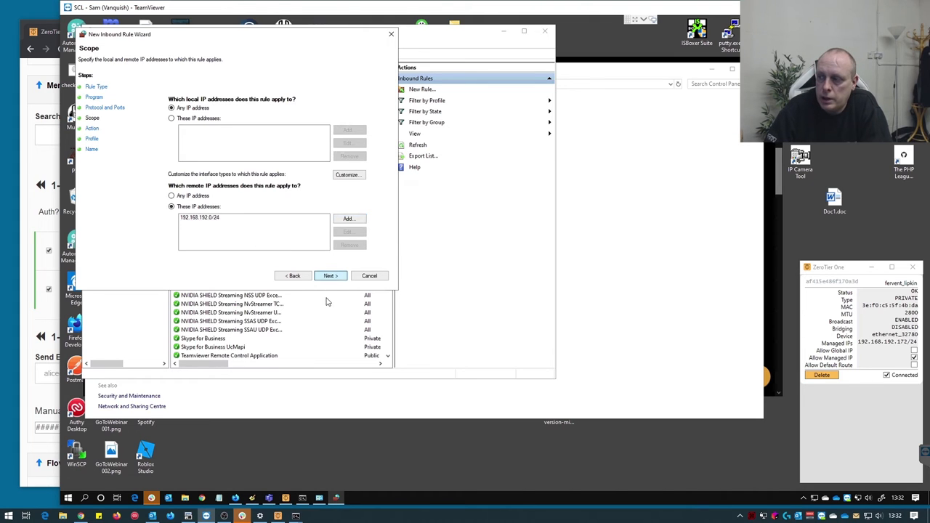
{"action": "left_click", "coordinate": [332, 277]}
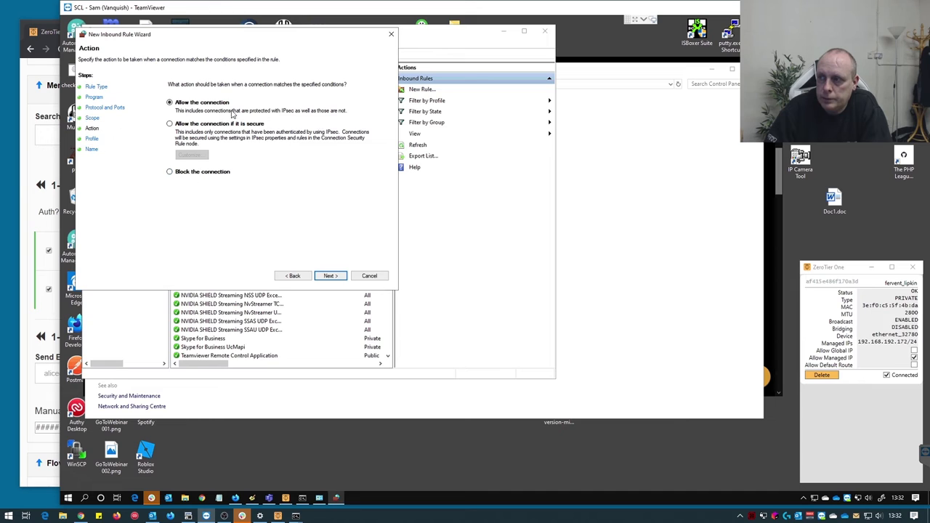
- Allow the connection on default profiles and name the rule zerotier after the missing-name warning
{"action": "left_click", "coordinate": [330, 276]}
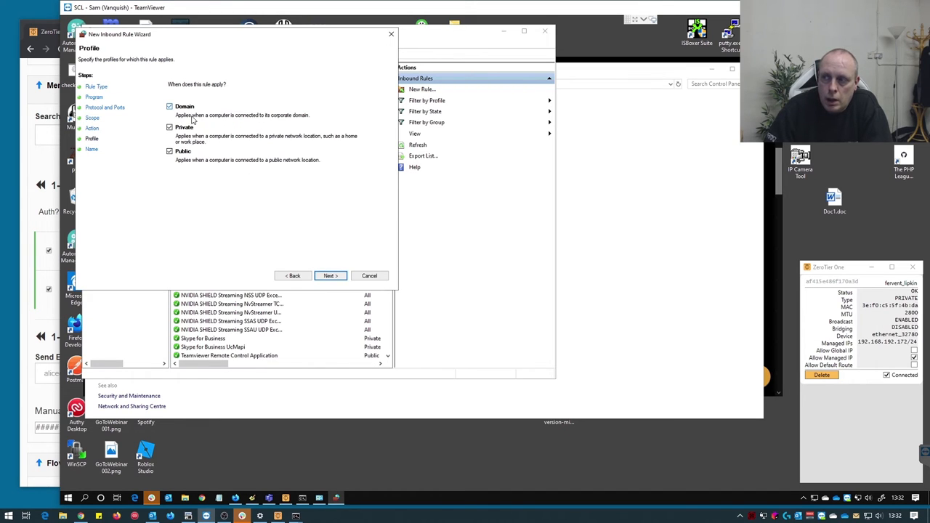
{"action": "left_click", "coordinate": [330, 276]}
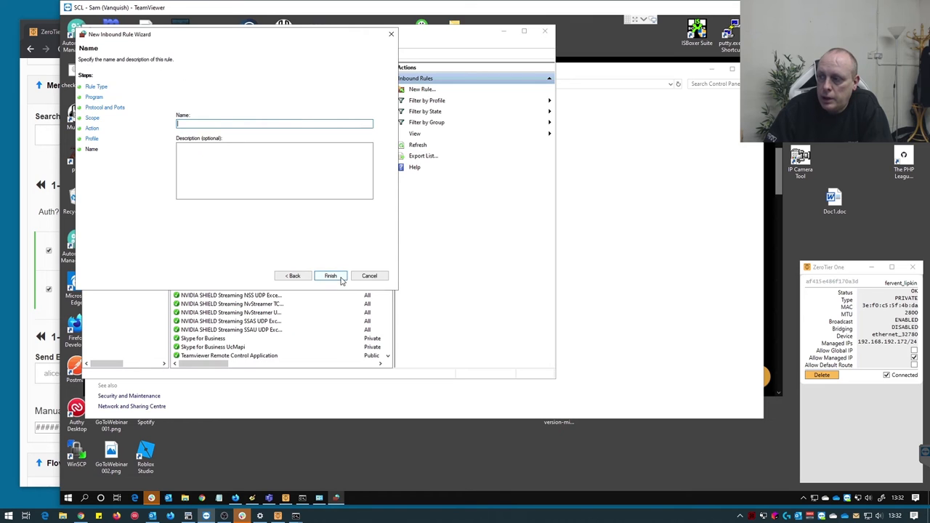
{"action": "left_click", "coordinate": [329, 276]}
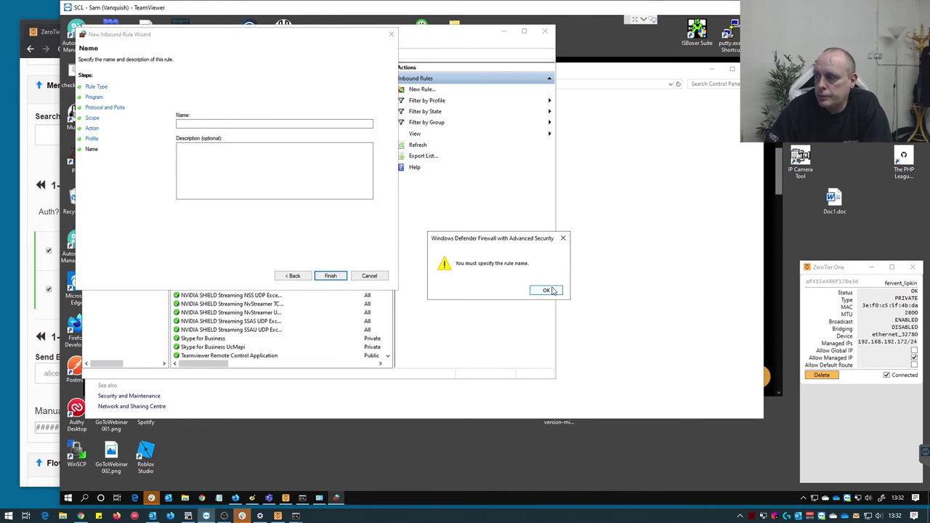
{"action": "left_click", "coordinate": [547, 290]}
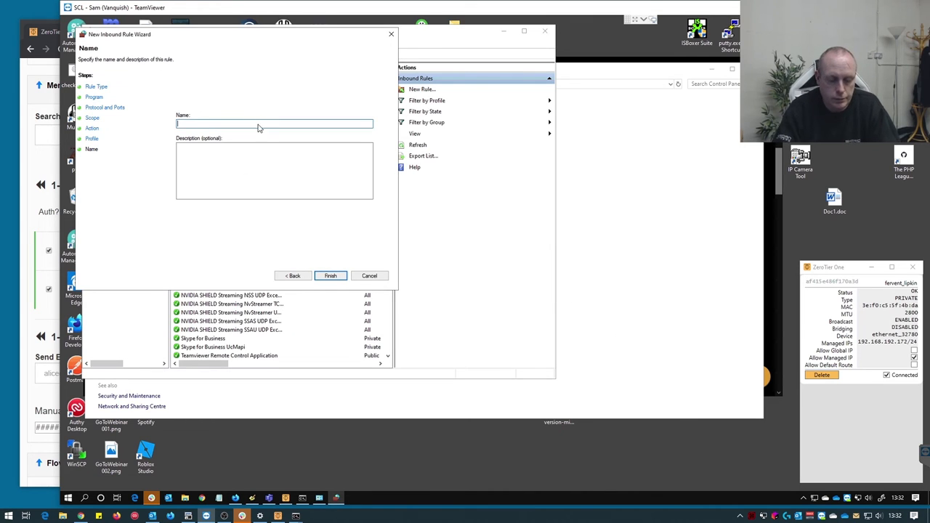
{"action": "type", "text": "zerotier"}
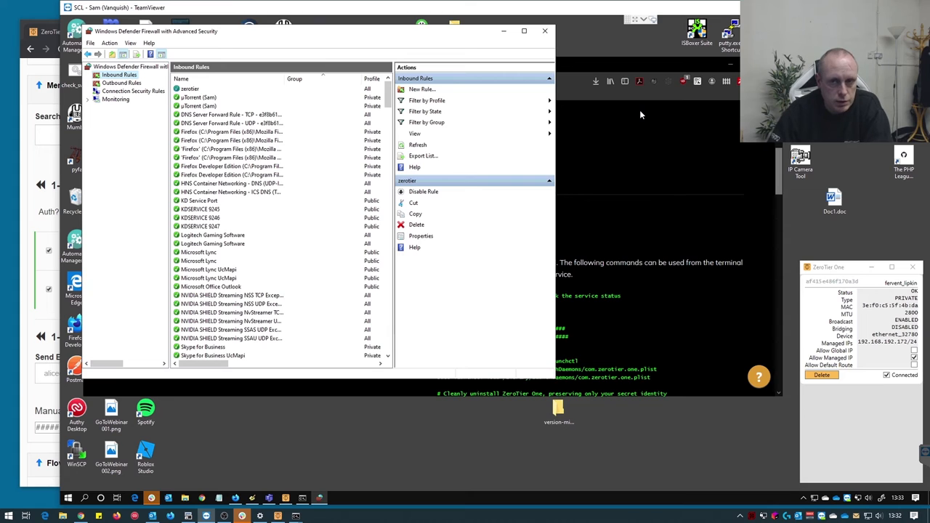
{"action": "mouse_move", "coordinate": [544, 31]}
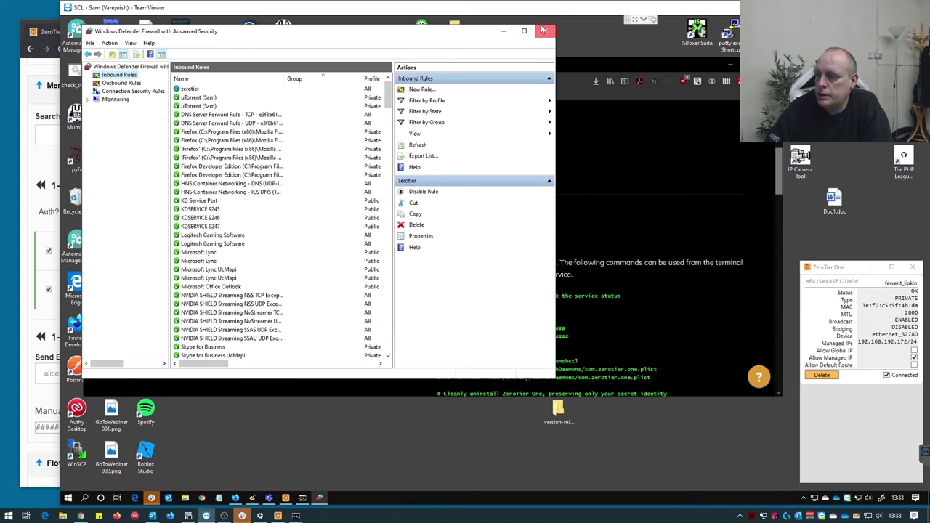
- Ping 192.168.192.172 from Command Prompt and confirm four replies with no loss
{"action": "left_click", "coordinate": [544, 31]}
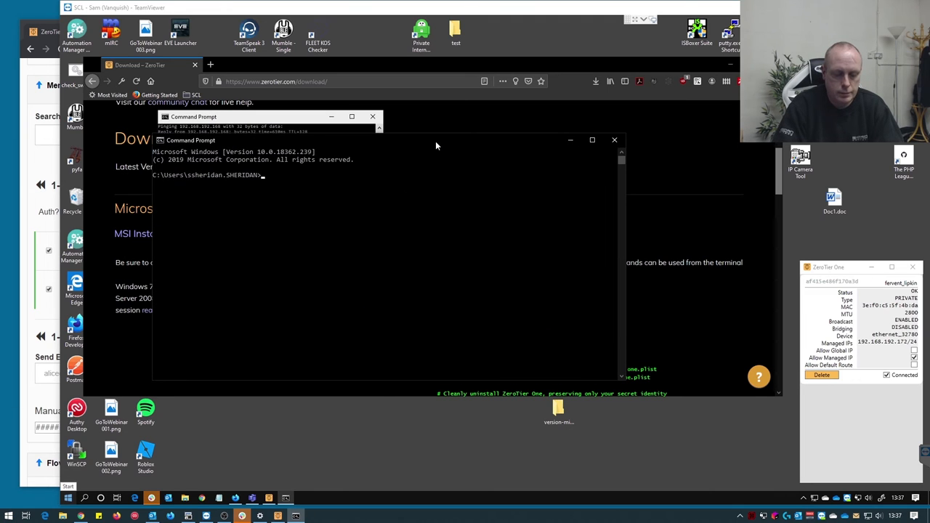
{"action": "type", "text": "ping 192.168.192.172"}
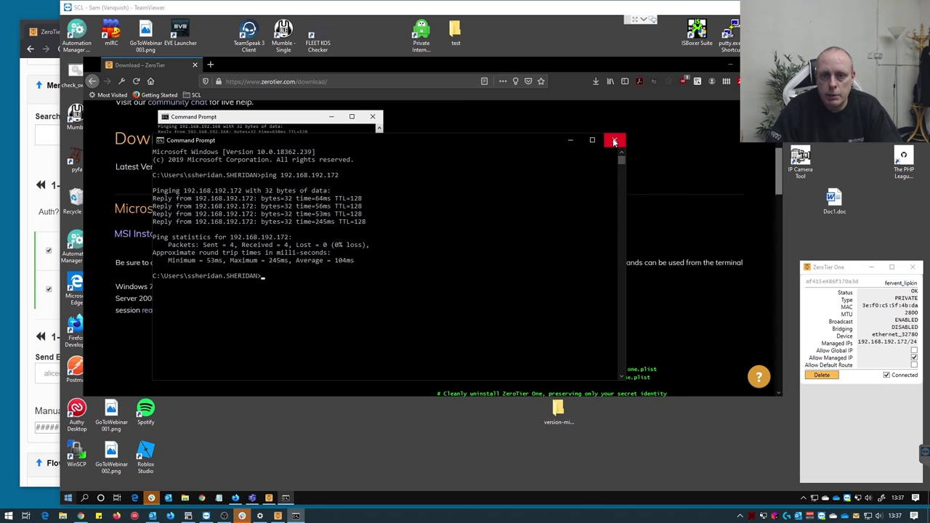
{"action": "left_click", "coordinate": [614, 139]}
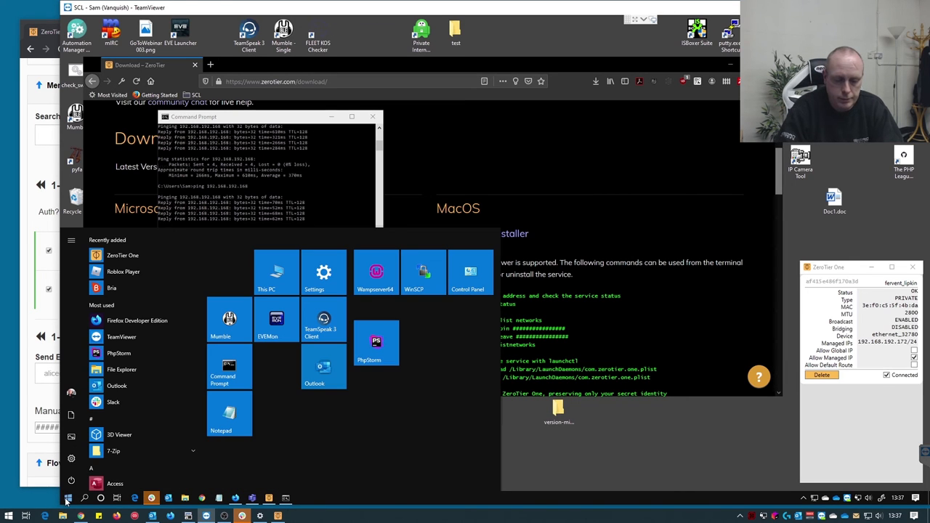
- From This PC's properties, allow remote connections to this computer under Remote settings
{"action": "type", "text": "this"}
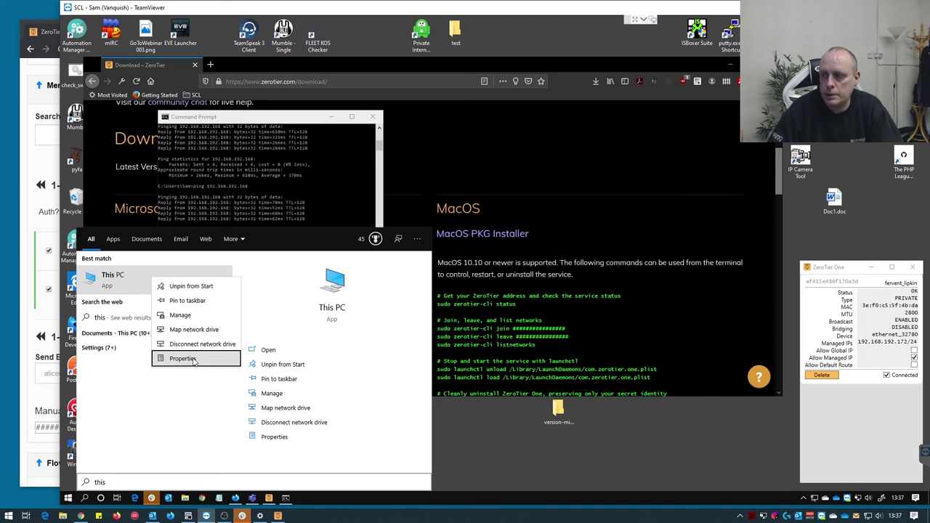
{"action": "left_click", "coordinate": [182, 358]}
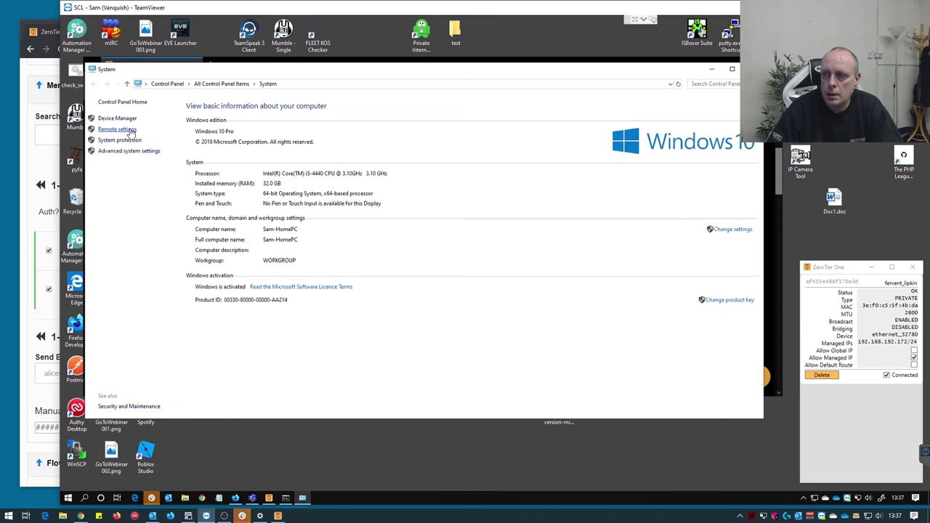
{"action": "left_click", "coordinate": [118, 128]}
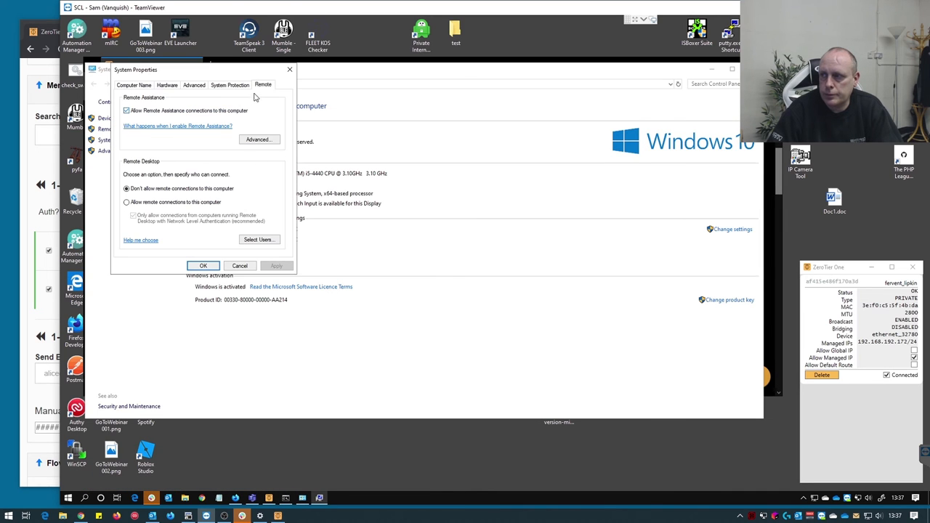
{"action": "left_click", "coordinate": [126, 202]}
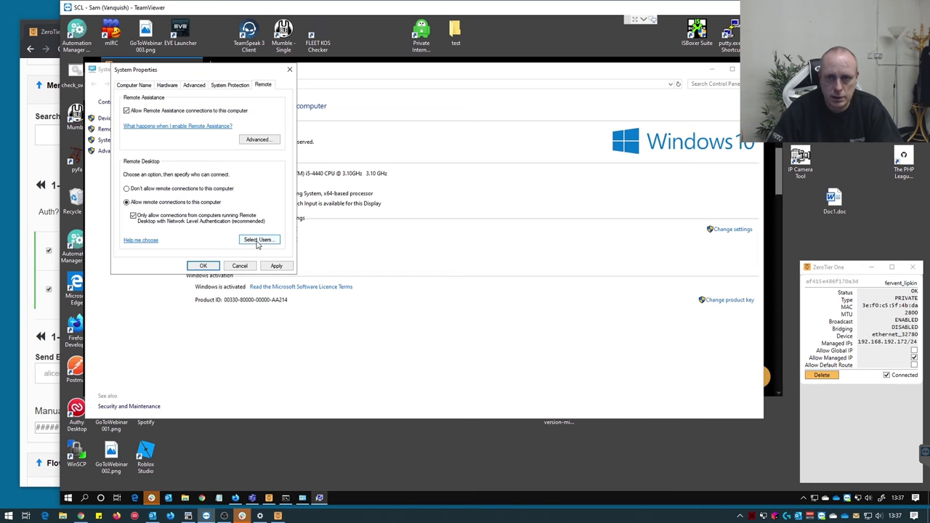
- Review the Select Users list, save the remote settings, and search for Remote Desktop
{"action": "left_click", "coordinate": [259, 240]}
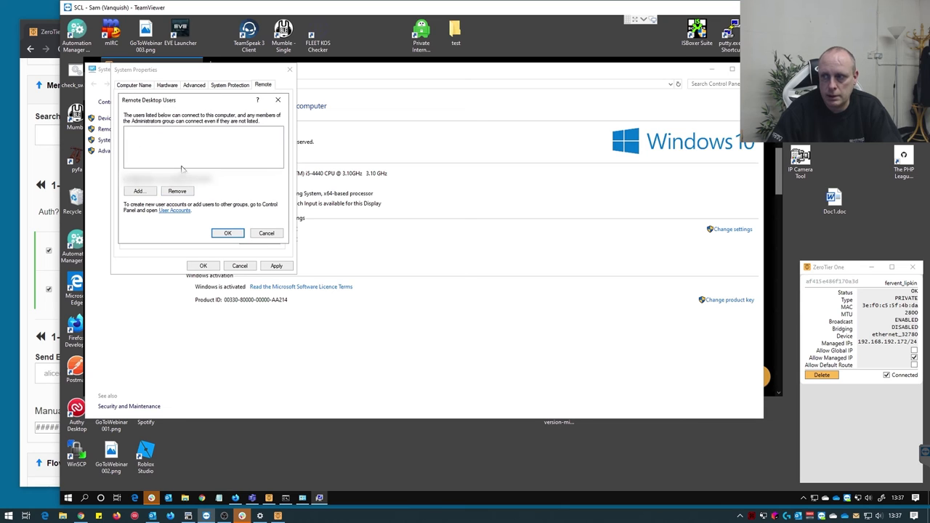
{"action": "mouse_move", "coordinate": [159, 194]}
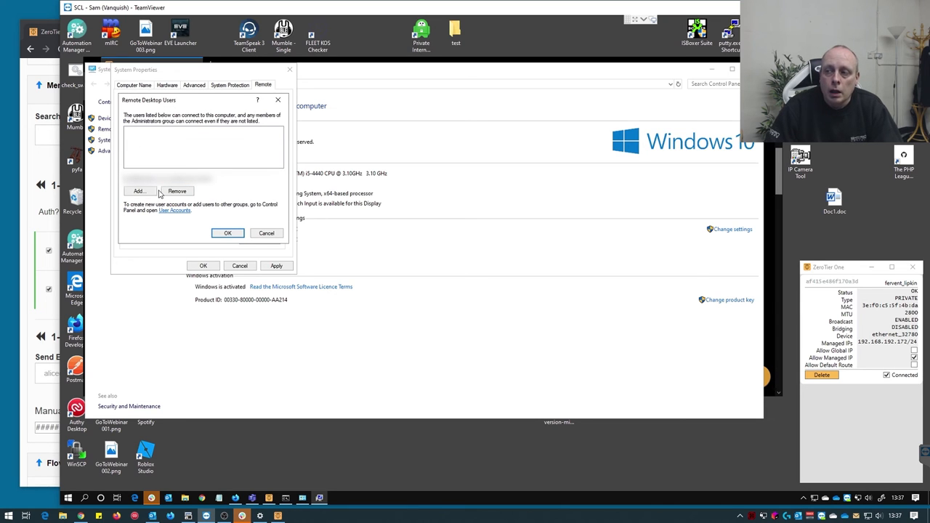
{"action": "left_click", "coordinate": [227, 233]}
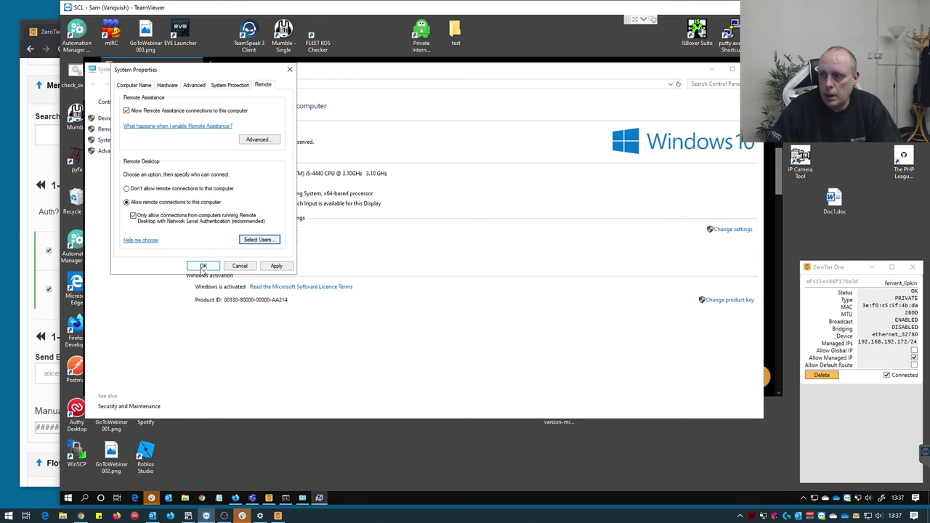
{"action": "left_click", "coordinate": [203, 266]}
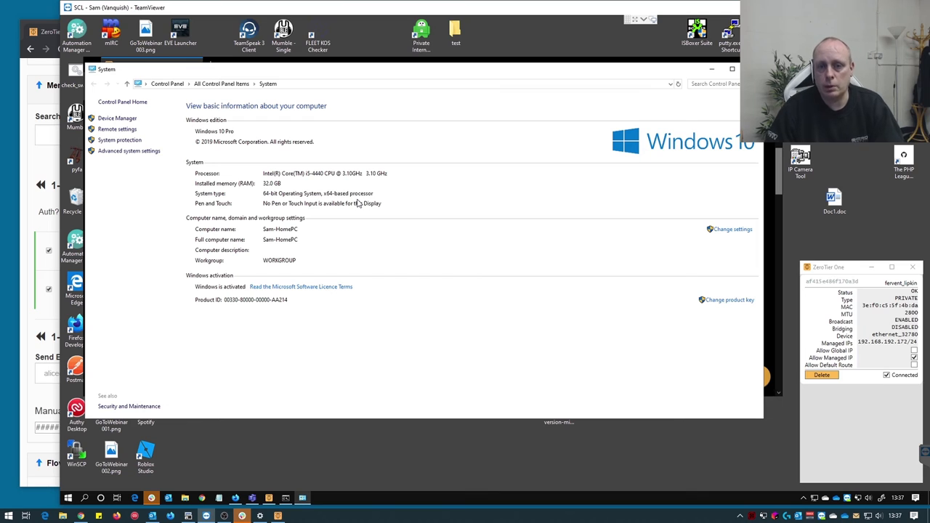
{"action": "mouse_move", "coordinate": [99, 253]}
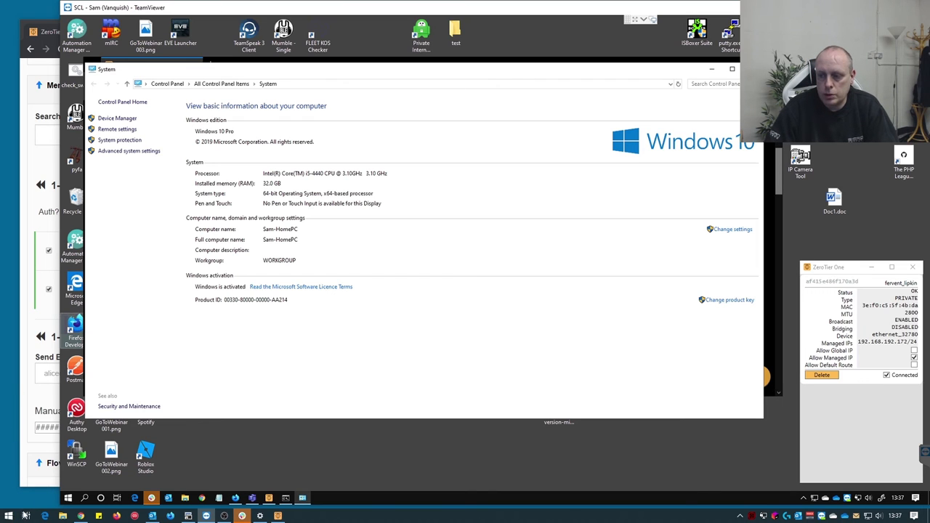
{"action": "type", "text": "rmeote"}
{"action": "type", "text": "192.168.192.172"}
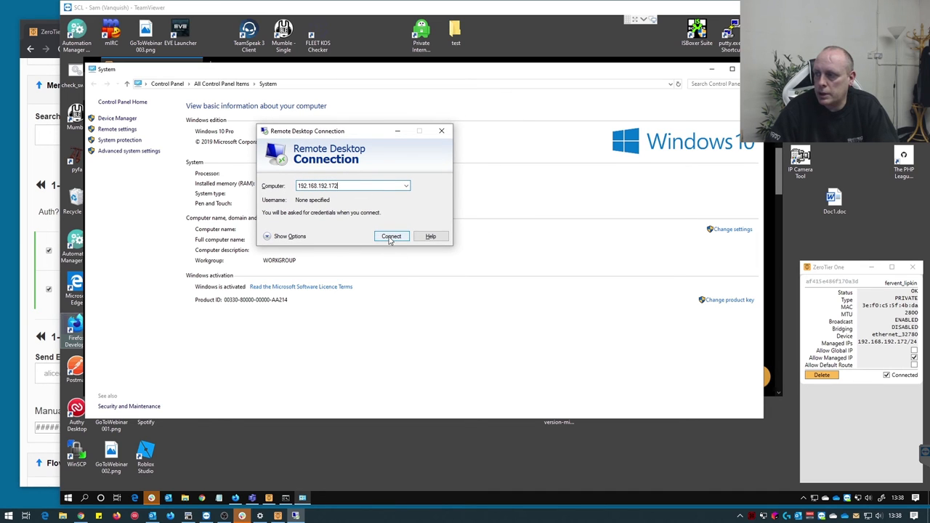
- Connect to 192.168.192.172 and, after the logon fails, show More choices
{"action": "left_click", "coordinate": [391, 236]}
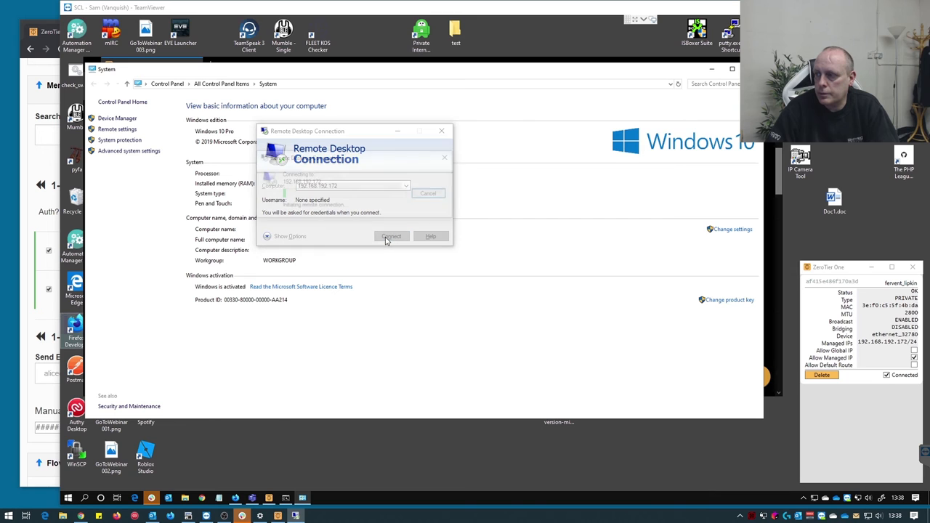
{"action": "left_click", "coordinate": [391, 236]}
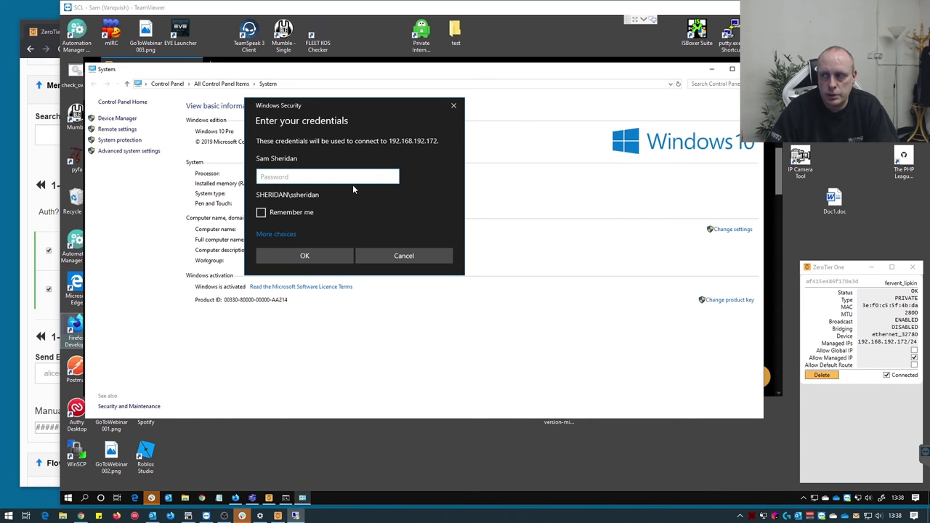
{"action": "left_click", "coordinate": [305, 256]}
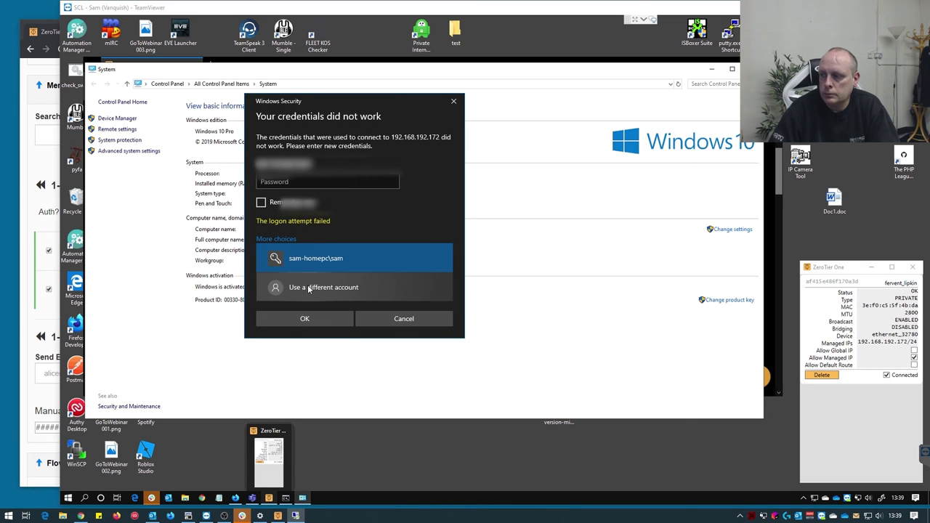
- Sign in with a different account by entering its credentials
{"action": "left_click", "coordinate": [322, 288]}
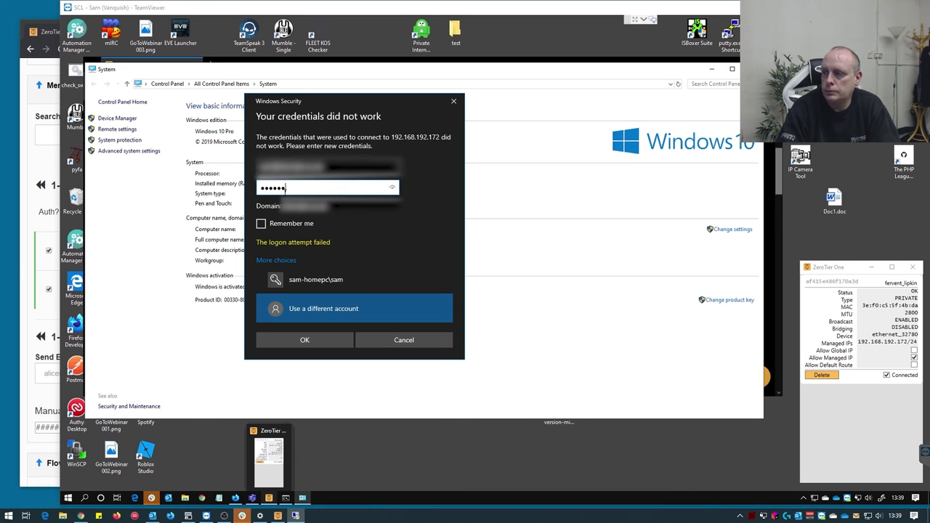
{"action": "type", "text": "••"}
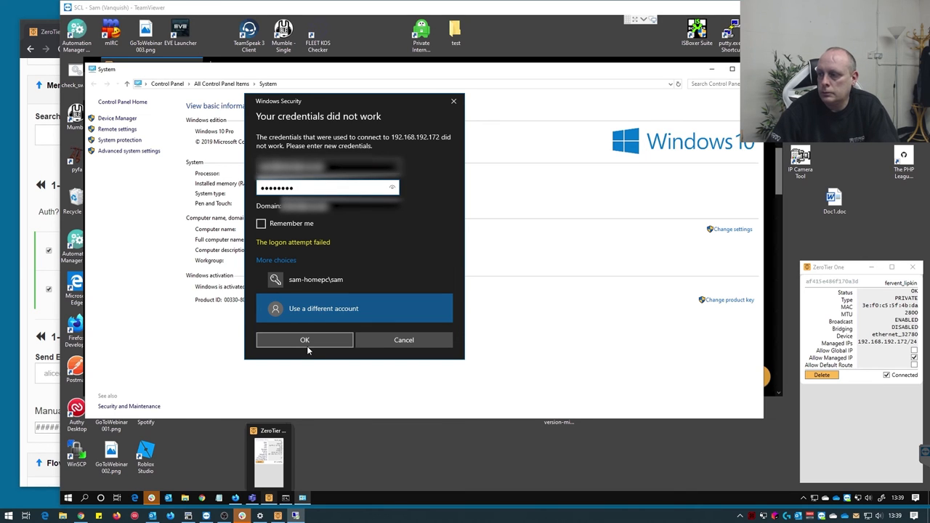
{"action": "left_click", "coordinate": [305, 340]}
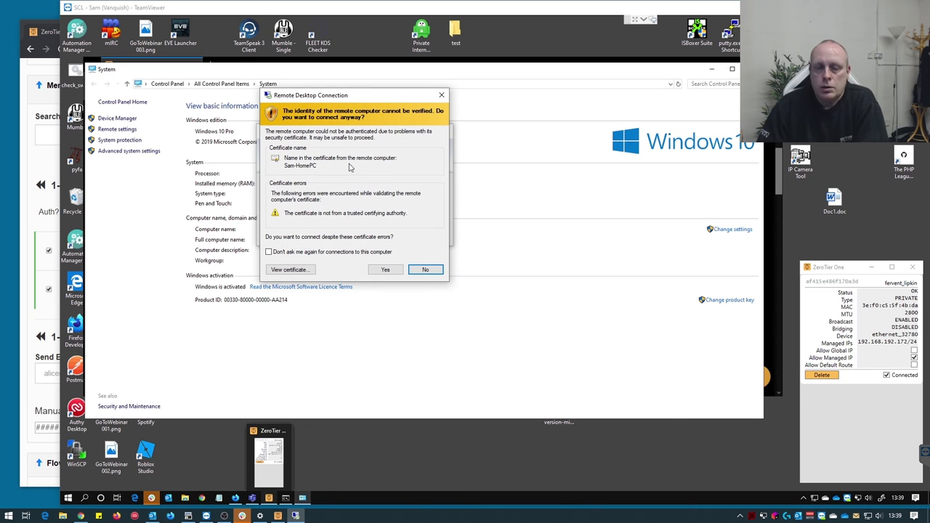
{"action": "mouse_move", "coordinate": [363, 259]}
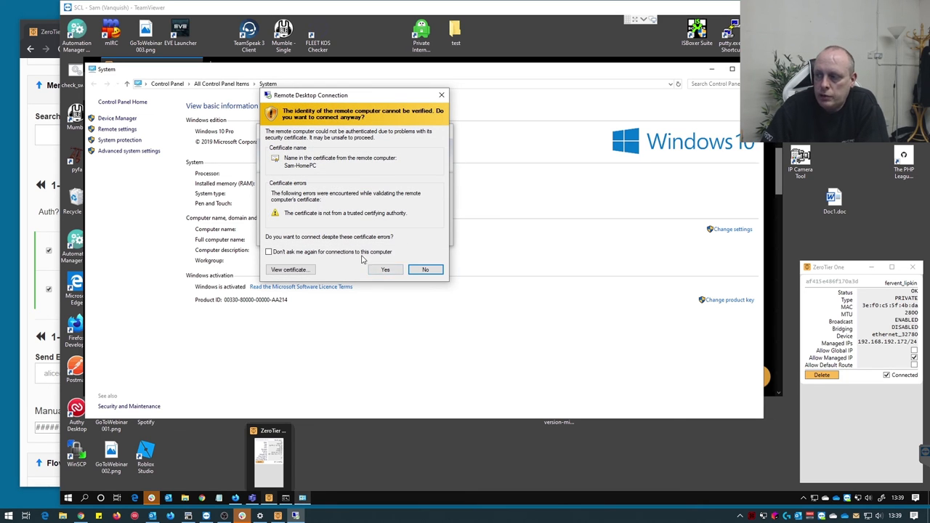
{"action": "mouse_move", "coordinate": [245, 225]}
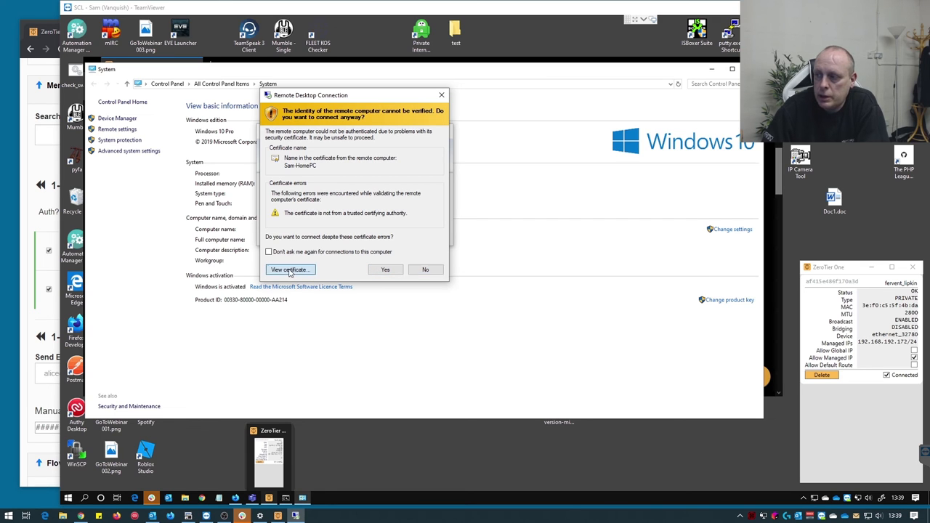
- Install the remote PC's certificate through the import wizard and acknowledge success
{"action": "left_click", "coordinate": [291, 269]}
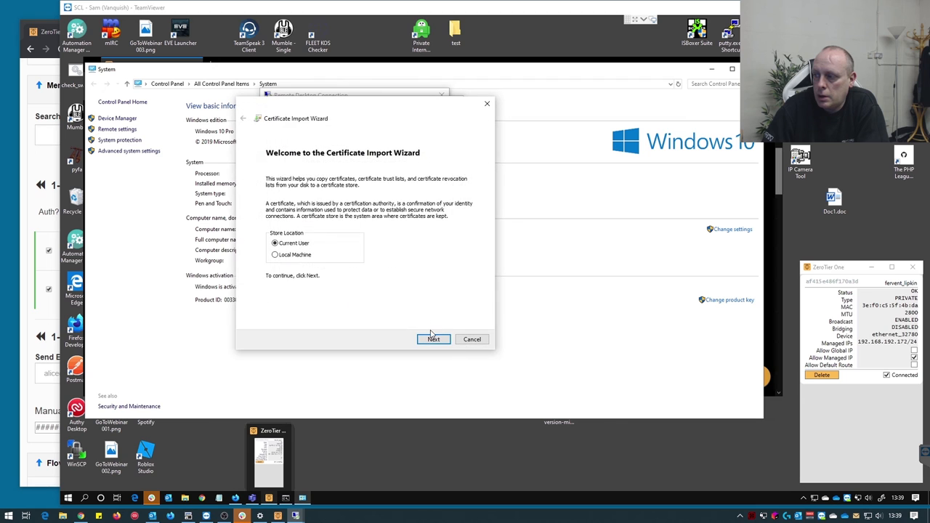
{"action": "left_click", "coordinate": [433, 340]}
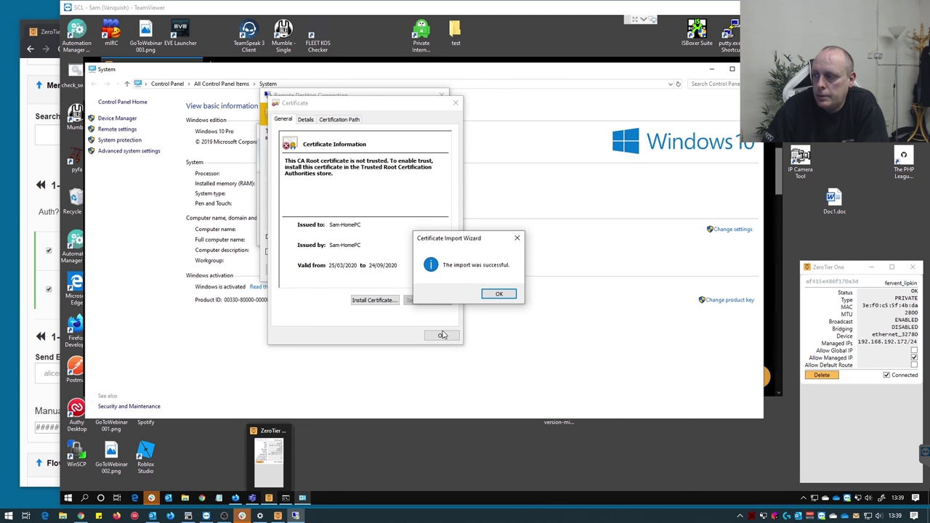
{"action": "left_click", "coordinate": [500, 294]}
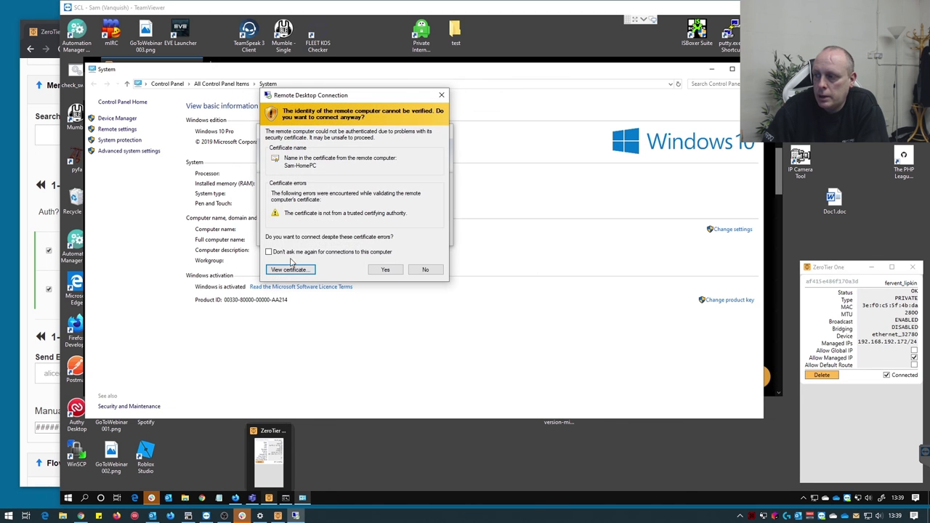
- Tick Don't ask me again, accept with Yes, and centre the opened session window
{"action": "left_click", "coordinate": [268, 251]}
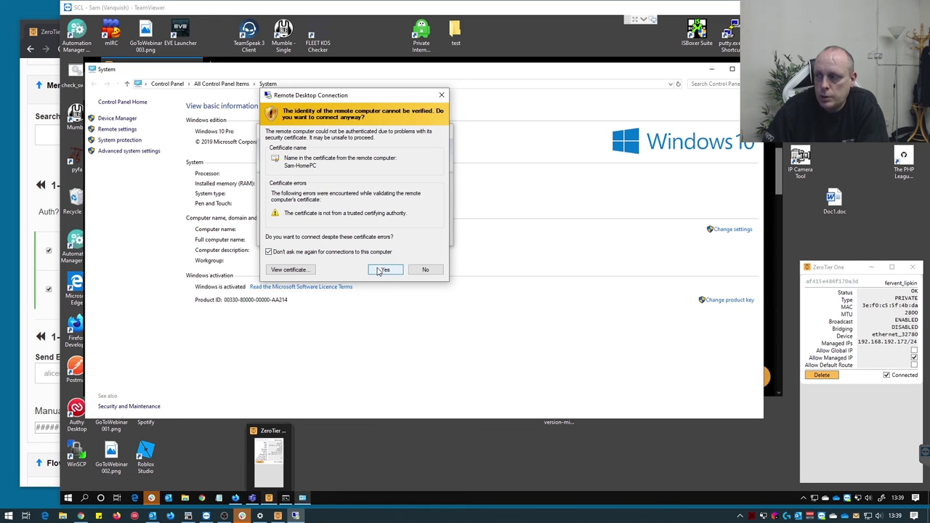
{"action": "left_click", "coordinate": [384, 269]}
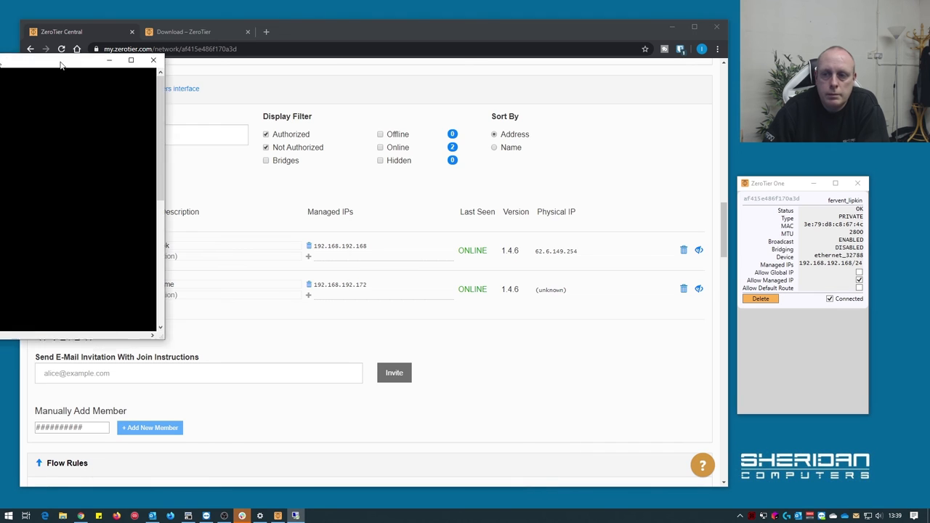
{"action": "left_click_drag", "start_coordinate": [84, 61], "coordinate": [264, 66]}
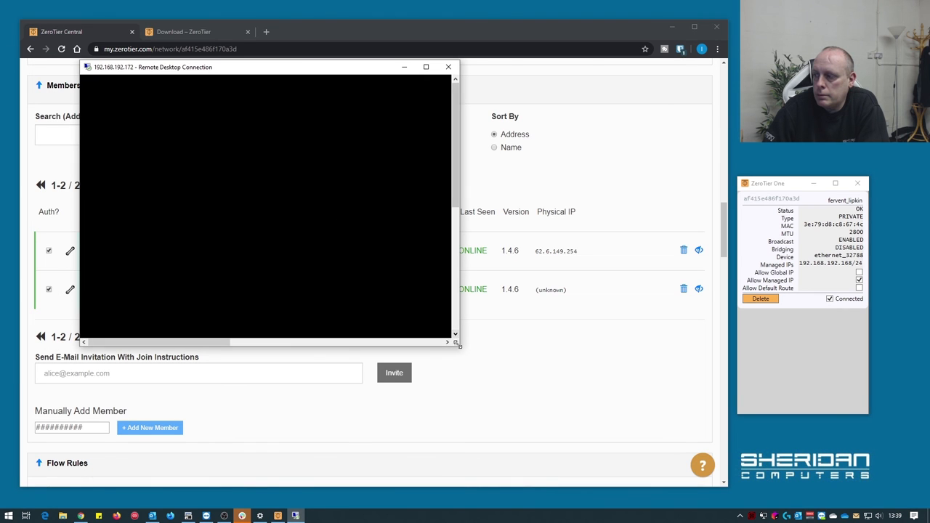